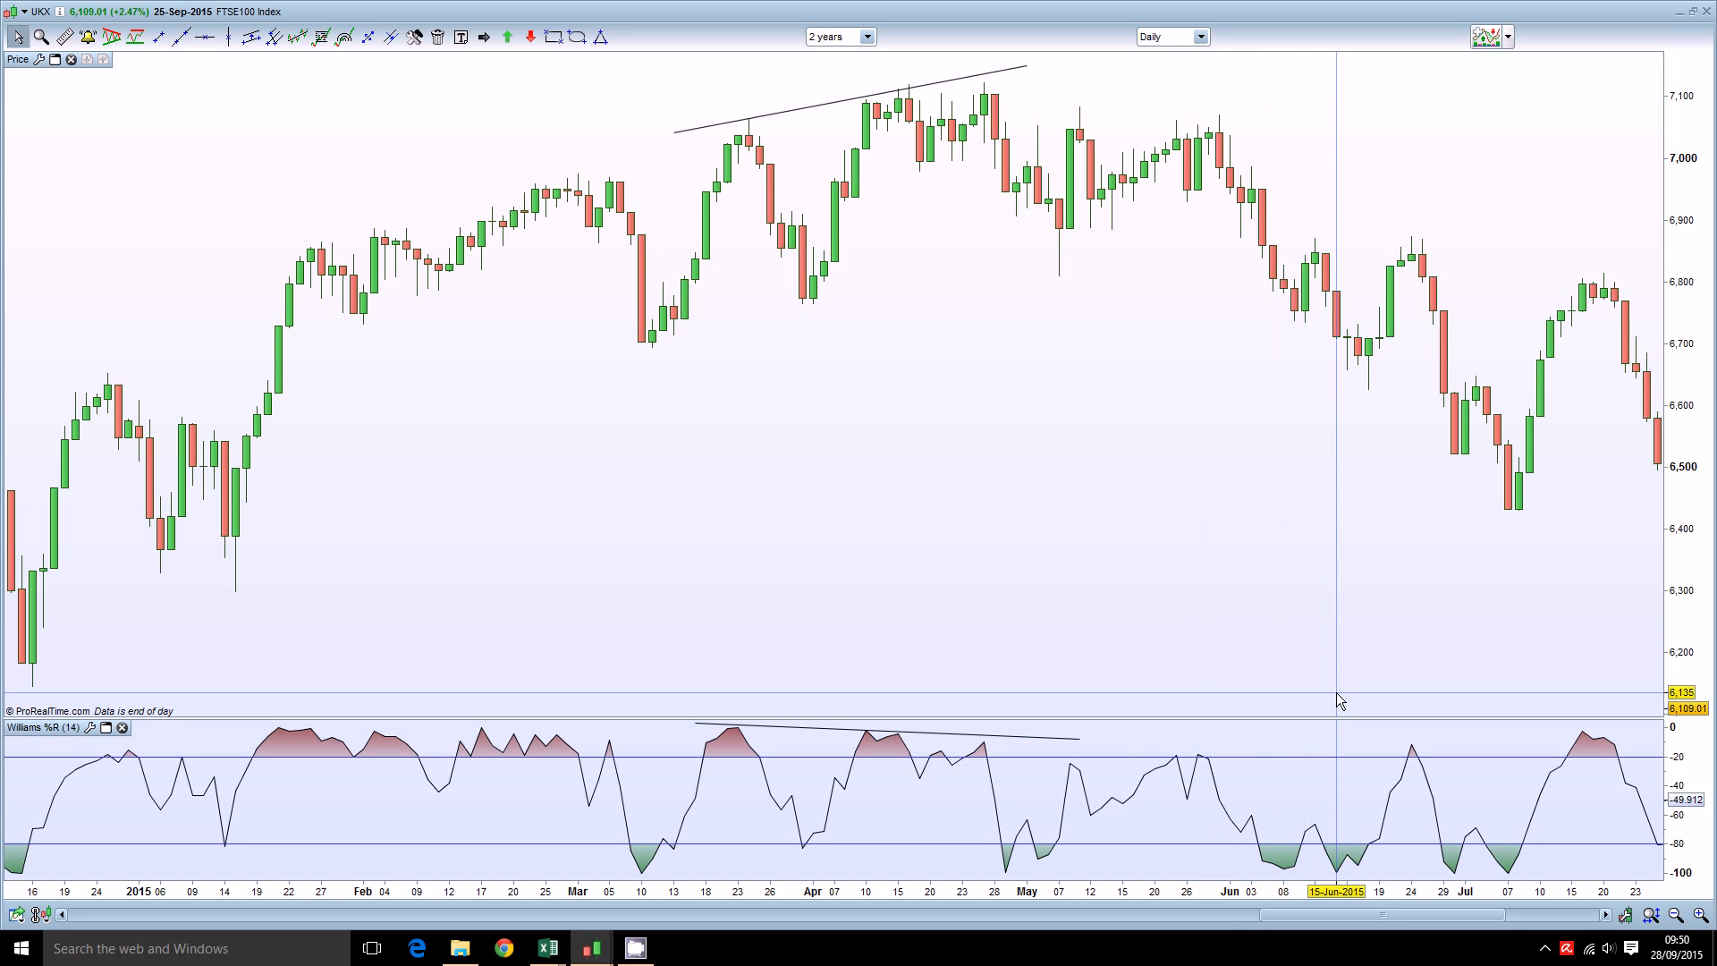
{"action": "mouse_move", "coordinate": [1336, 335]}
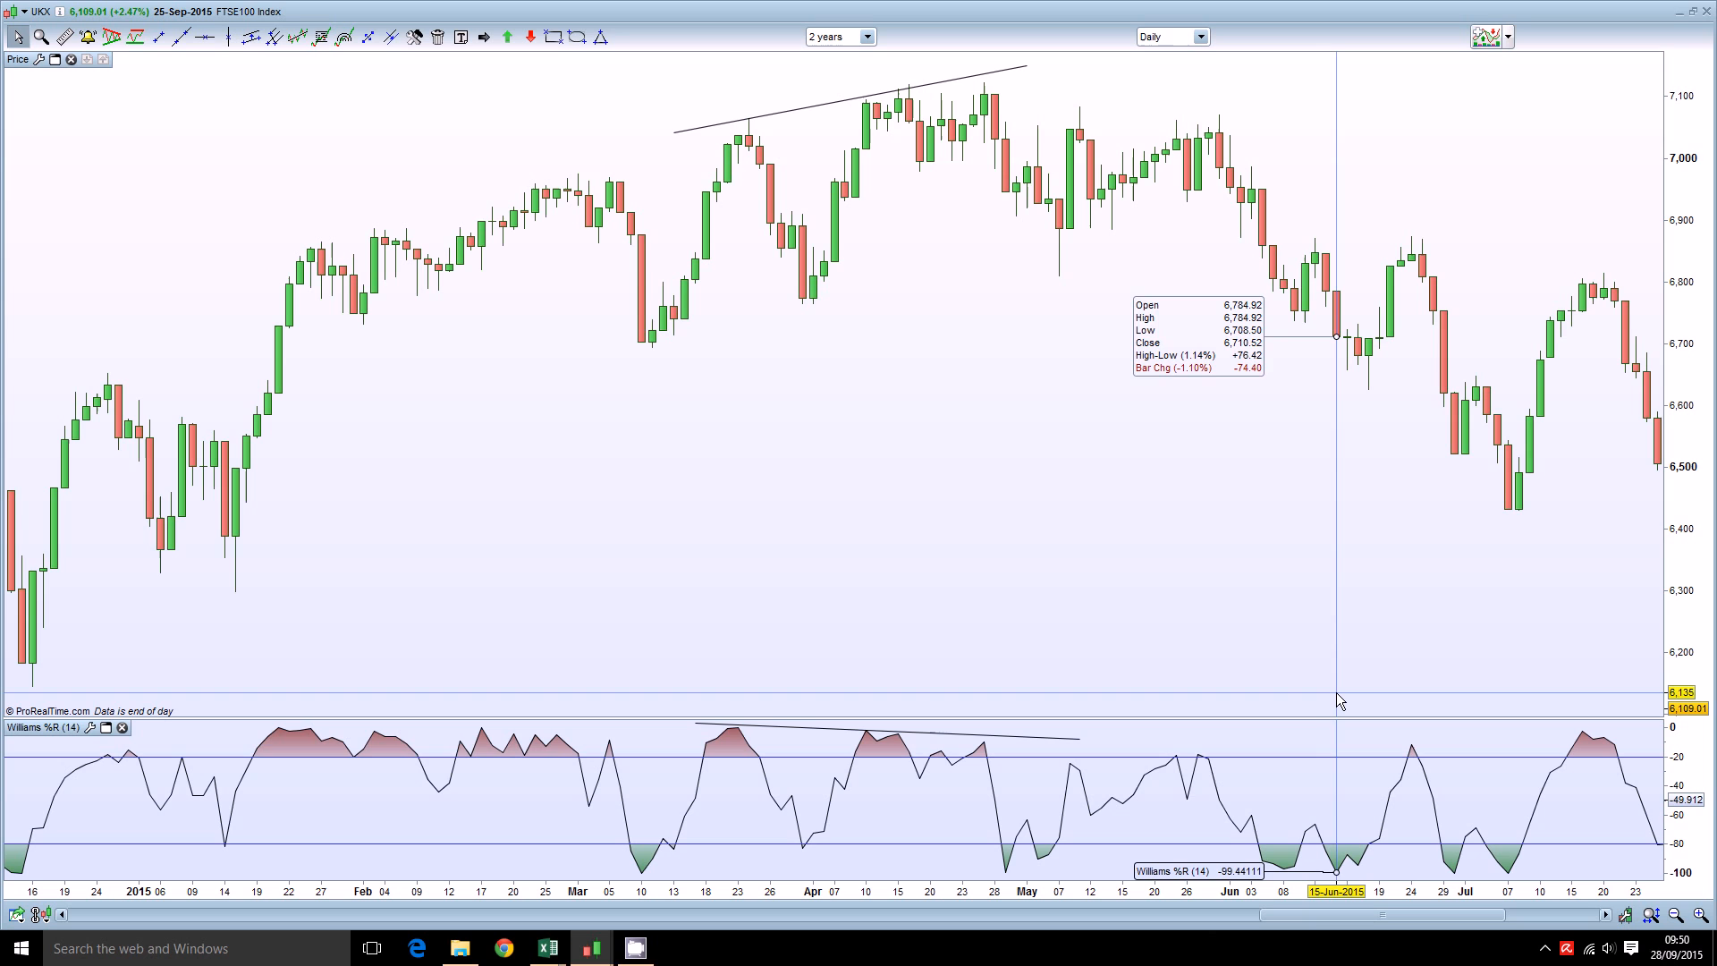
{"action": "mouse_move", "coordinate": [1300, 615]}
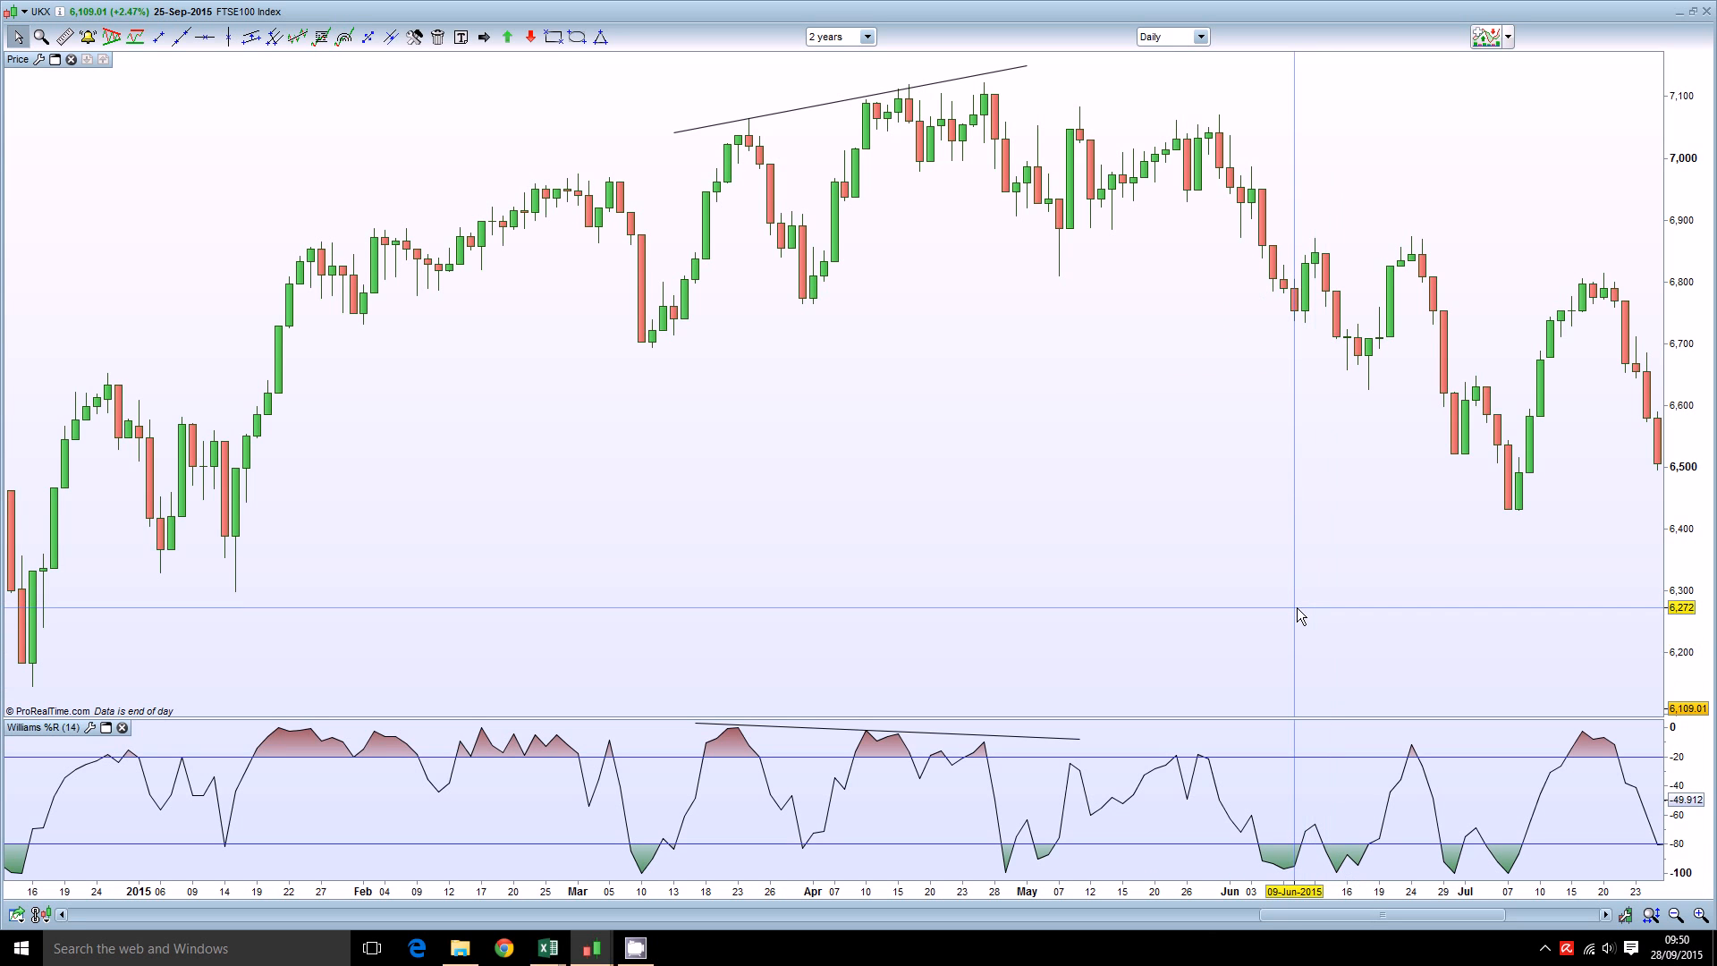
{"action": "mouse_move", "coordinate": [1293, 309]}
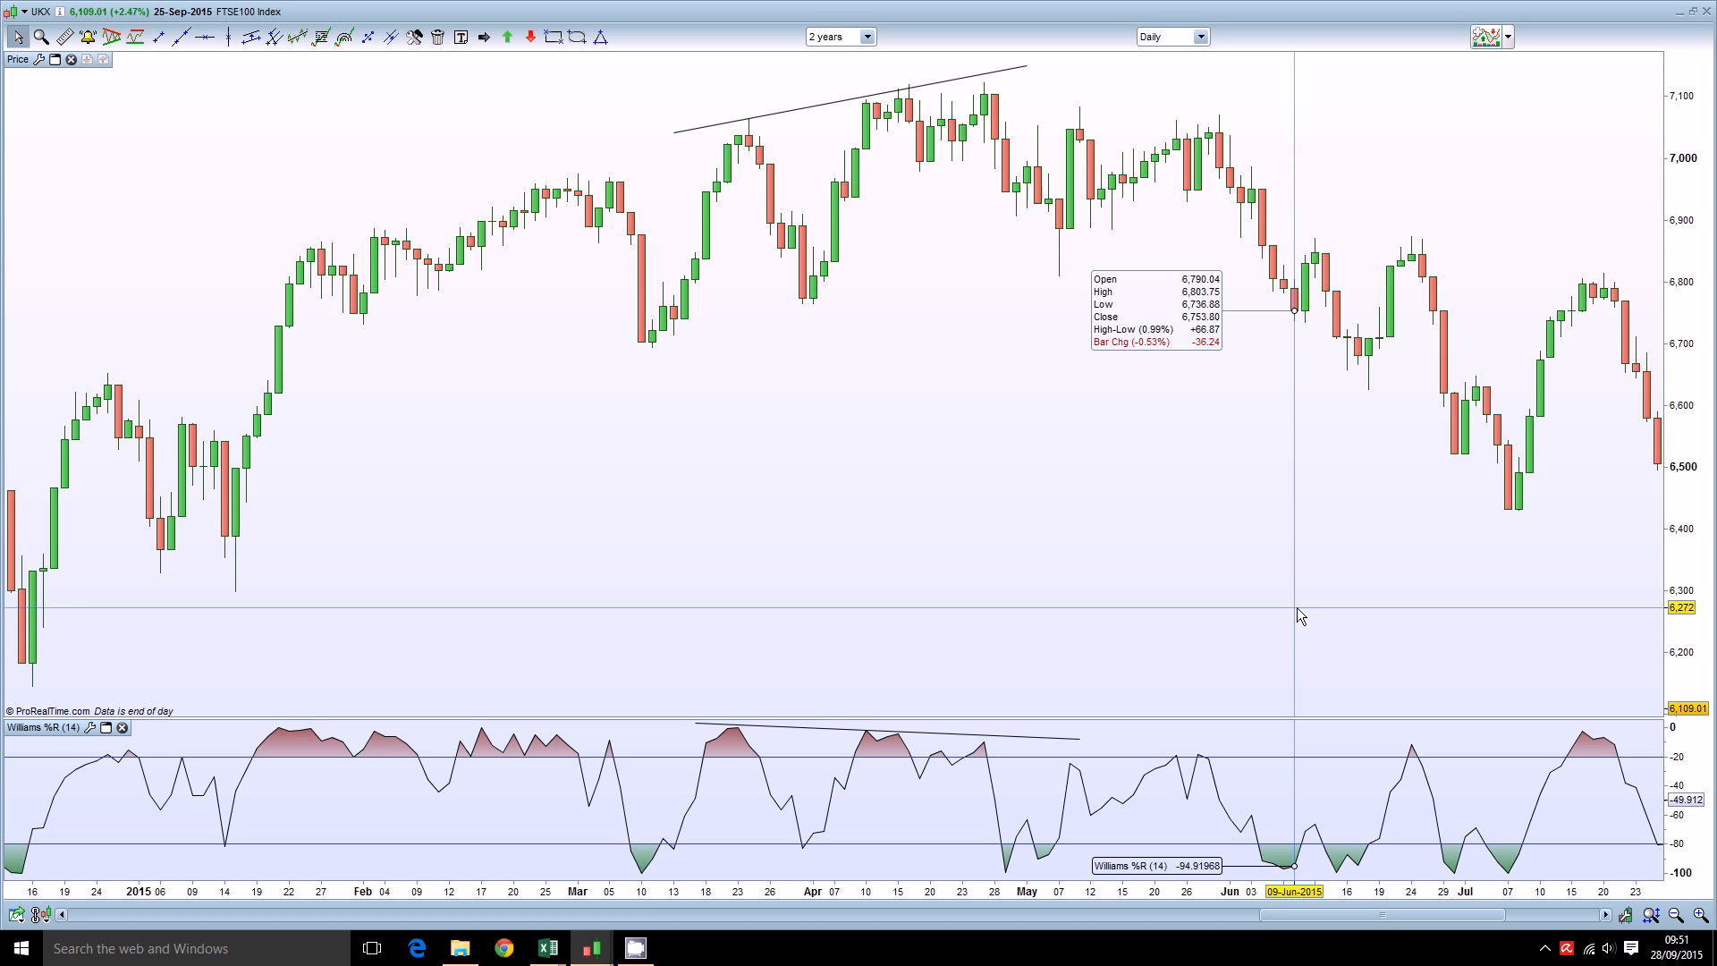
{"action": "mouse_move", "coordinate": [1212, 562]}
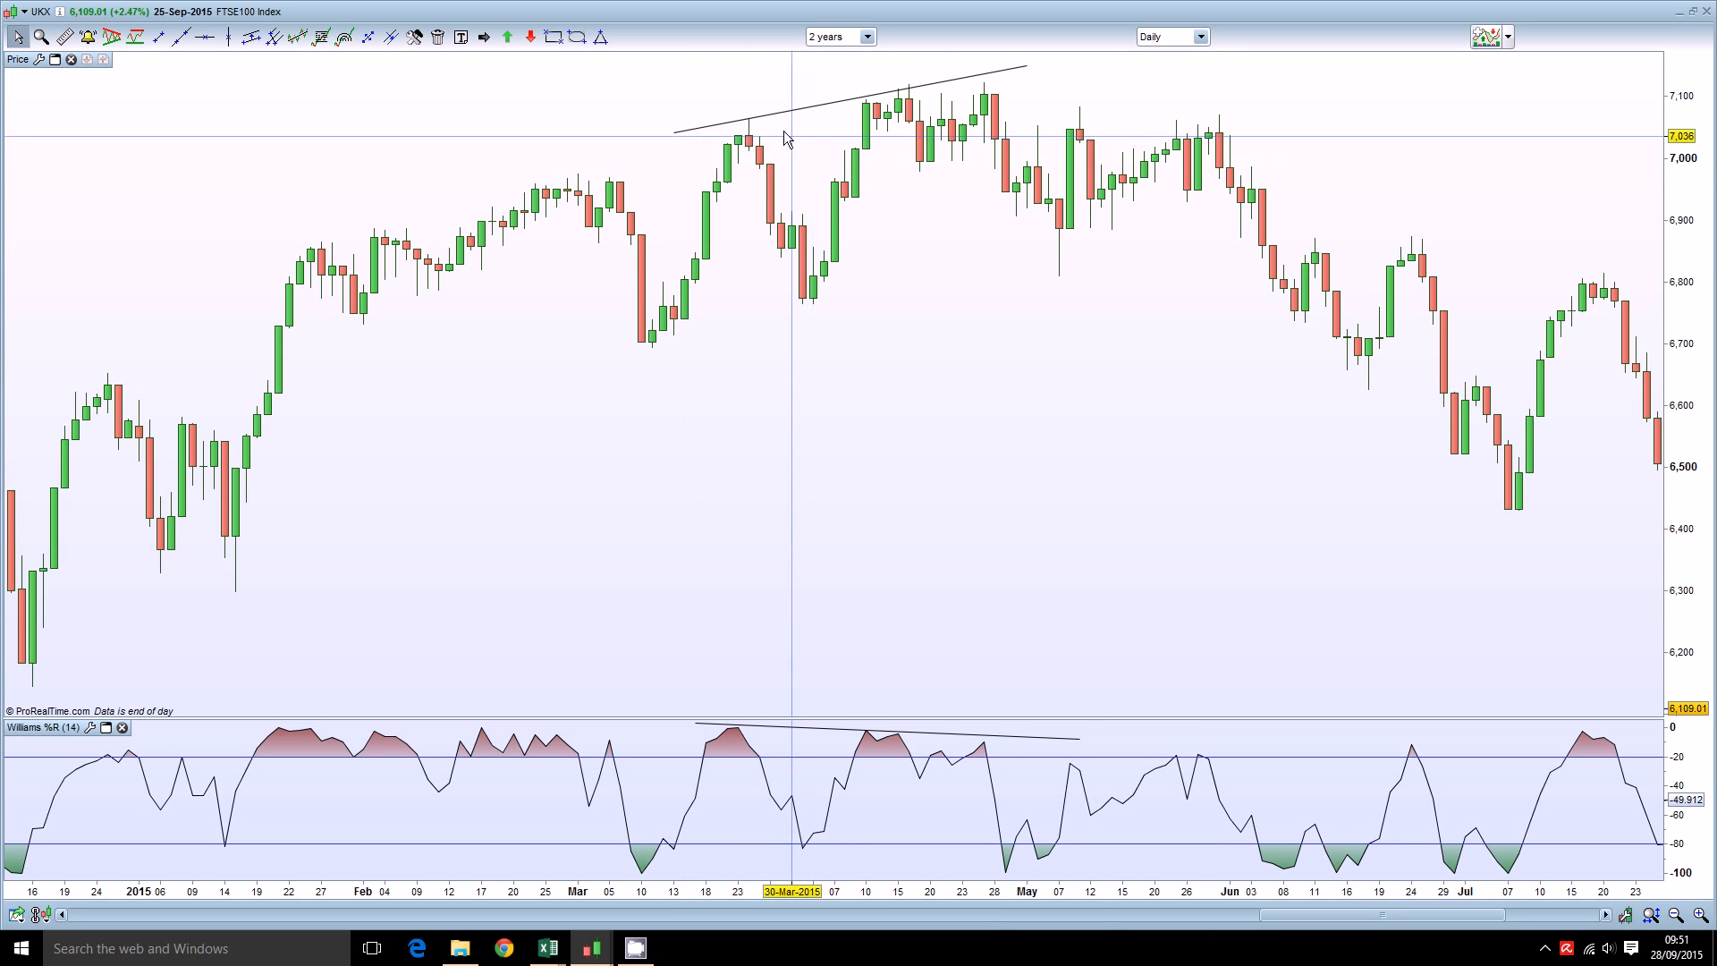
{"action": "mouse_move", "coordinate": [856, 126]}
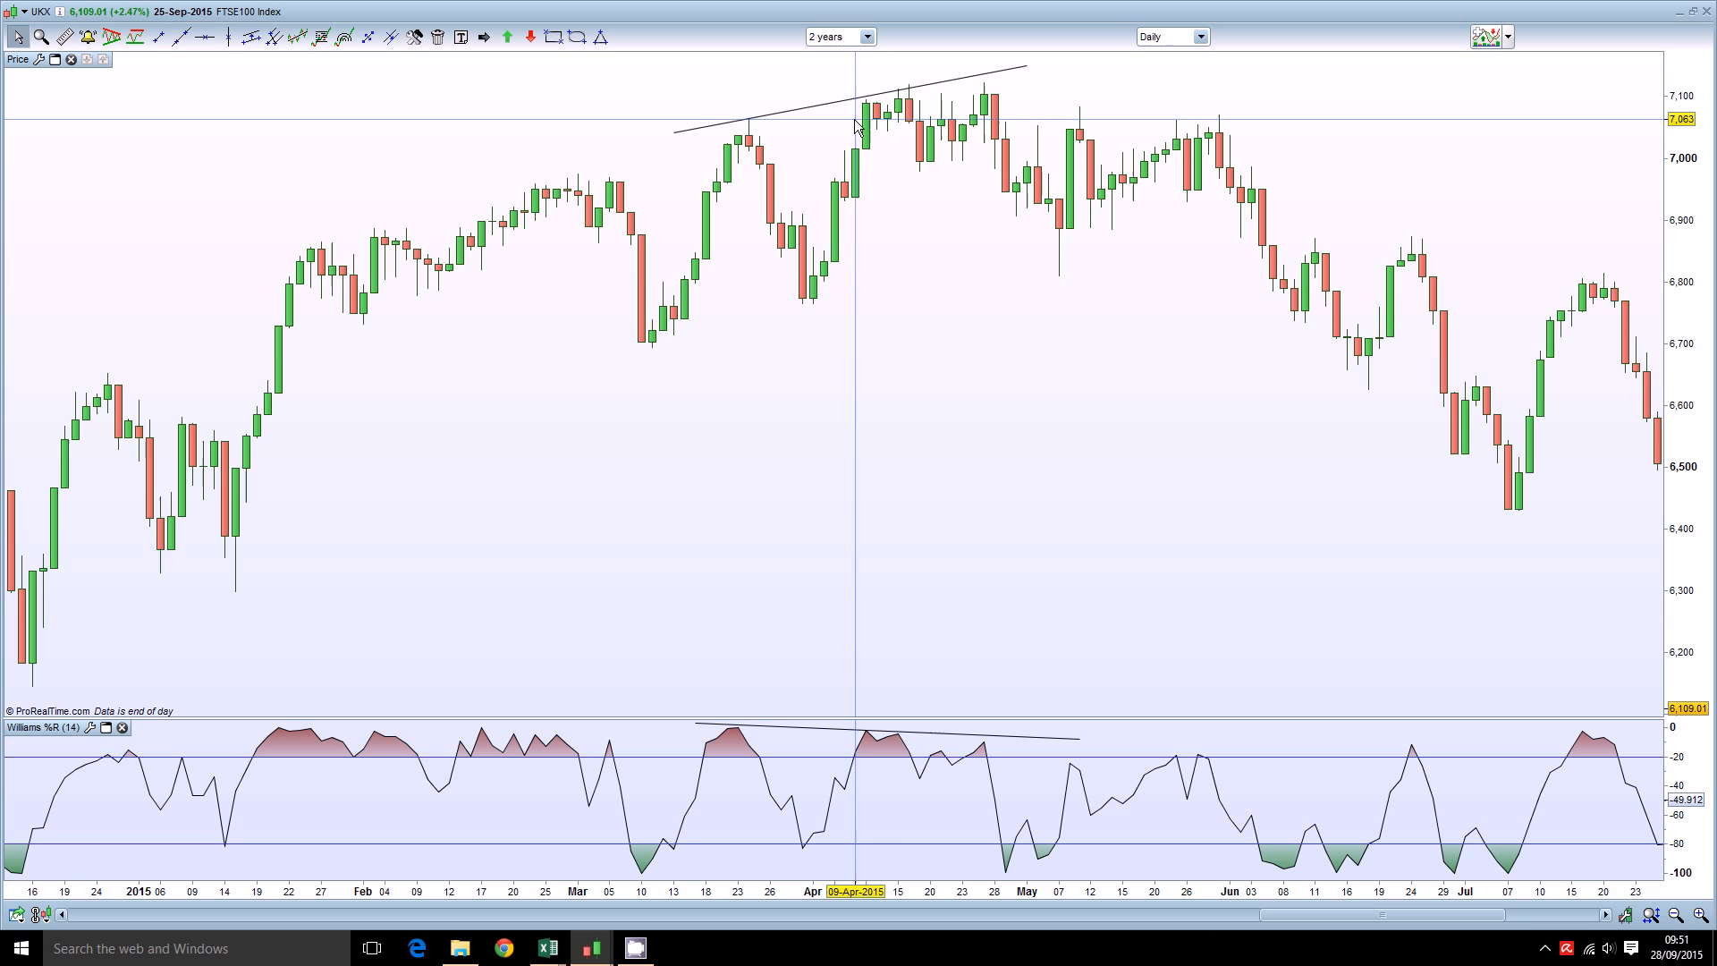
{"action": "mouse_move", "coordinate": [939, 98]}
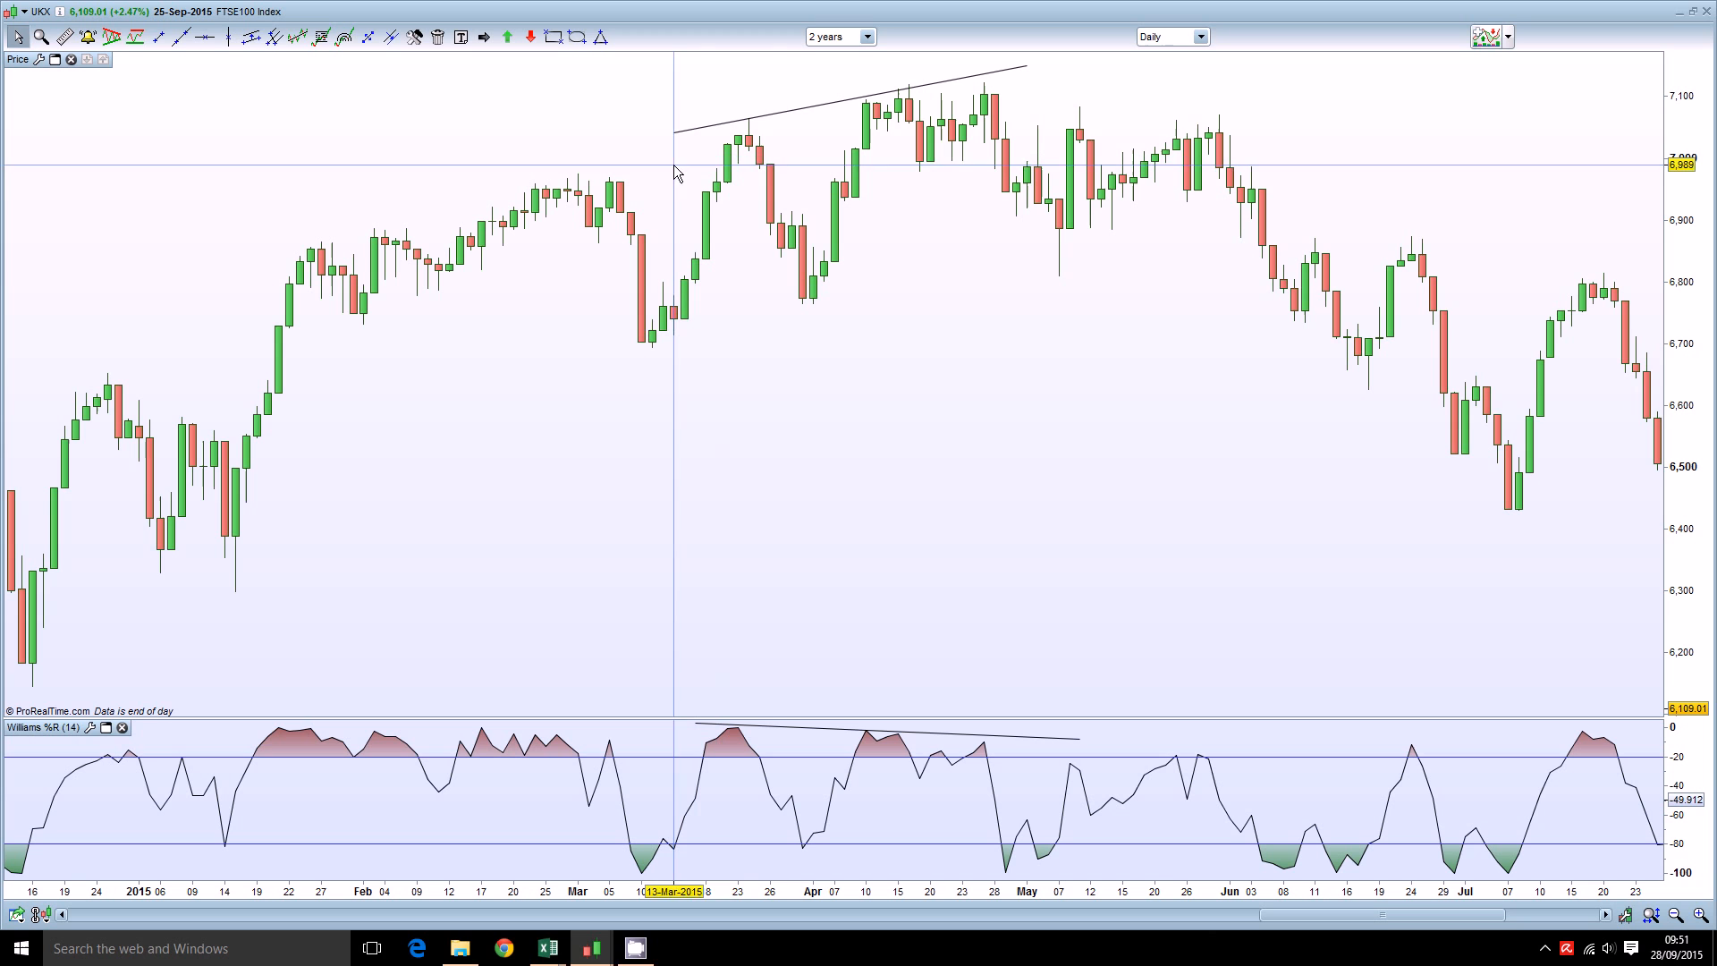
{"action": "mouse_move", "coordinate": [958, 95]}
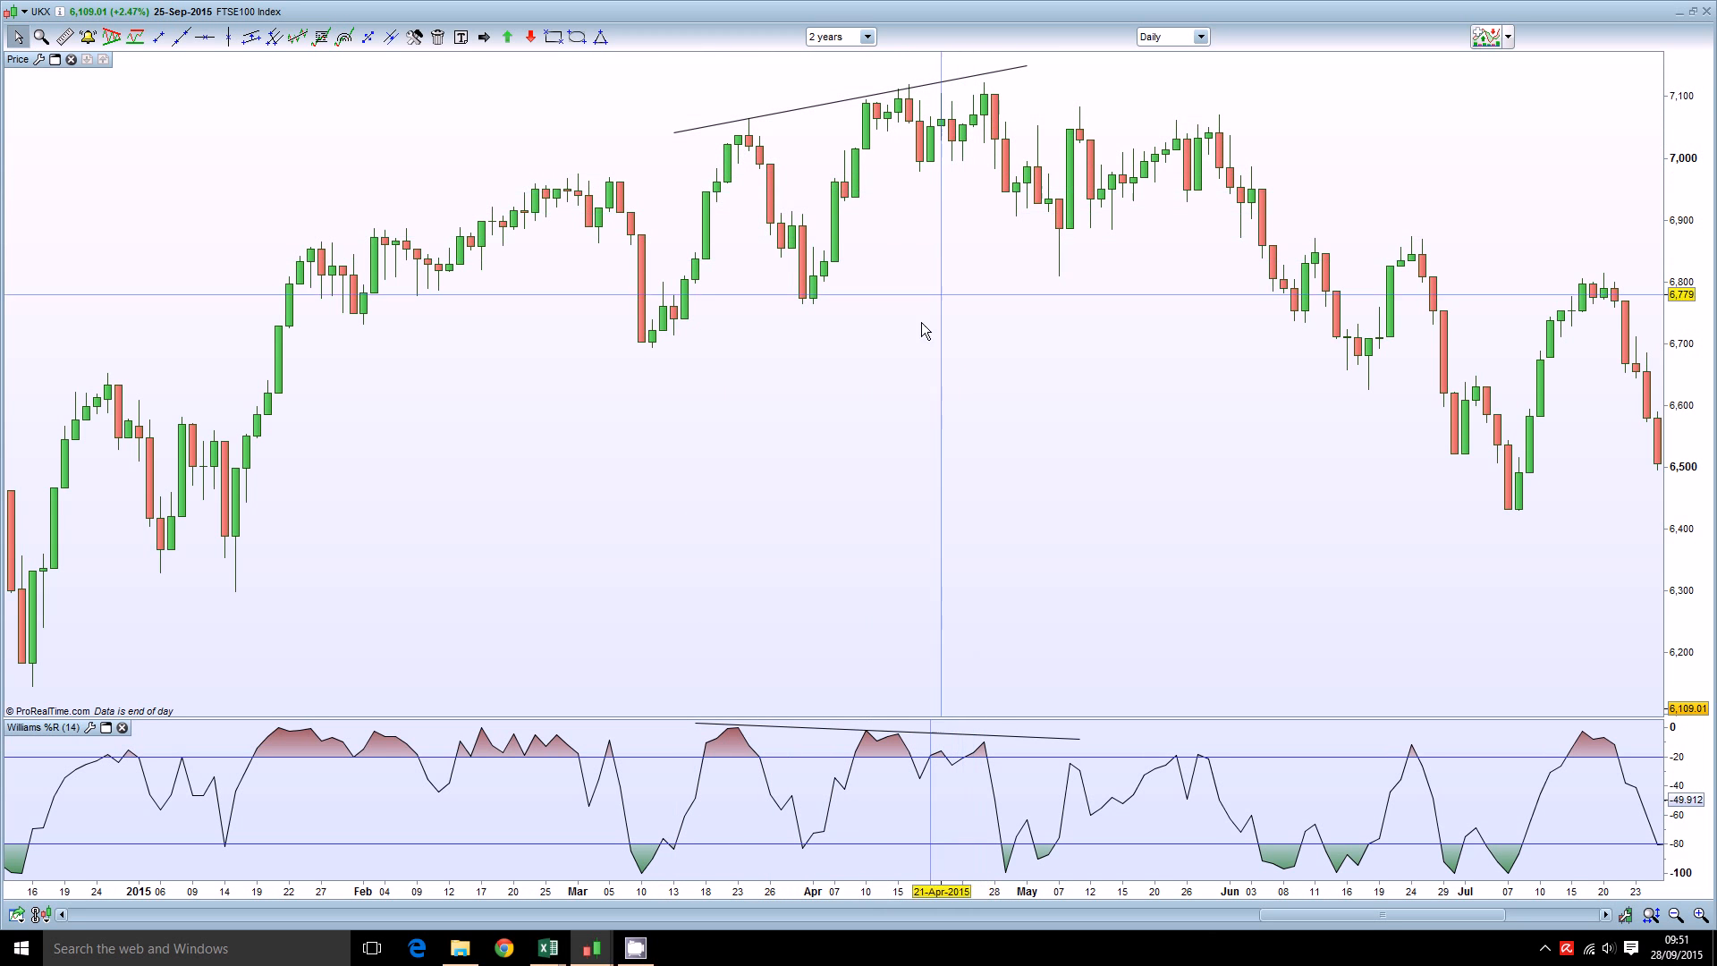
{"action": "mouse_move", "coordinate": [709, 675]}
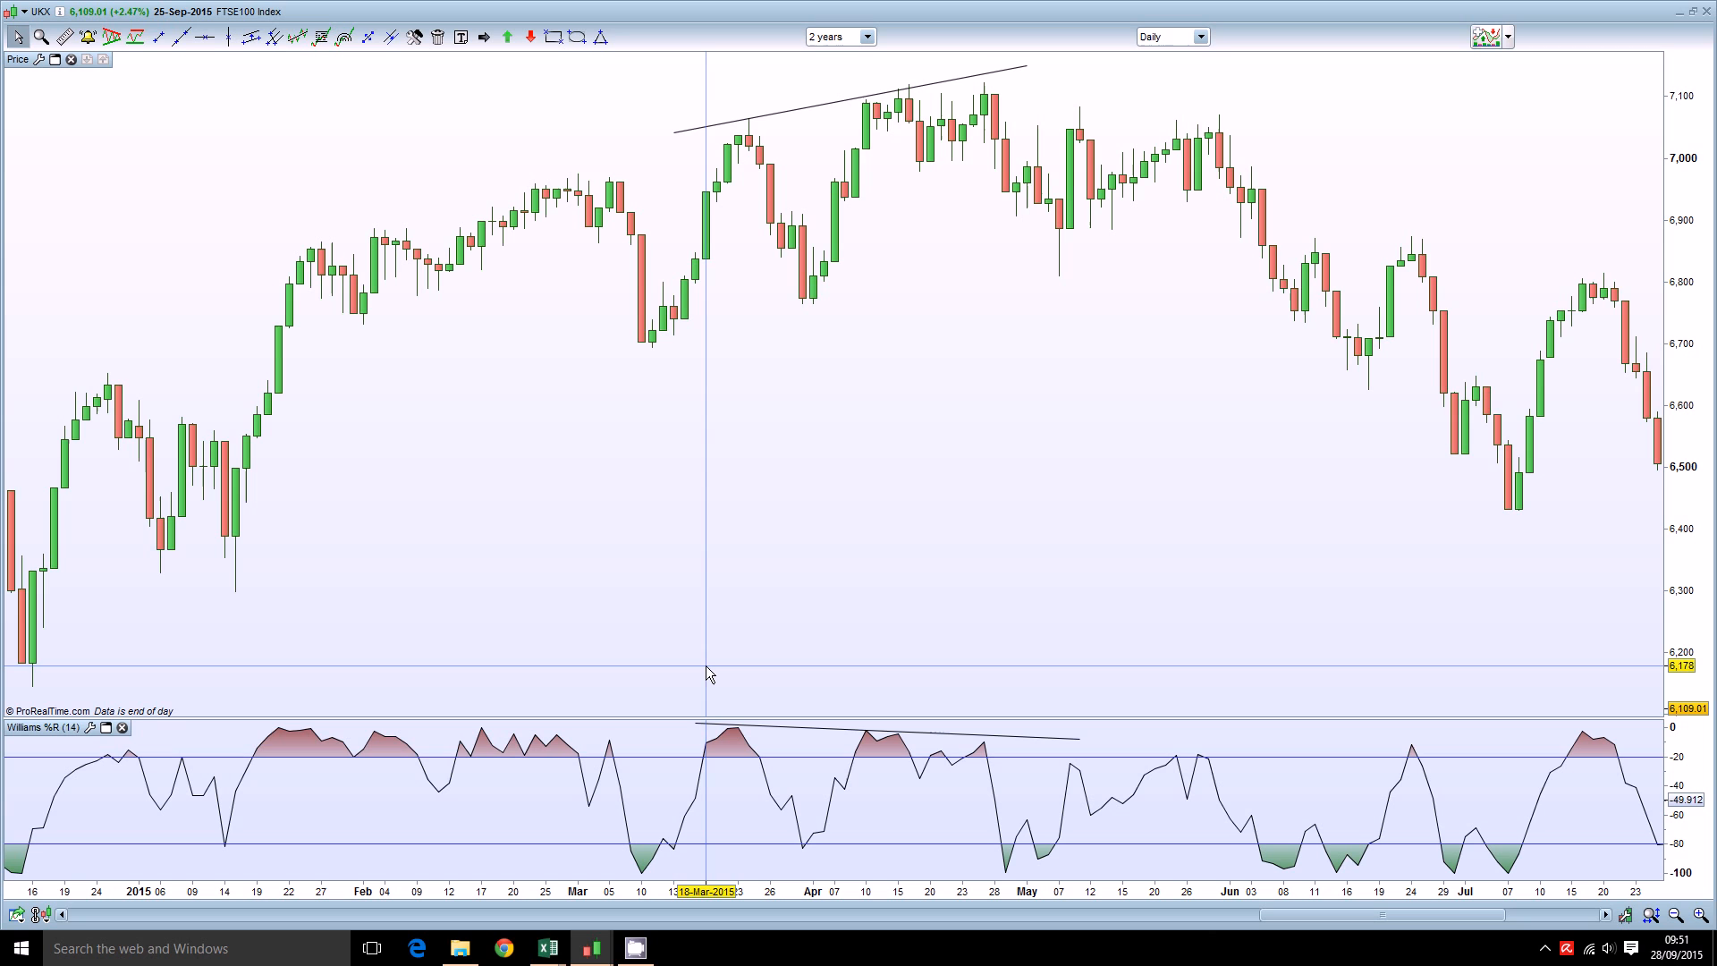
{"action": "mouse_move", "coordinate": [736, 678]}
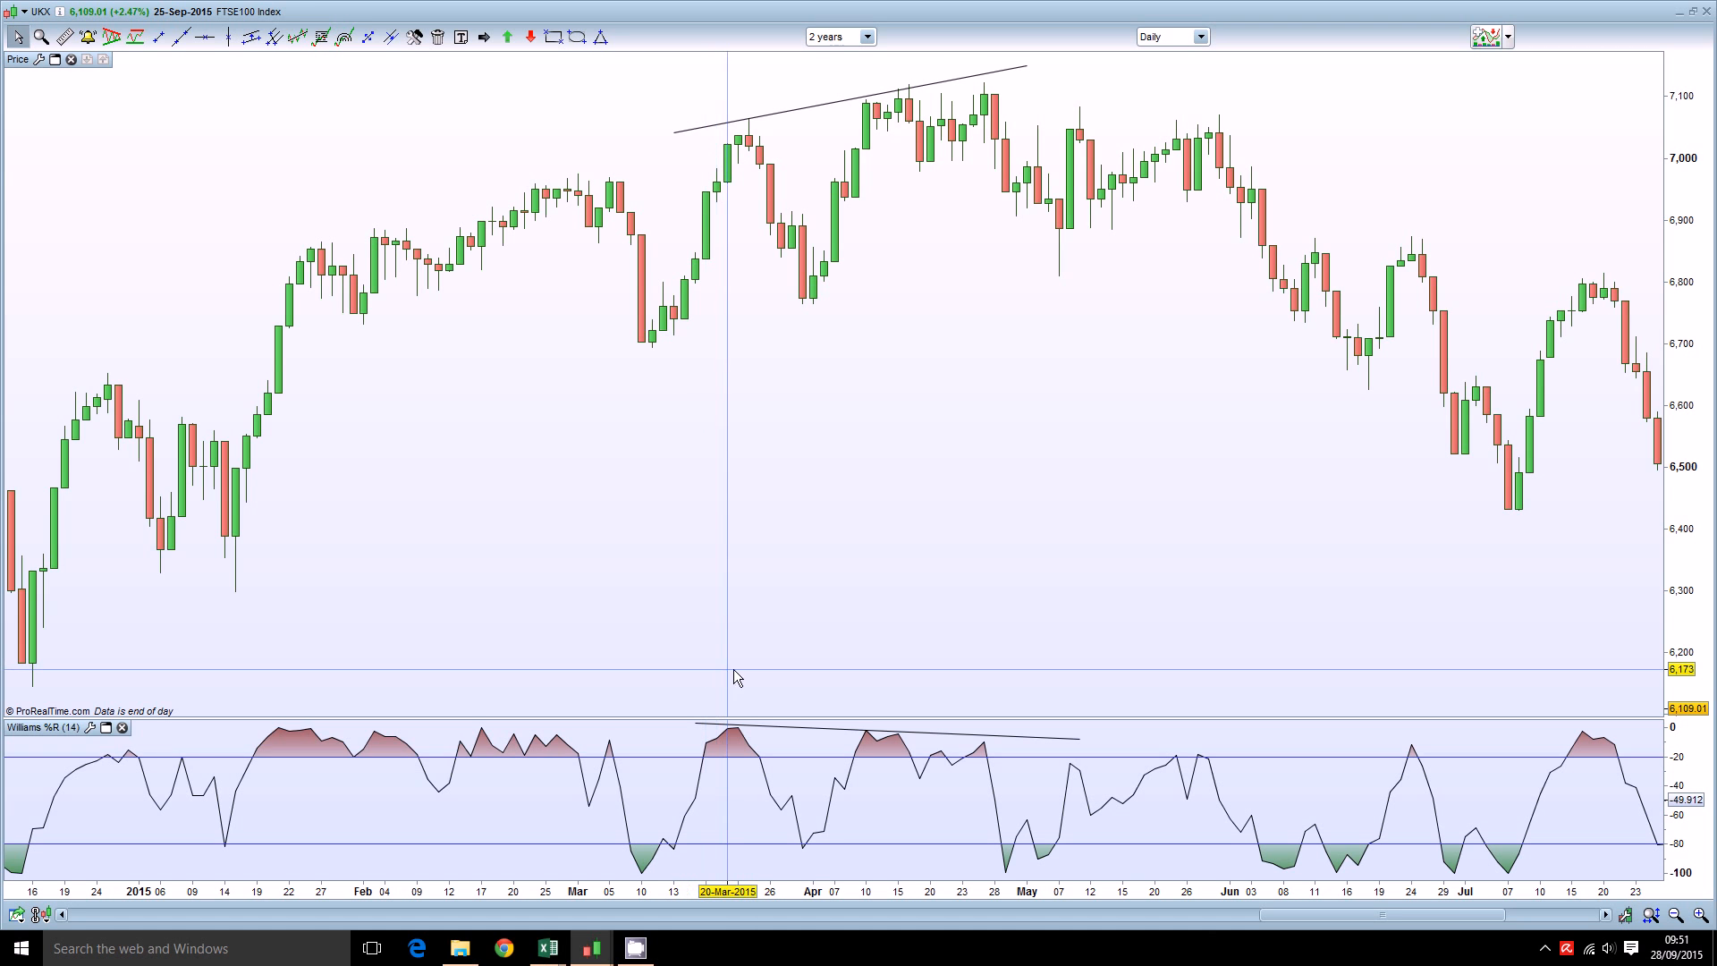
{"action": "mouse_move", "coordinate": [833, 676]}
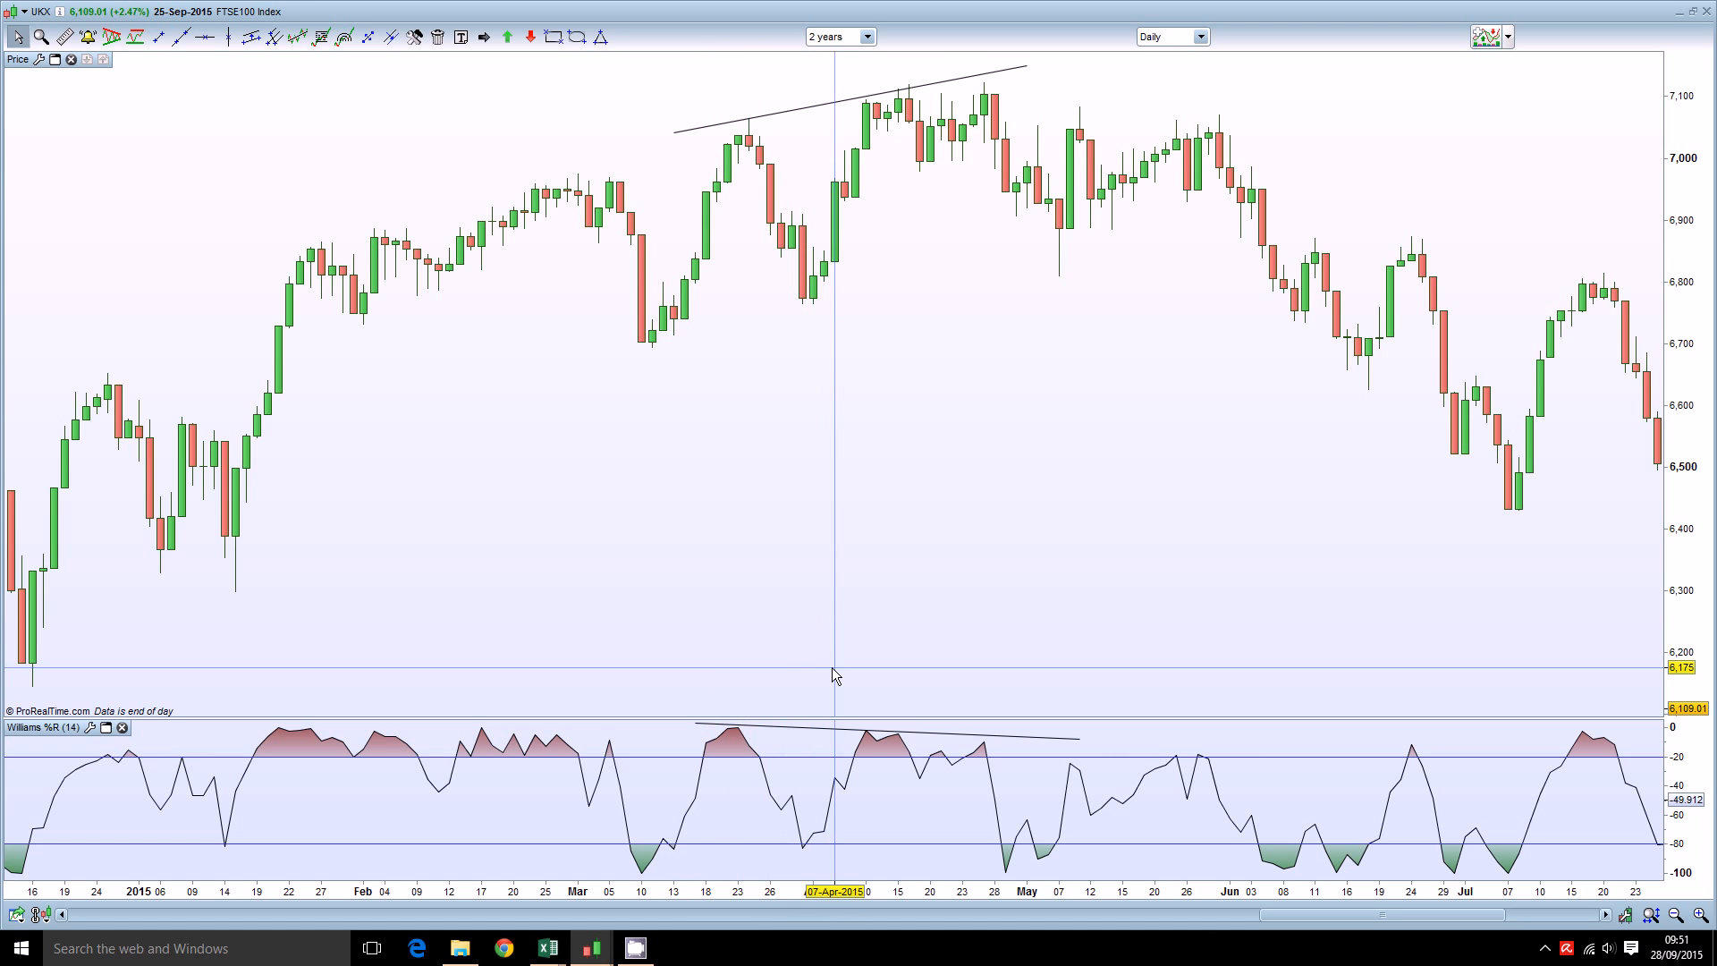
{"action": "mouse_move", "coordinate": [891, 693]}
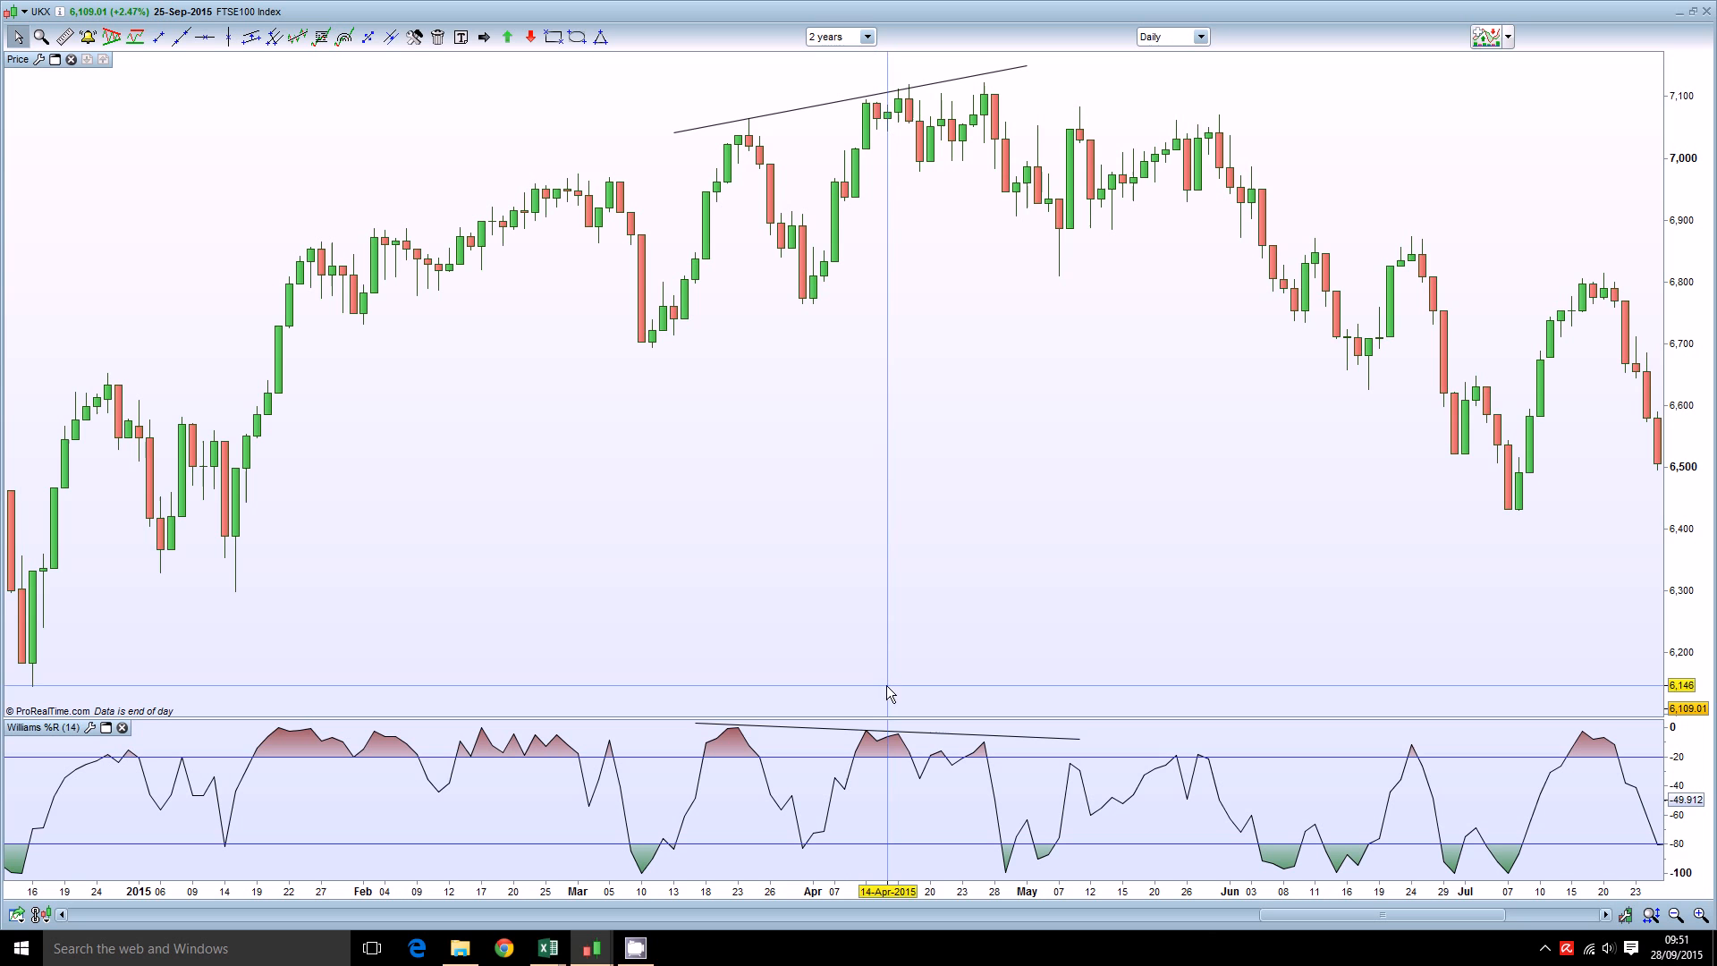
{"action": "mouse_move", "coordinate": [949, 696]}
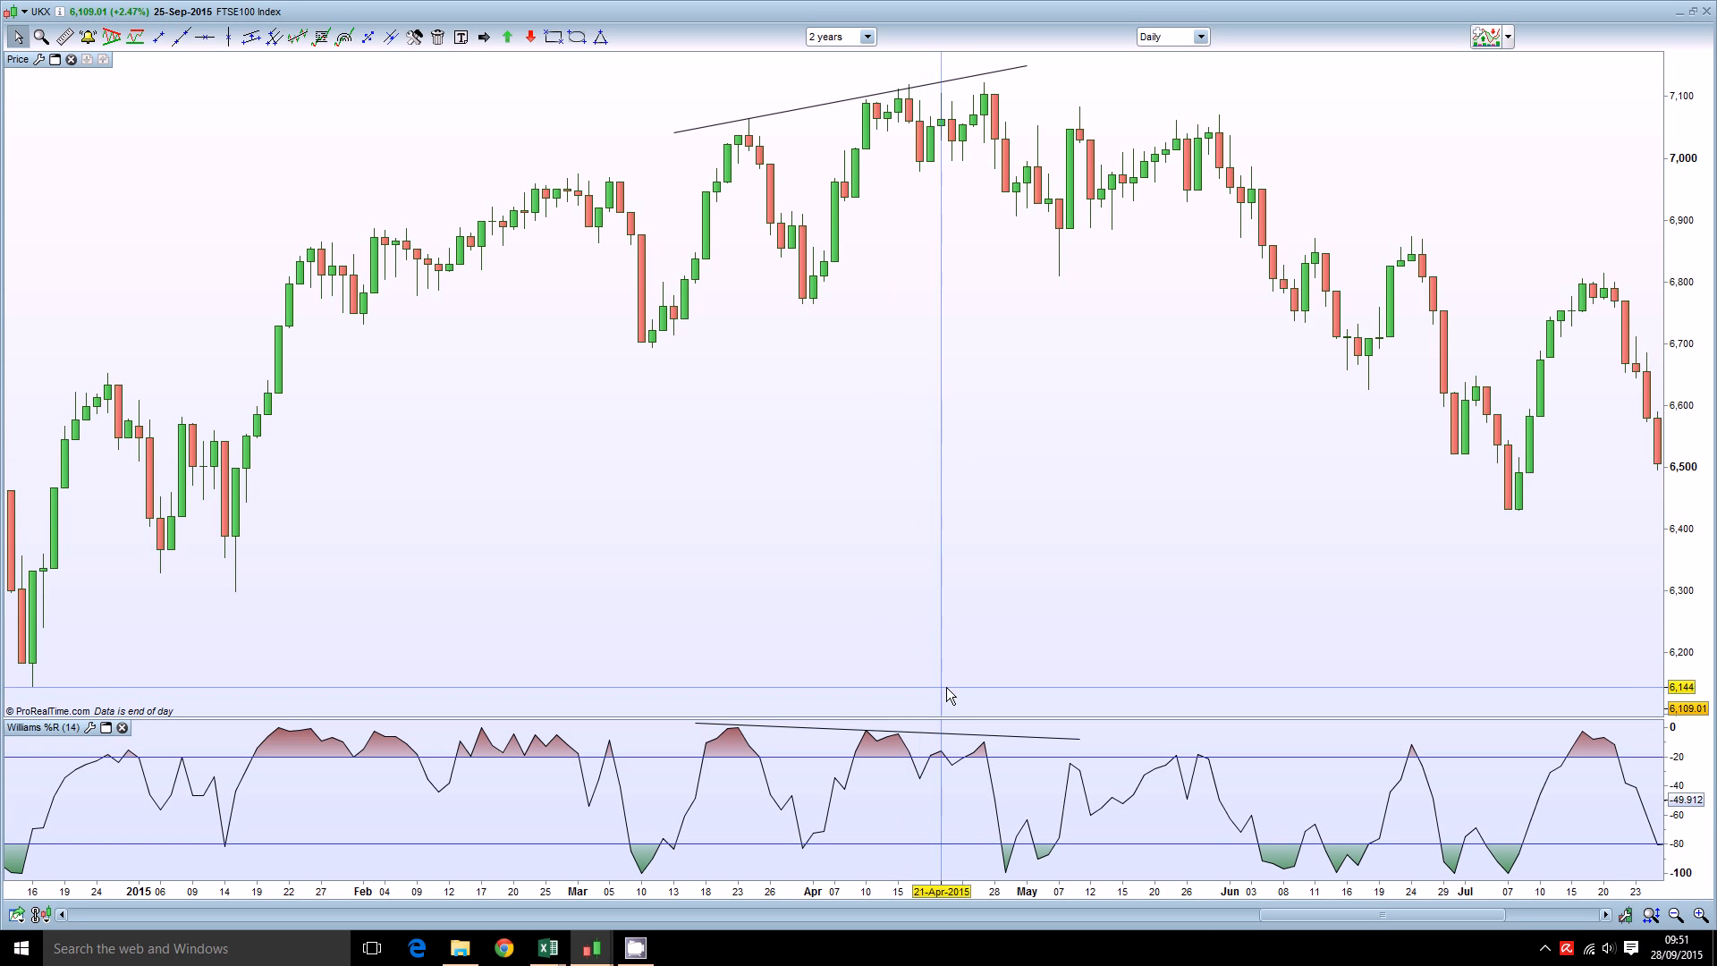
{"action": "mouse_move", "coordinate": [769, 767]}
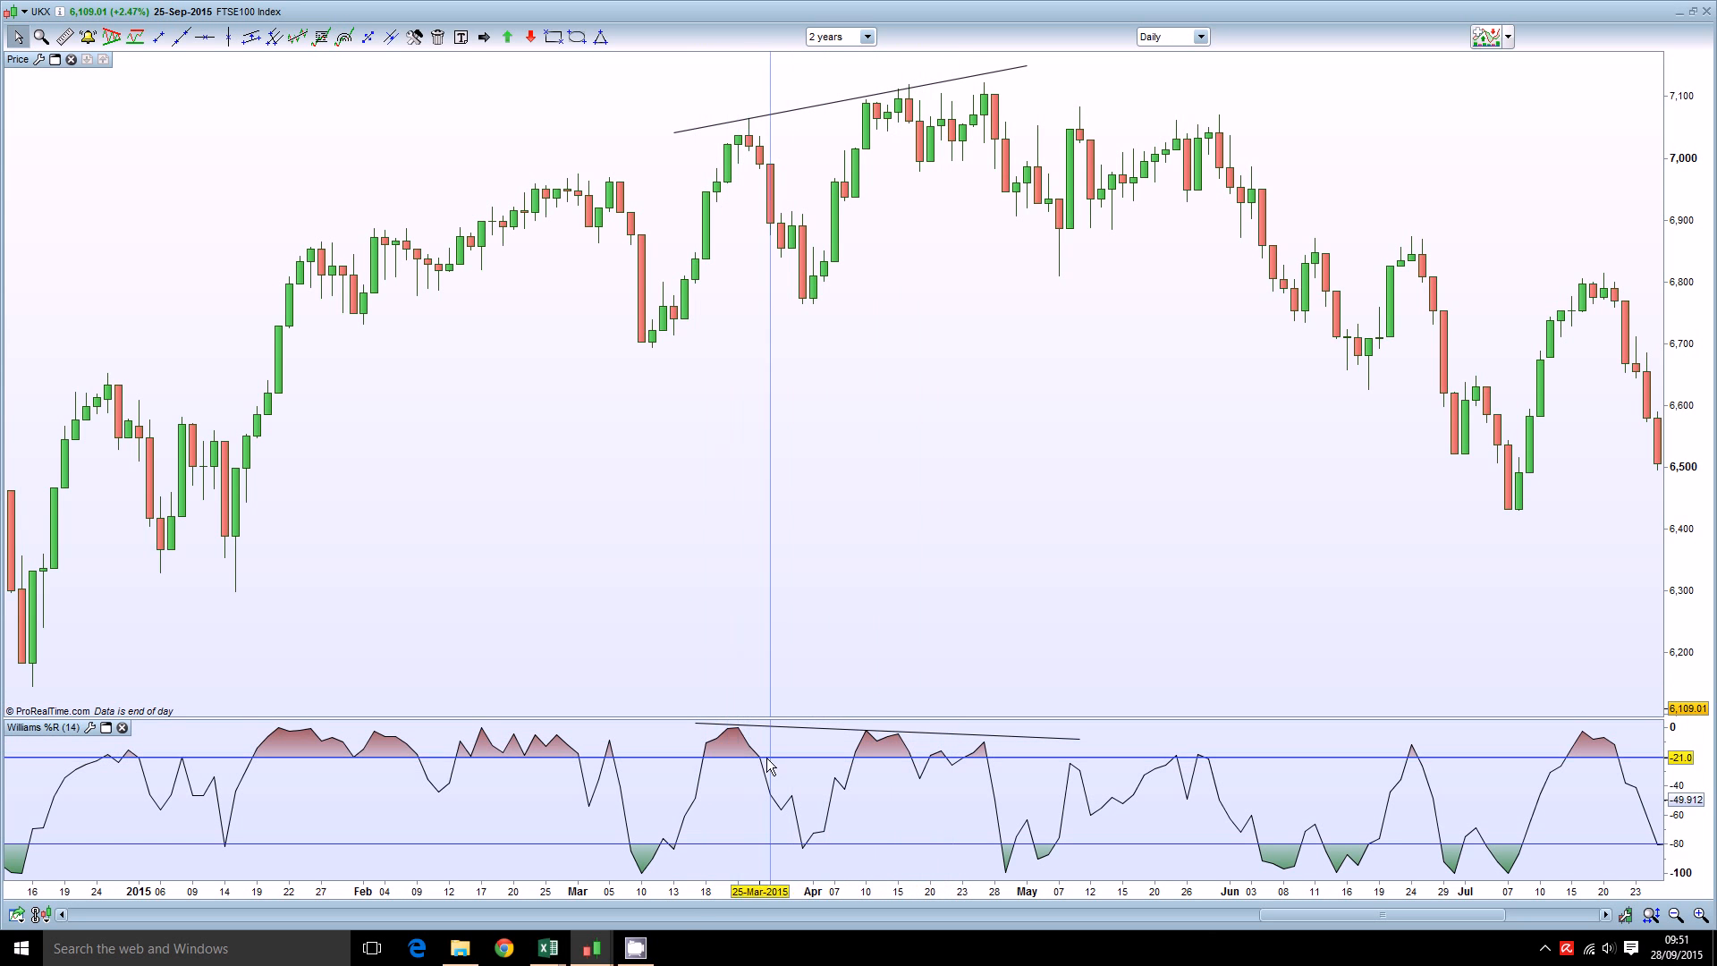
{"action": "mouse_move", "coordinate": [811, 812]}
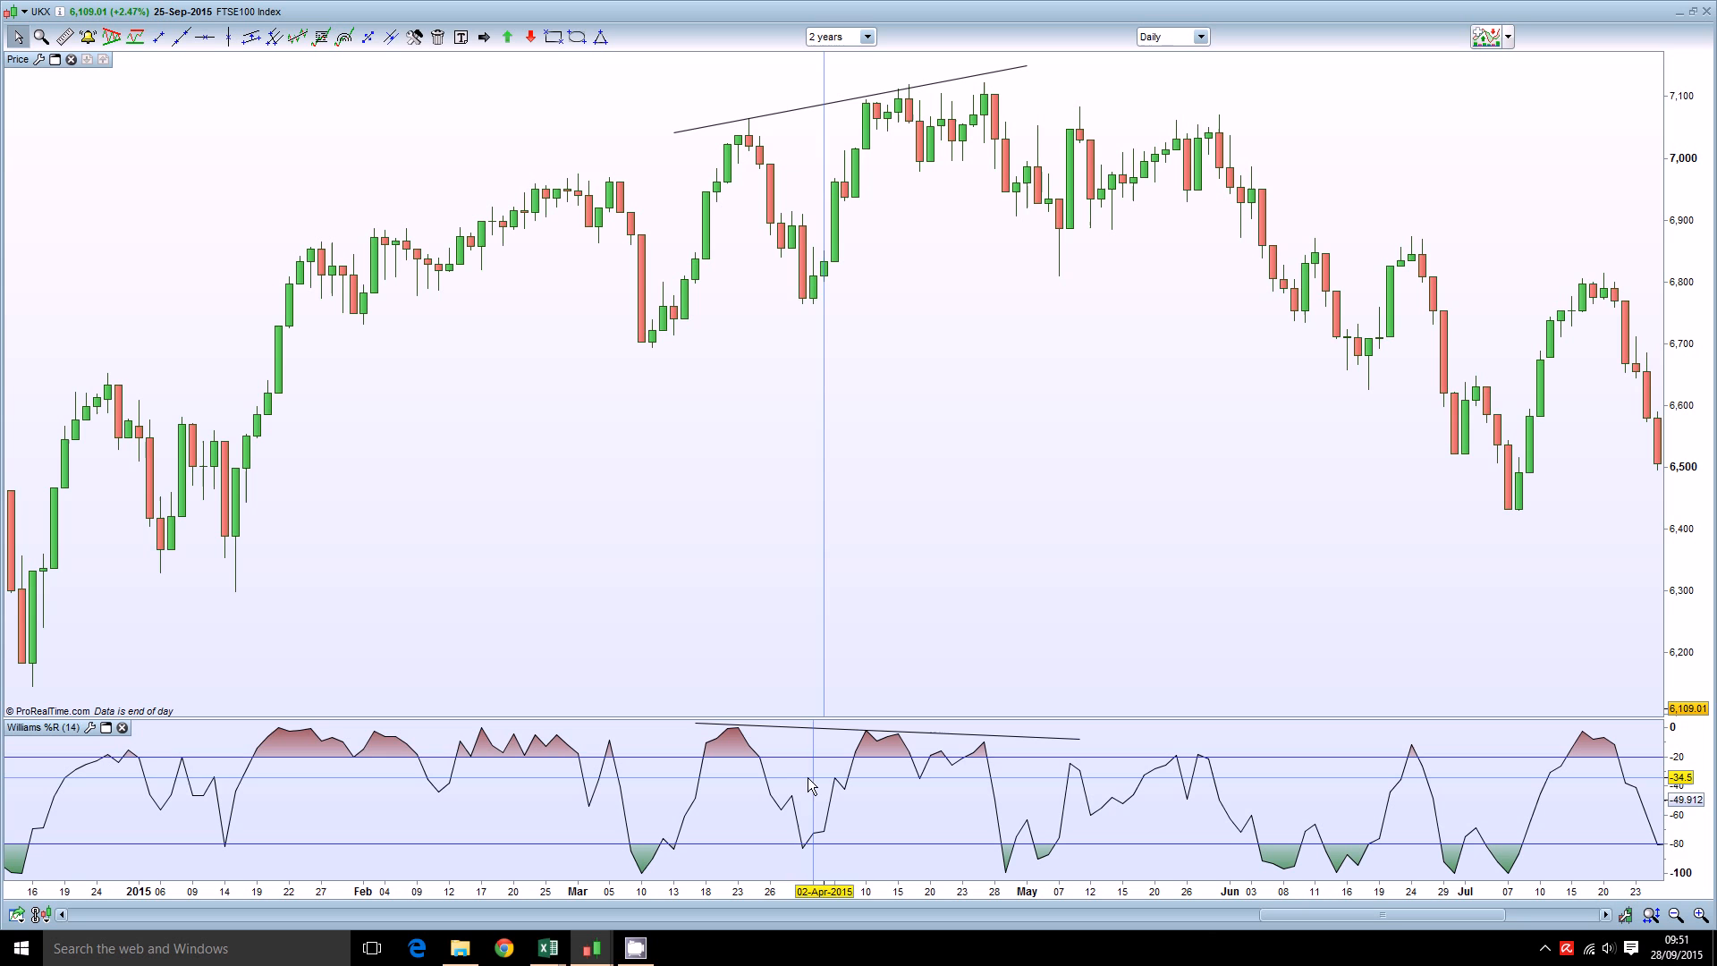
{"action": "mouse_move", "coordinate": [924, 791]}
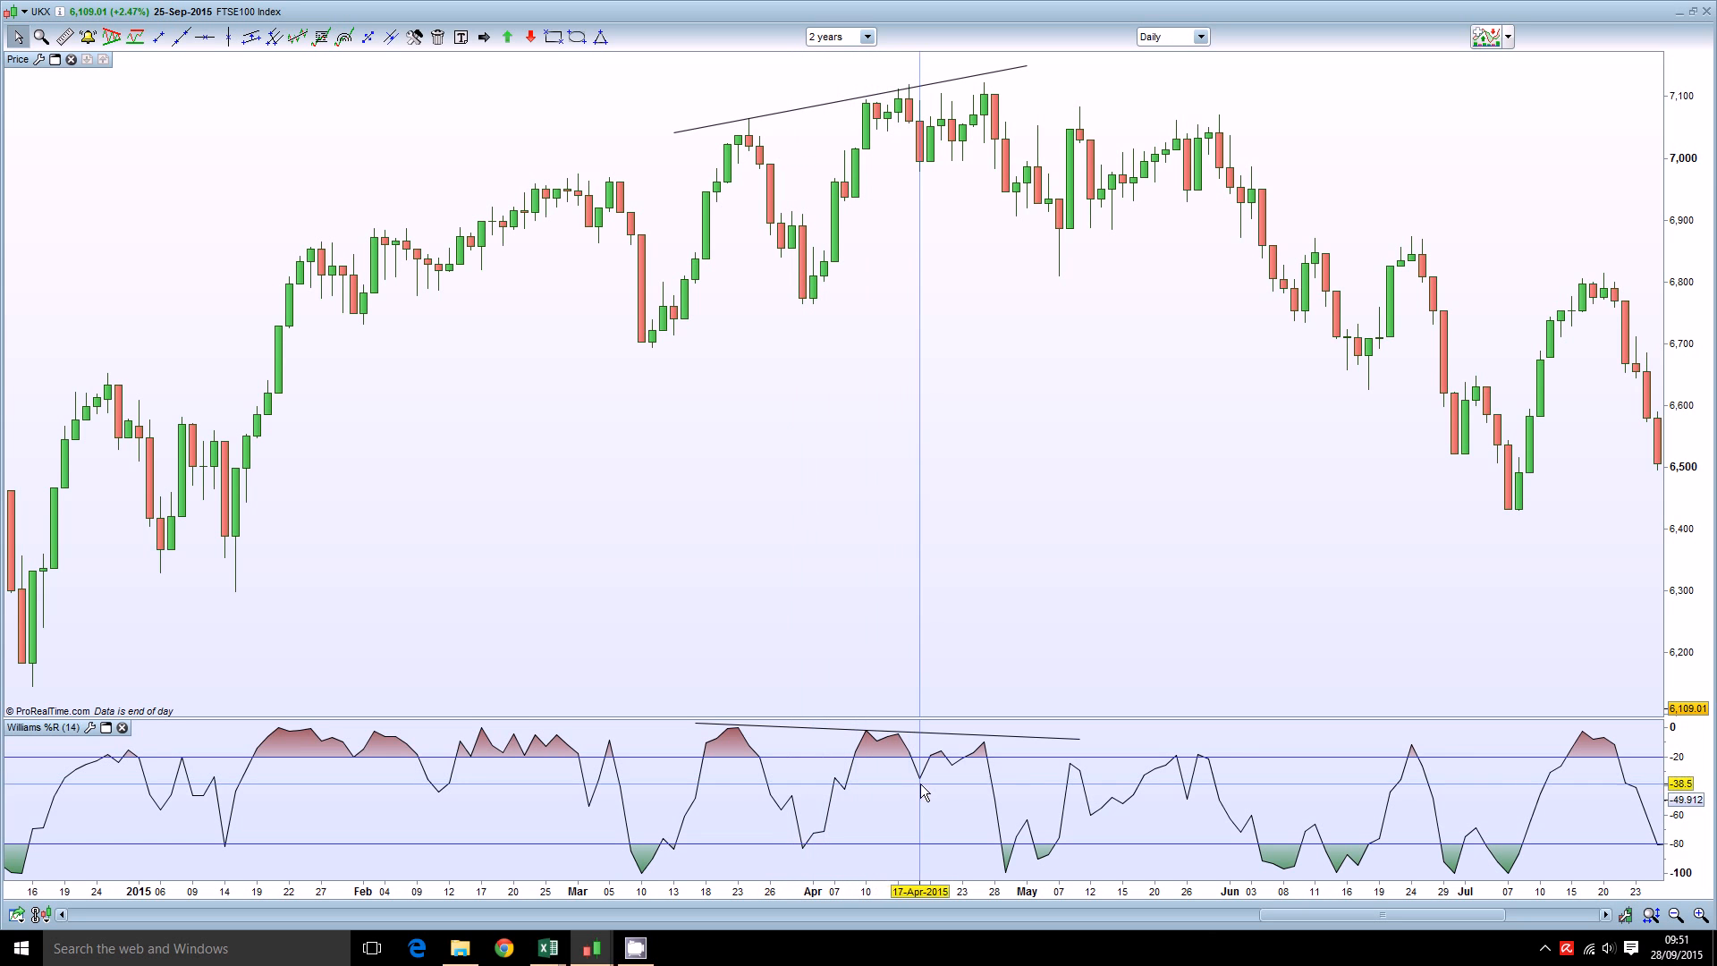
{"action": "mouse_move", "coordinate": [986, 823]}
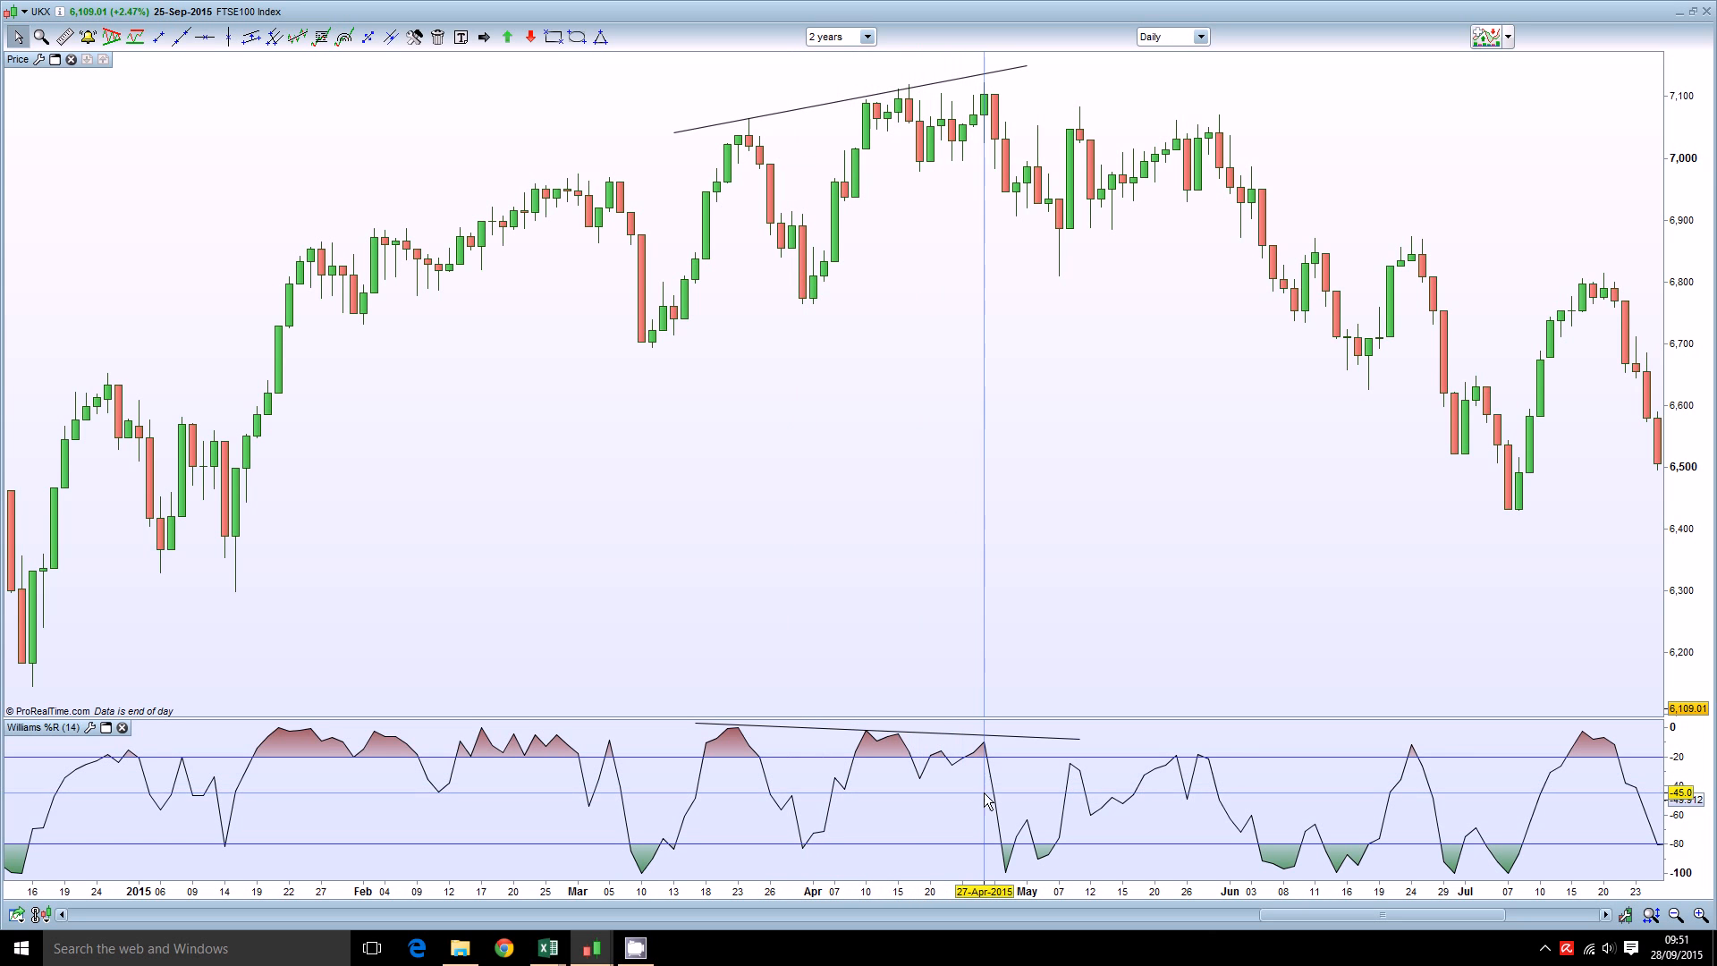
{"action": "mouse_move", "coordinate": [1098, 615]}
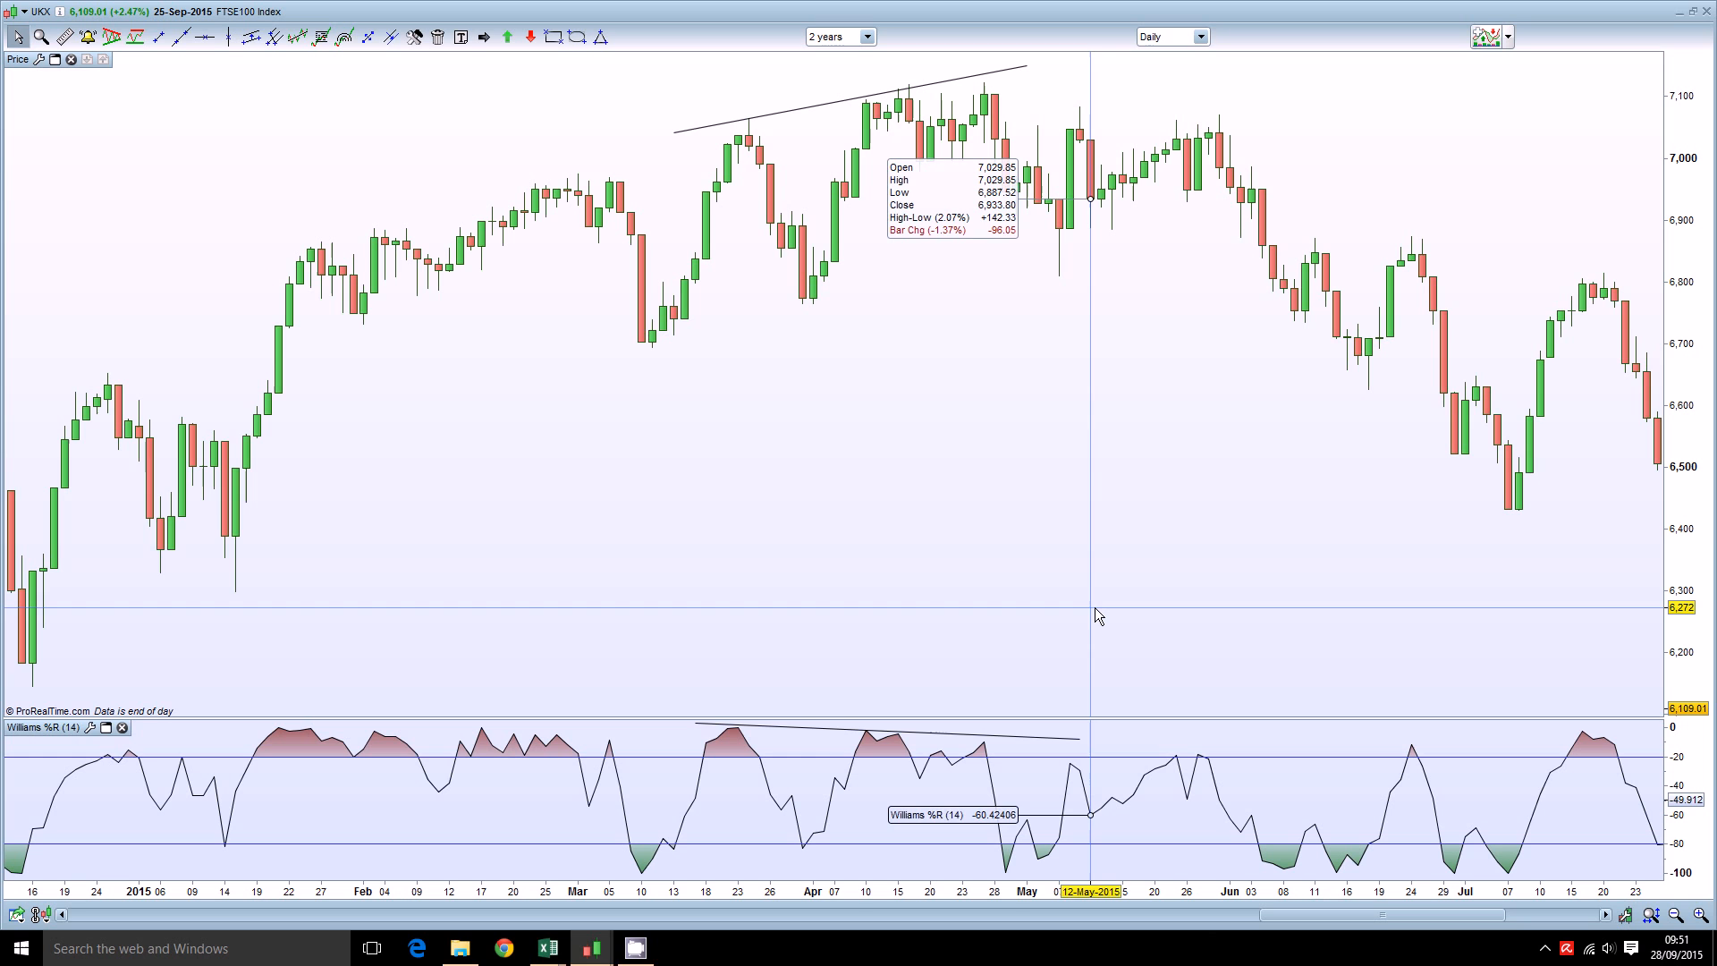
{"action": "mouse_move", "coordinate": [703, 388]}
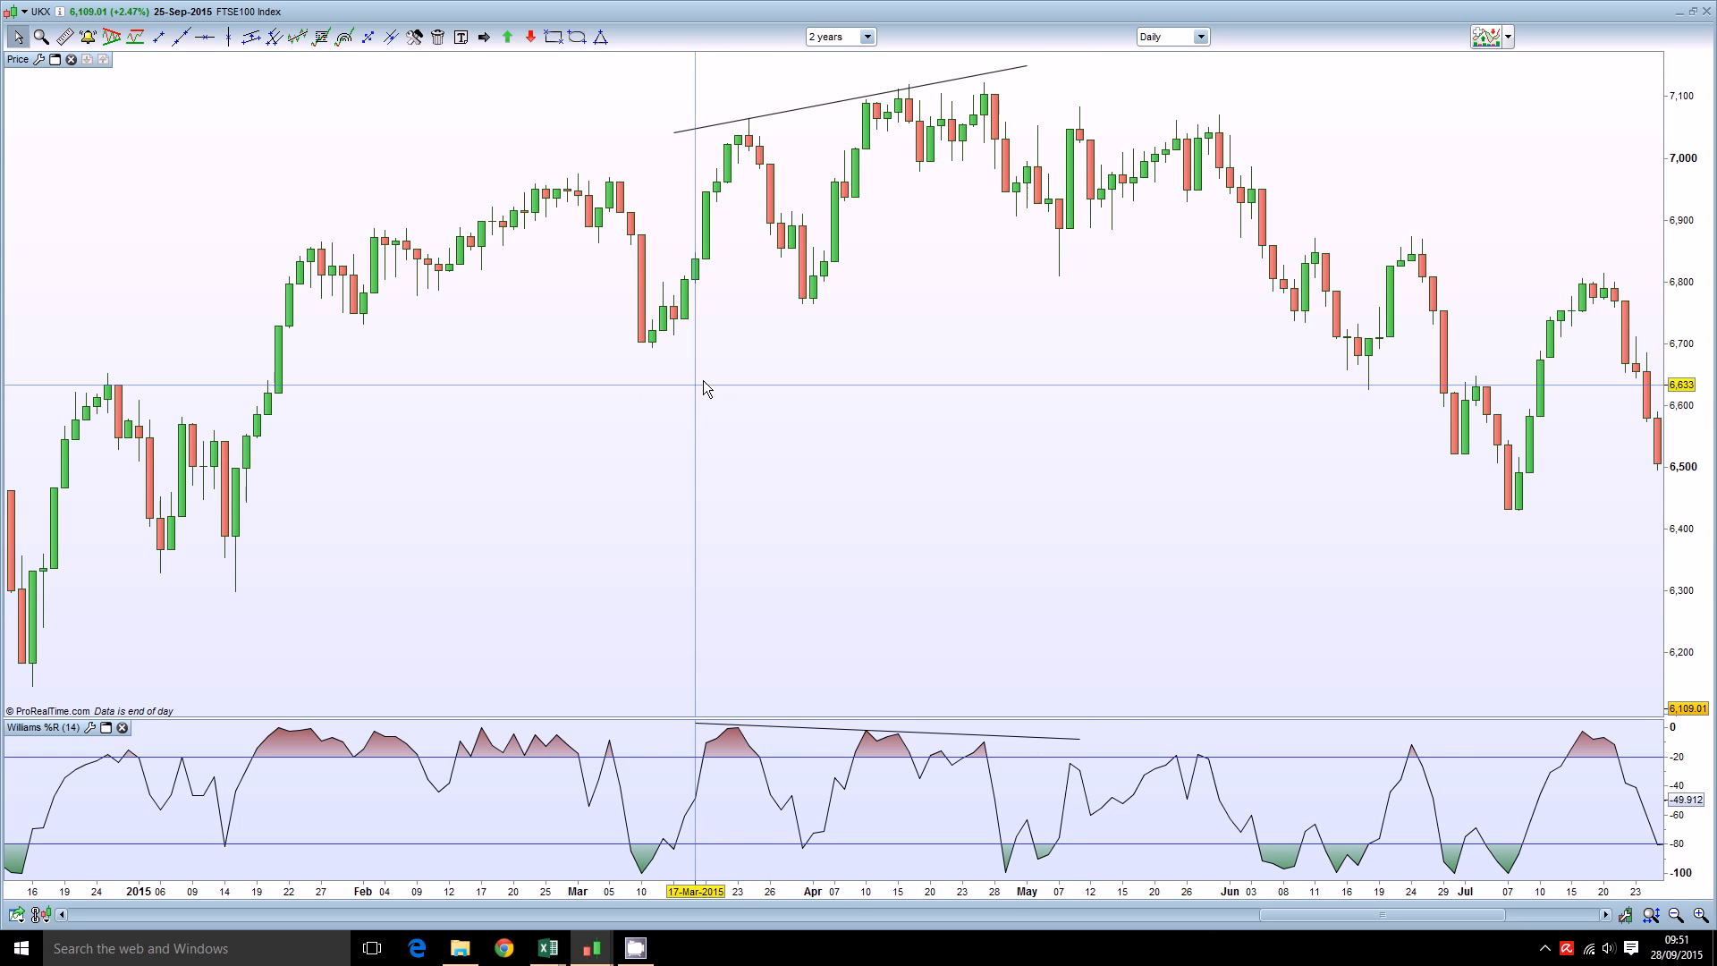
{"action": "mouse_move", "coordinate": [1107, 259]}
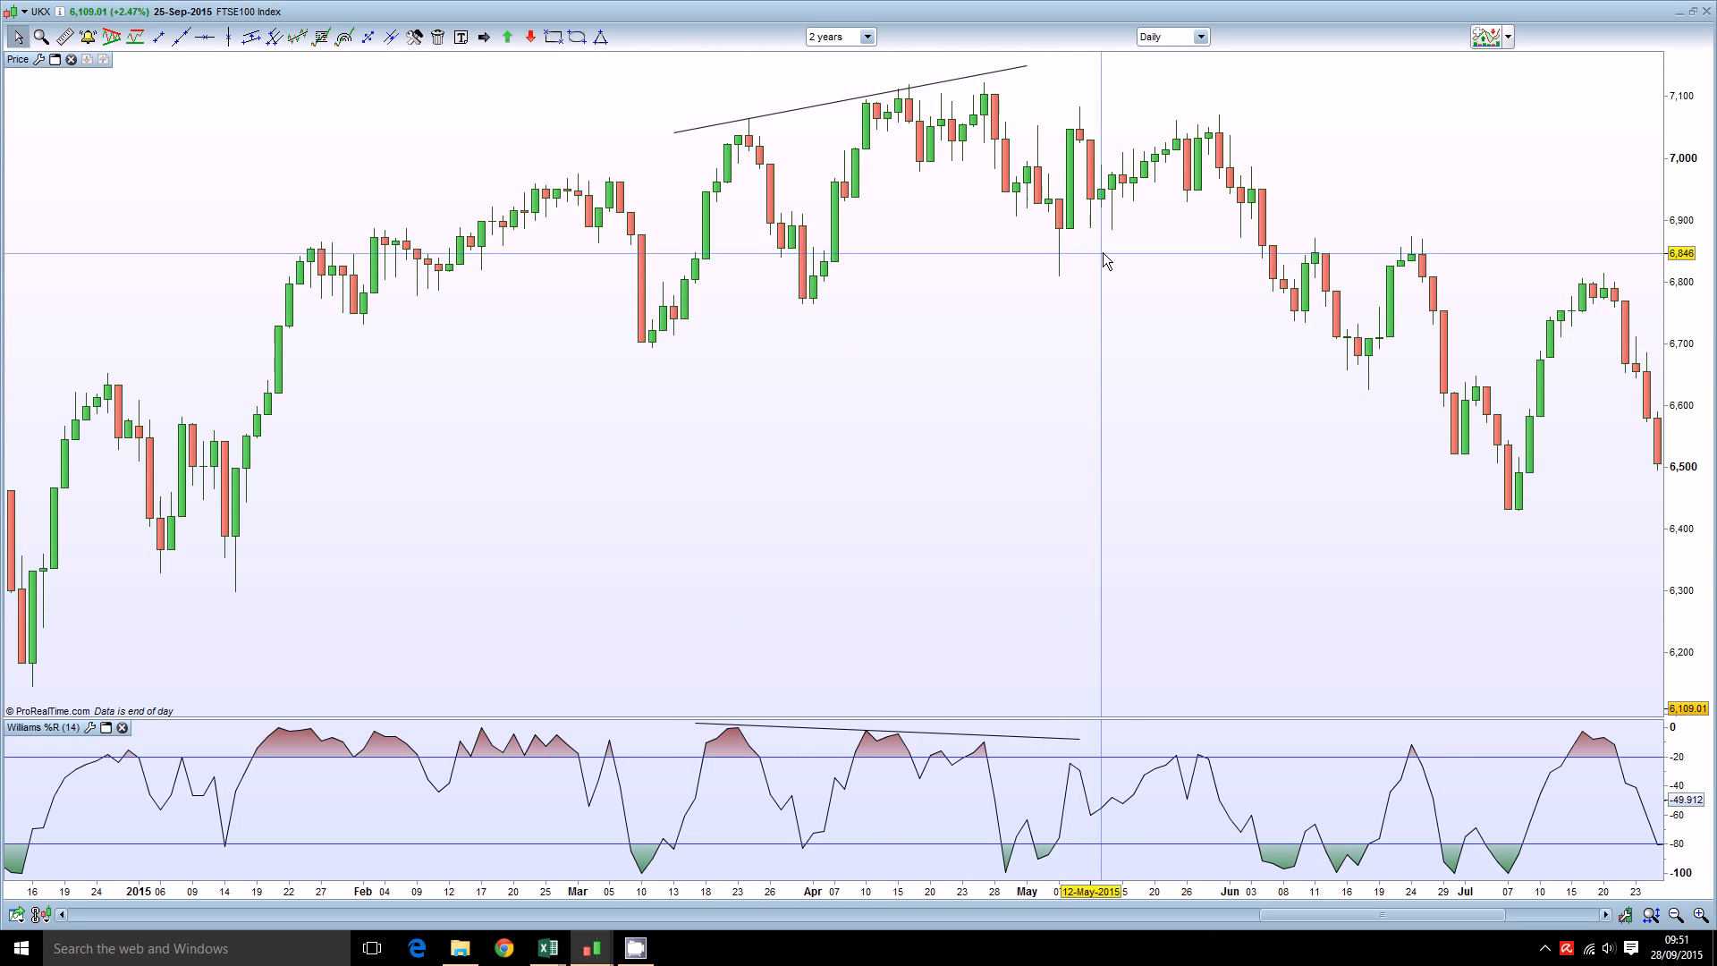
{"action": "mouse_move", "coordinate": [1135, 259]}
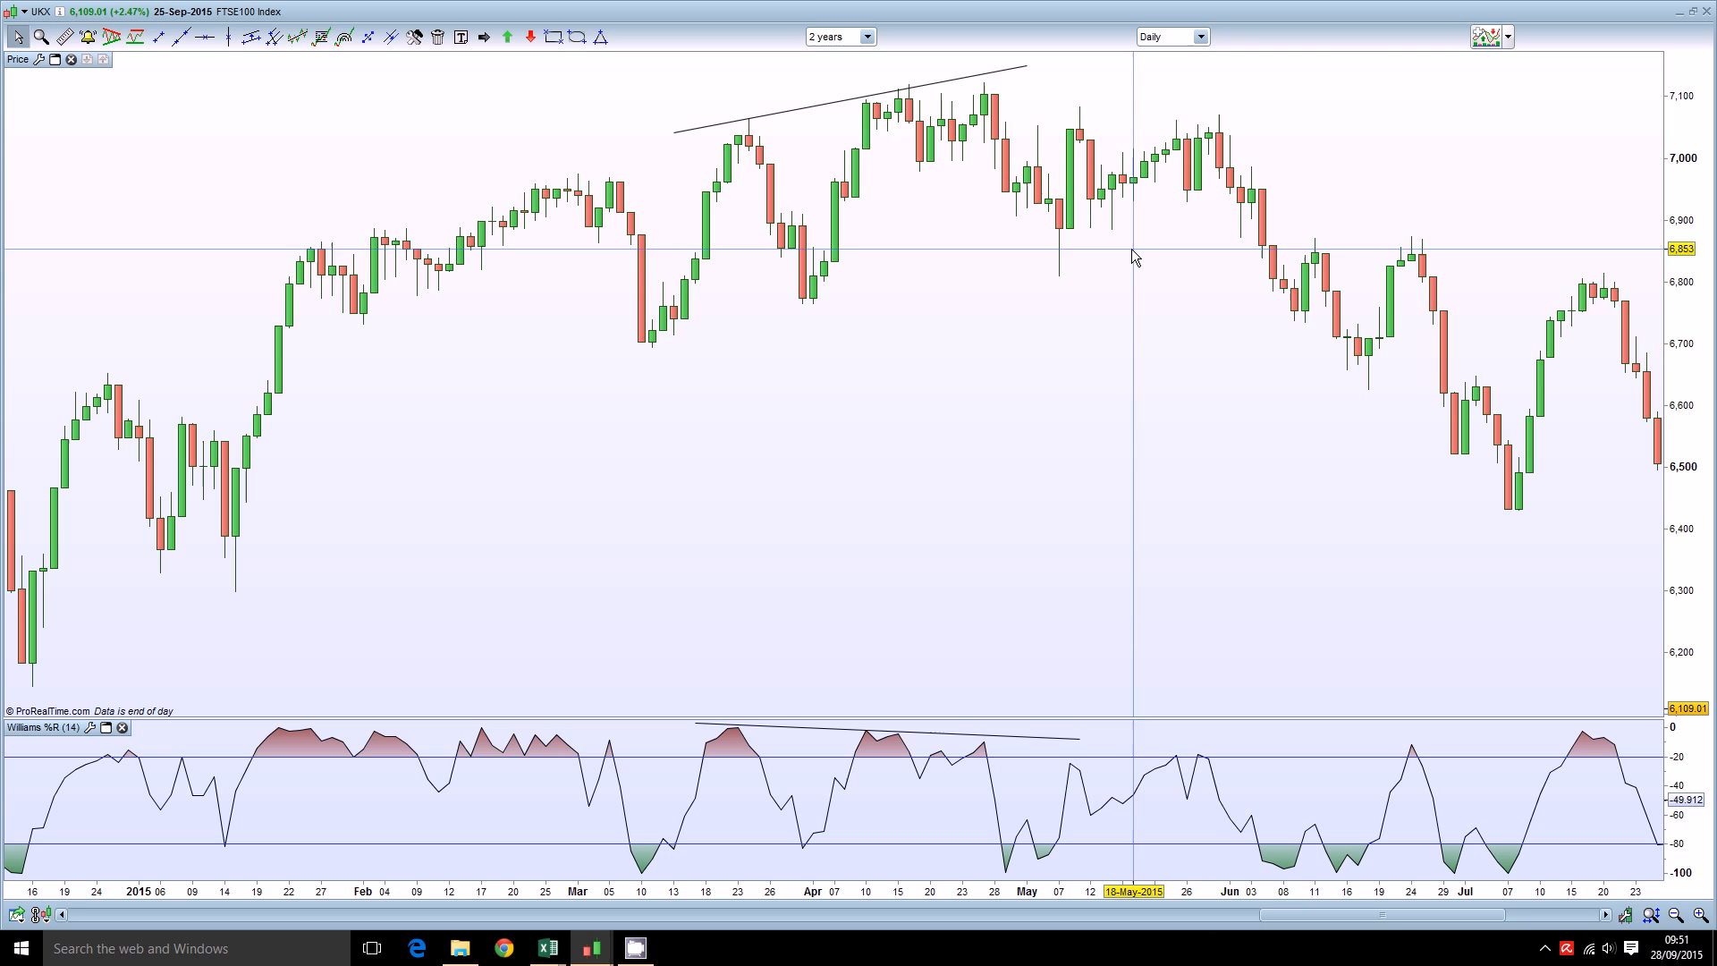
{"action": "mouse_move", "coordinate": [1410, 523]}
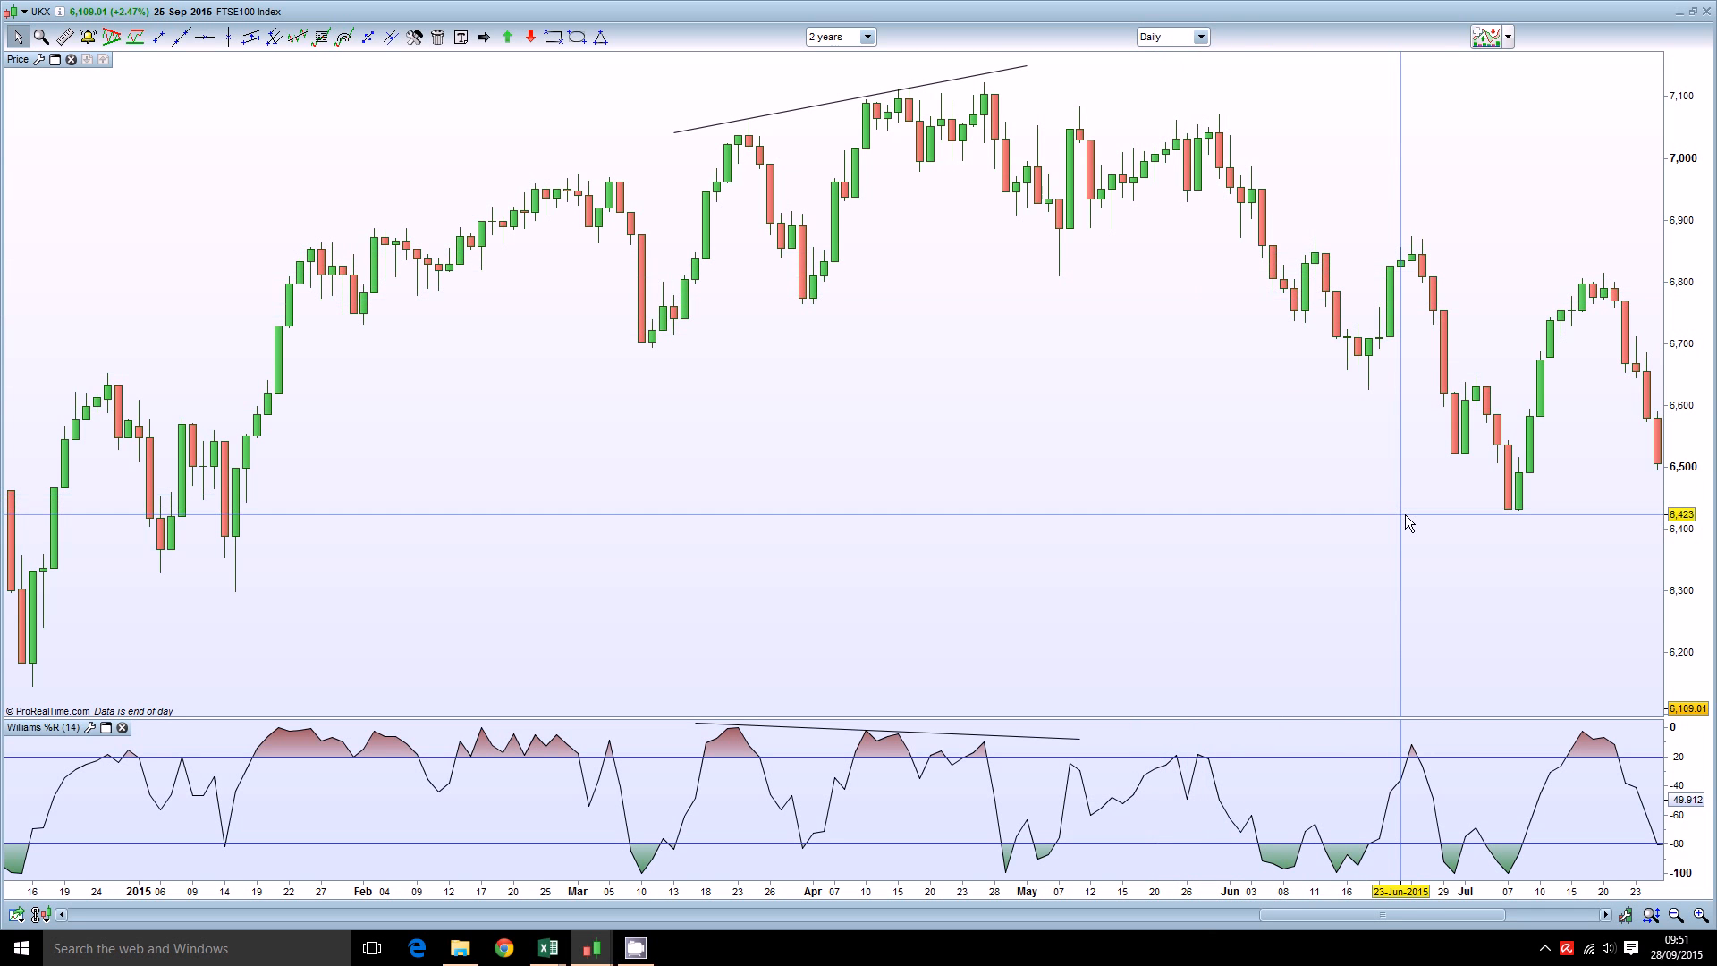
{"action": "mouse_move", "coordinate": [1287, 486]}
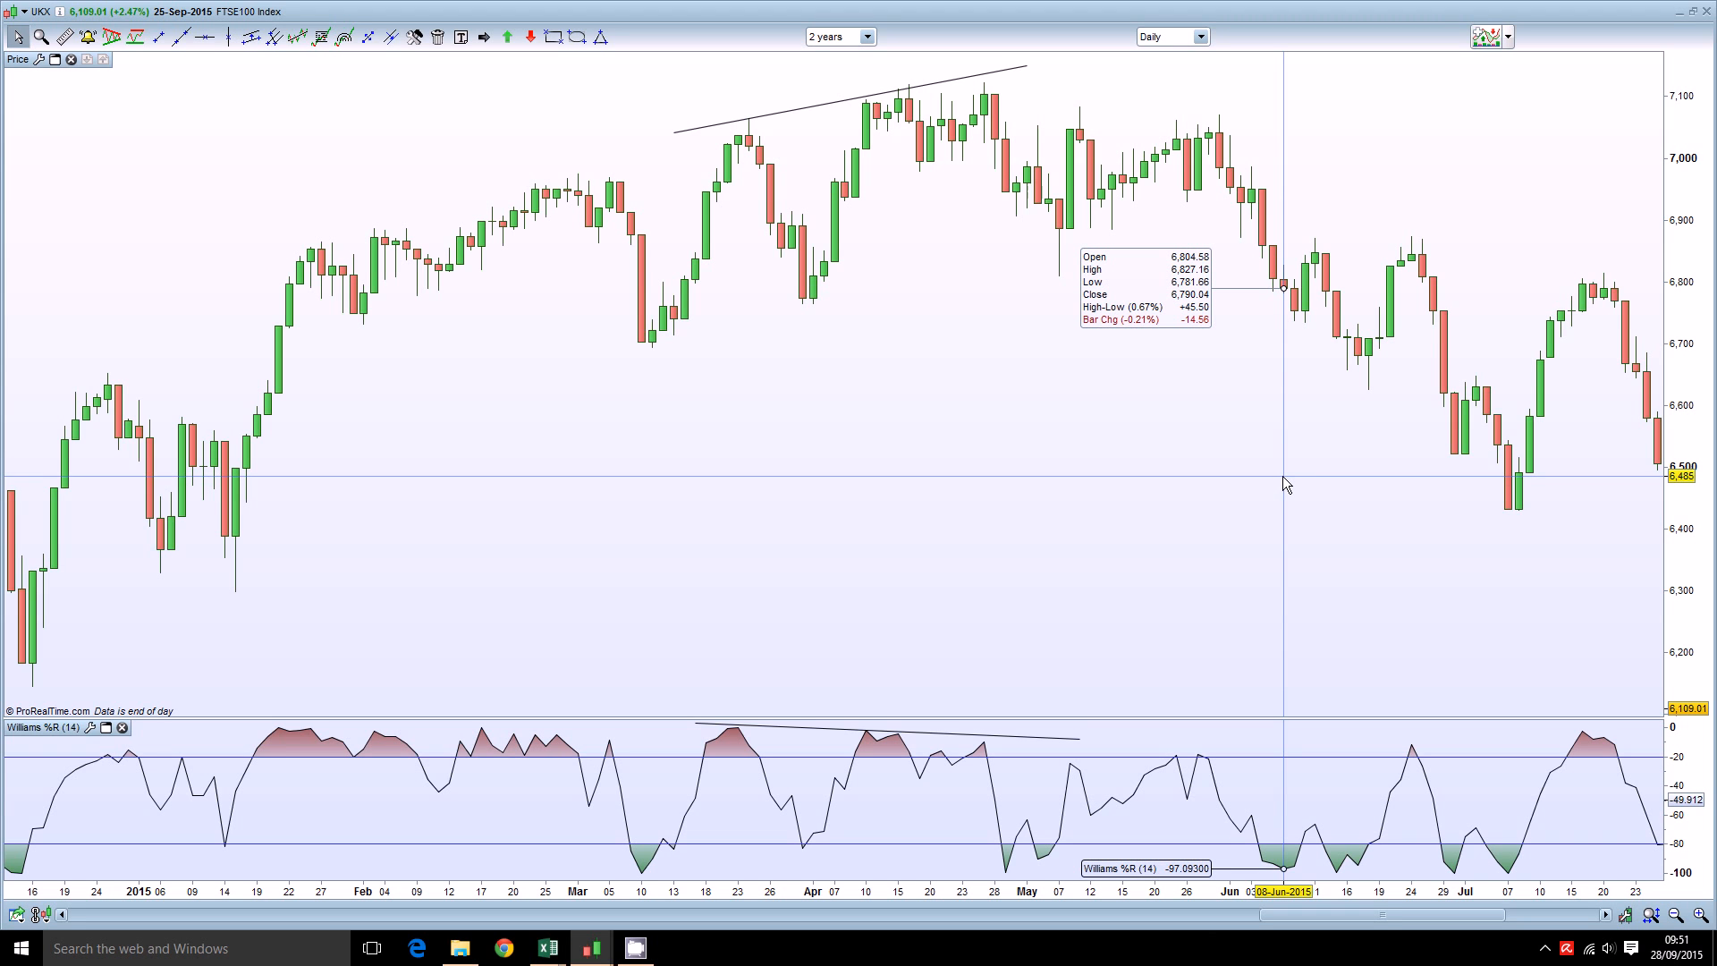
{"action": "mouse_move", "coordinate": [501, 905]}
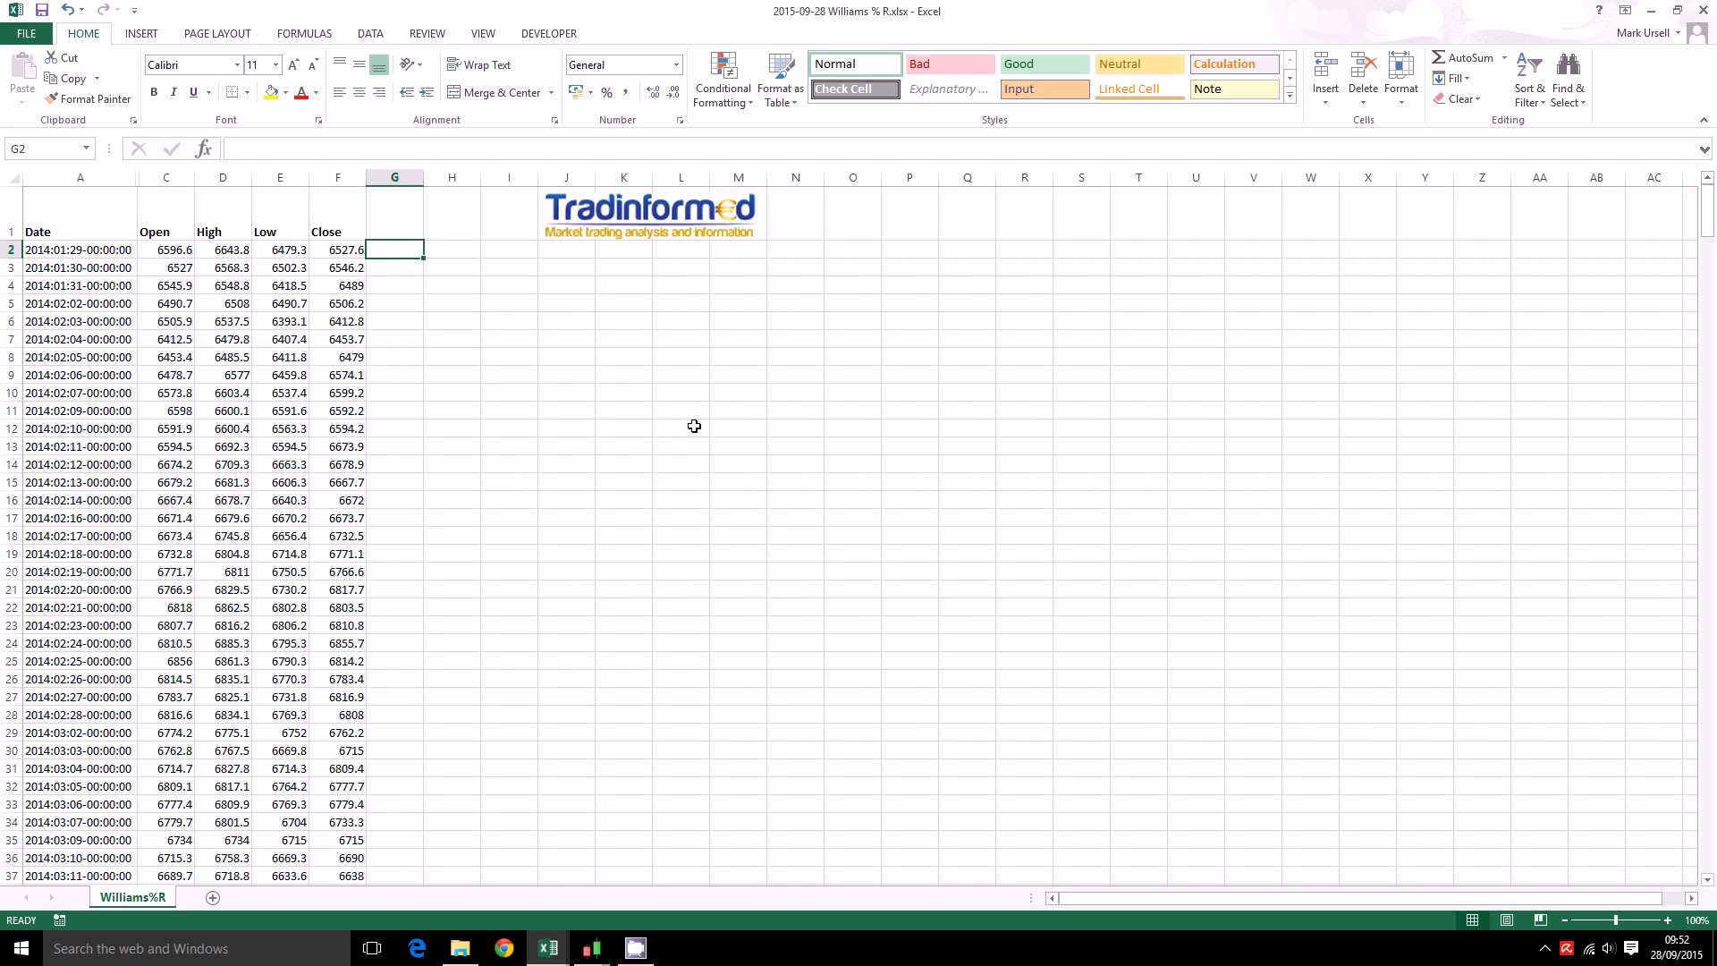
{"action": "left_click", "coordinate": [395, 205]}
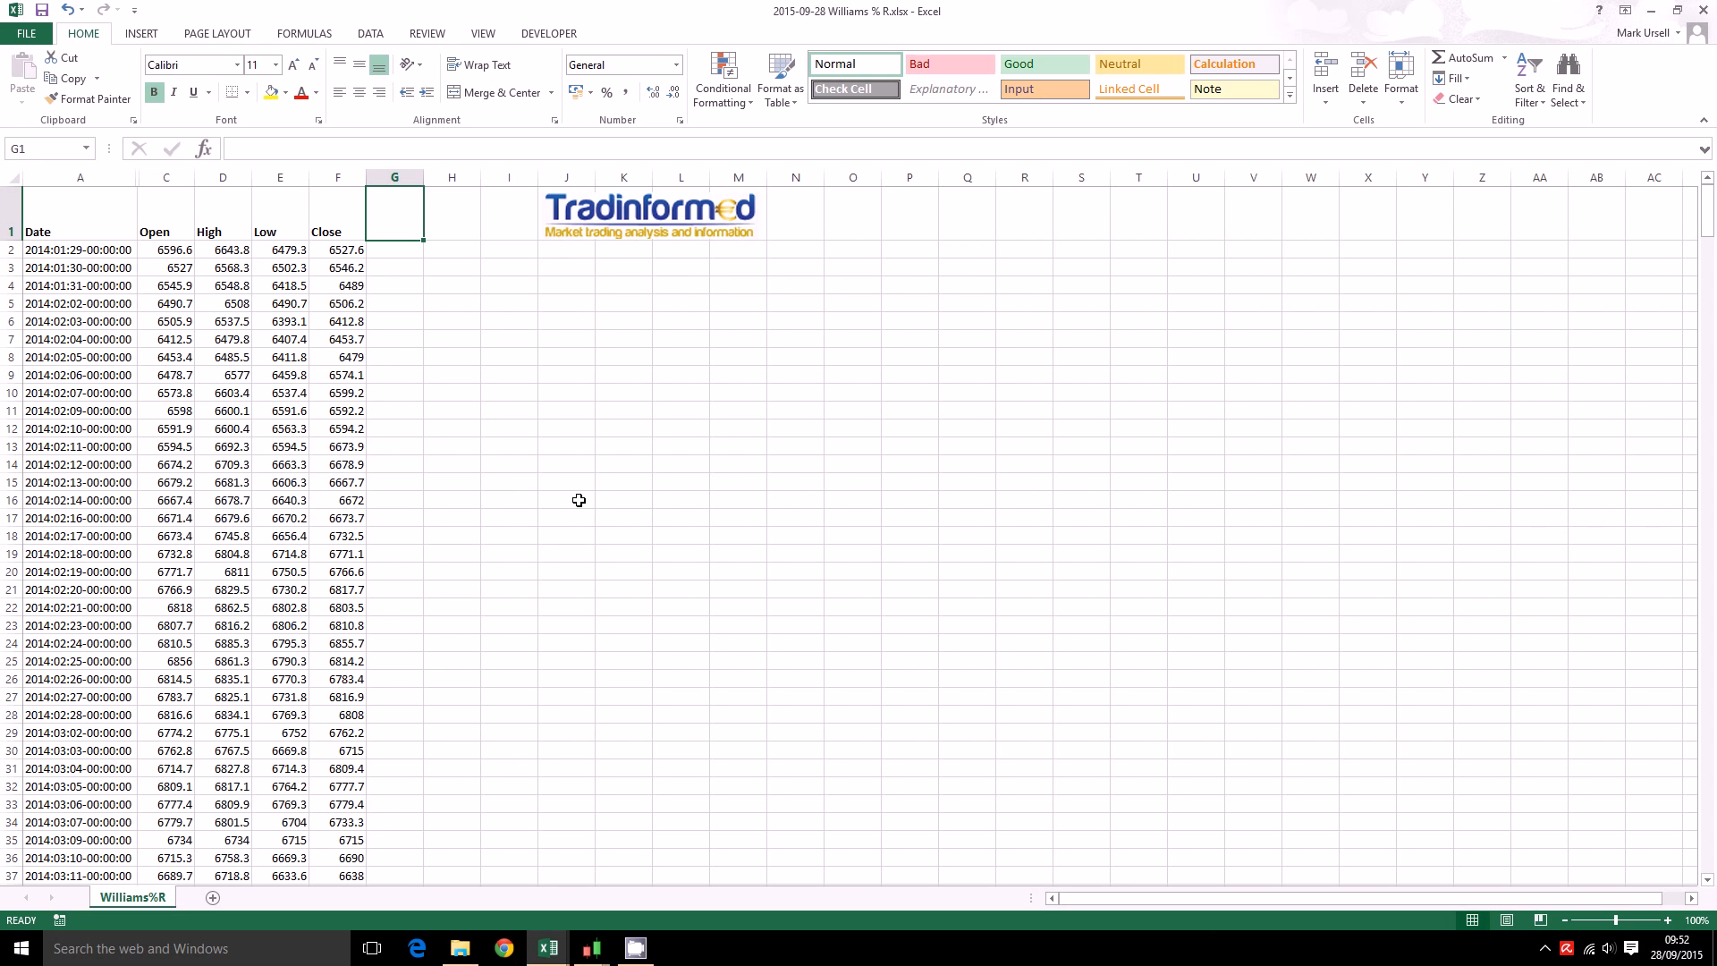
{"action": "mouse_move", "coordinate": [434, 327]}
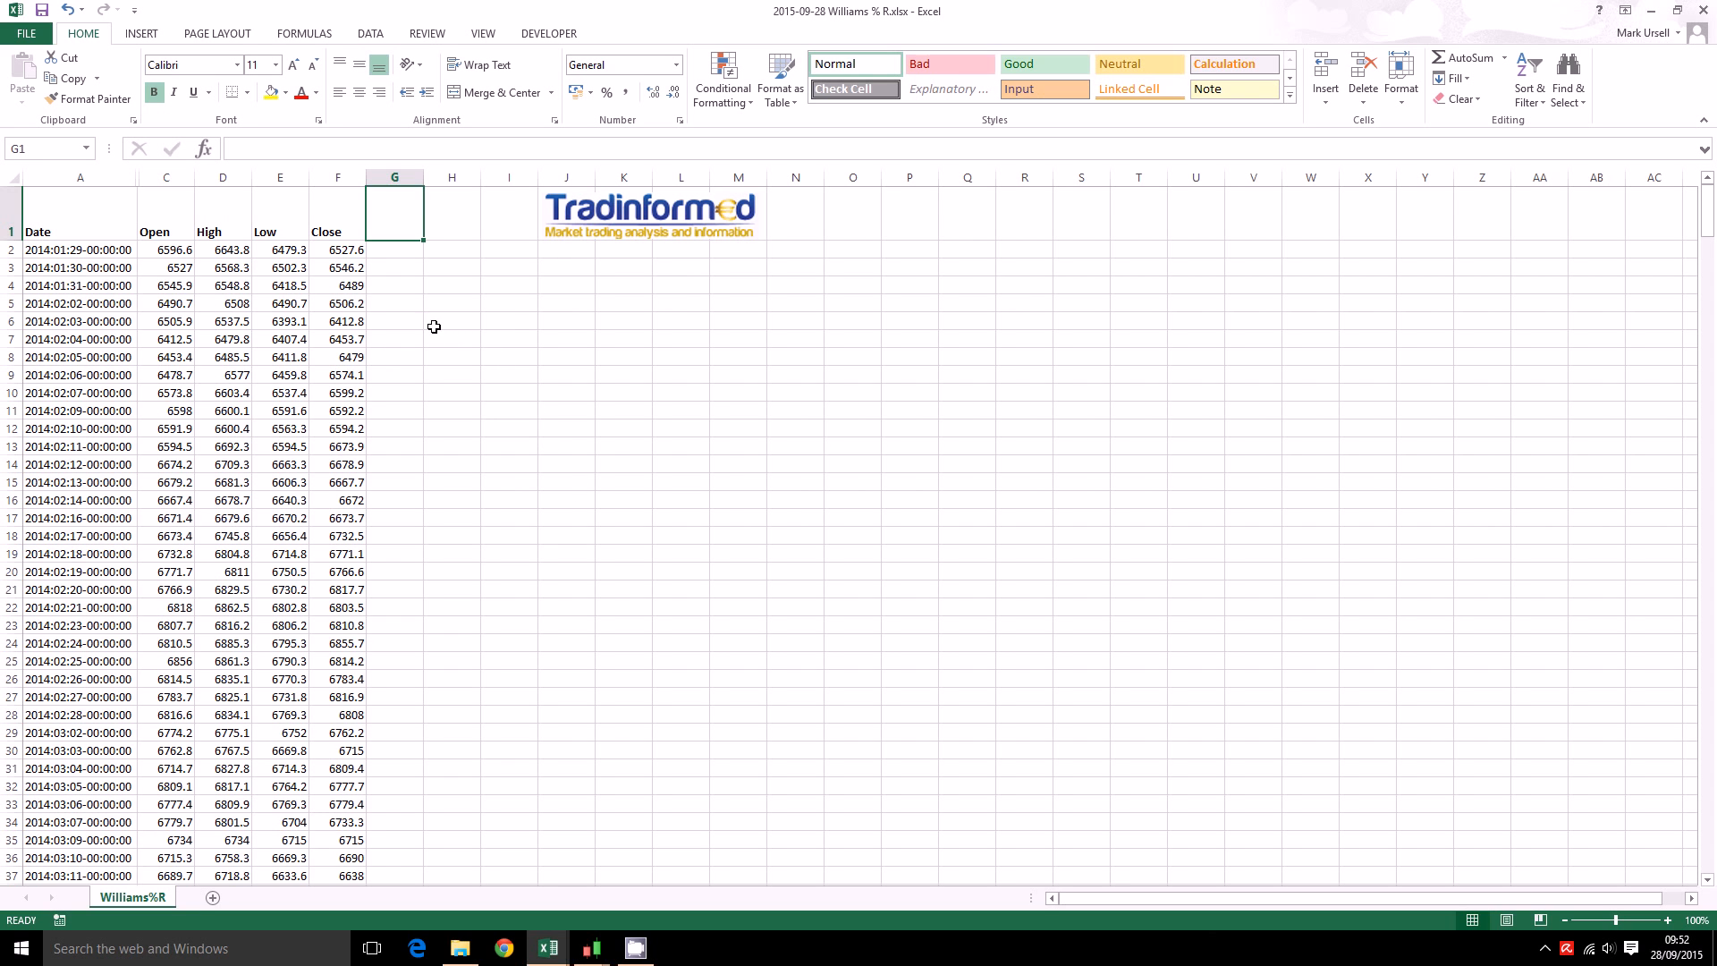
{"action": "mouse_move", "coordinate": [182, 295]}
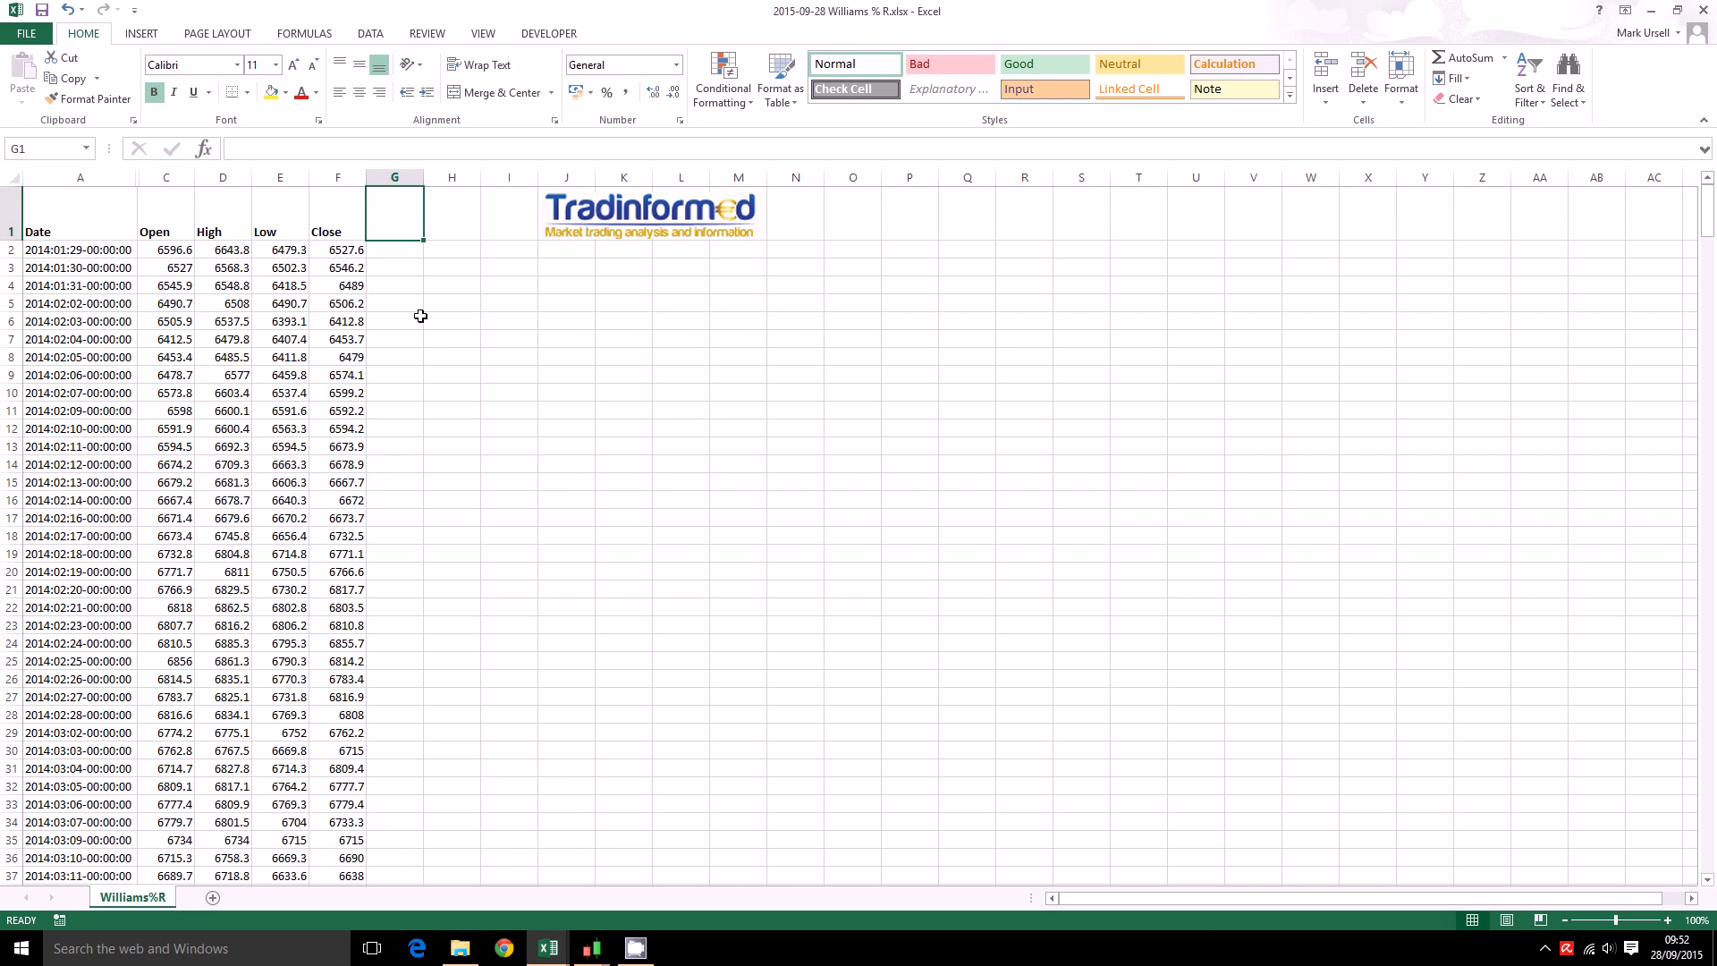
Add the headings High, Low and % R in G1, H1 and I1 beside Close
{"action": "type", "text": "High"}
{"action": "left_click", "coordinate": [452, 213]}
{"action": "type", "text": "Low"}
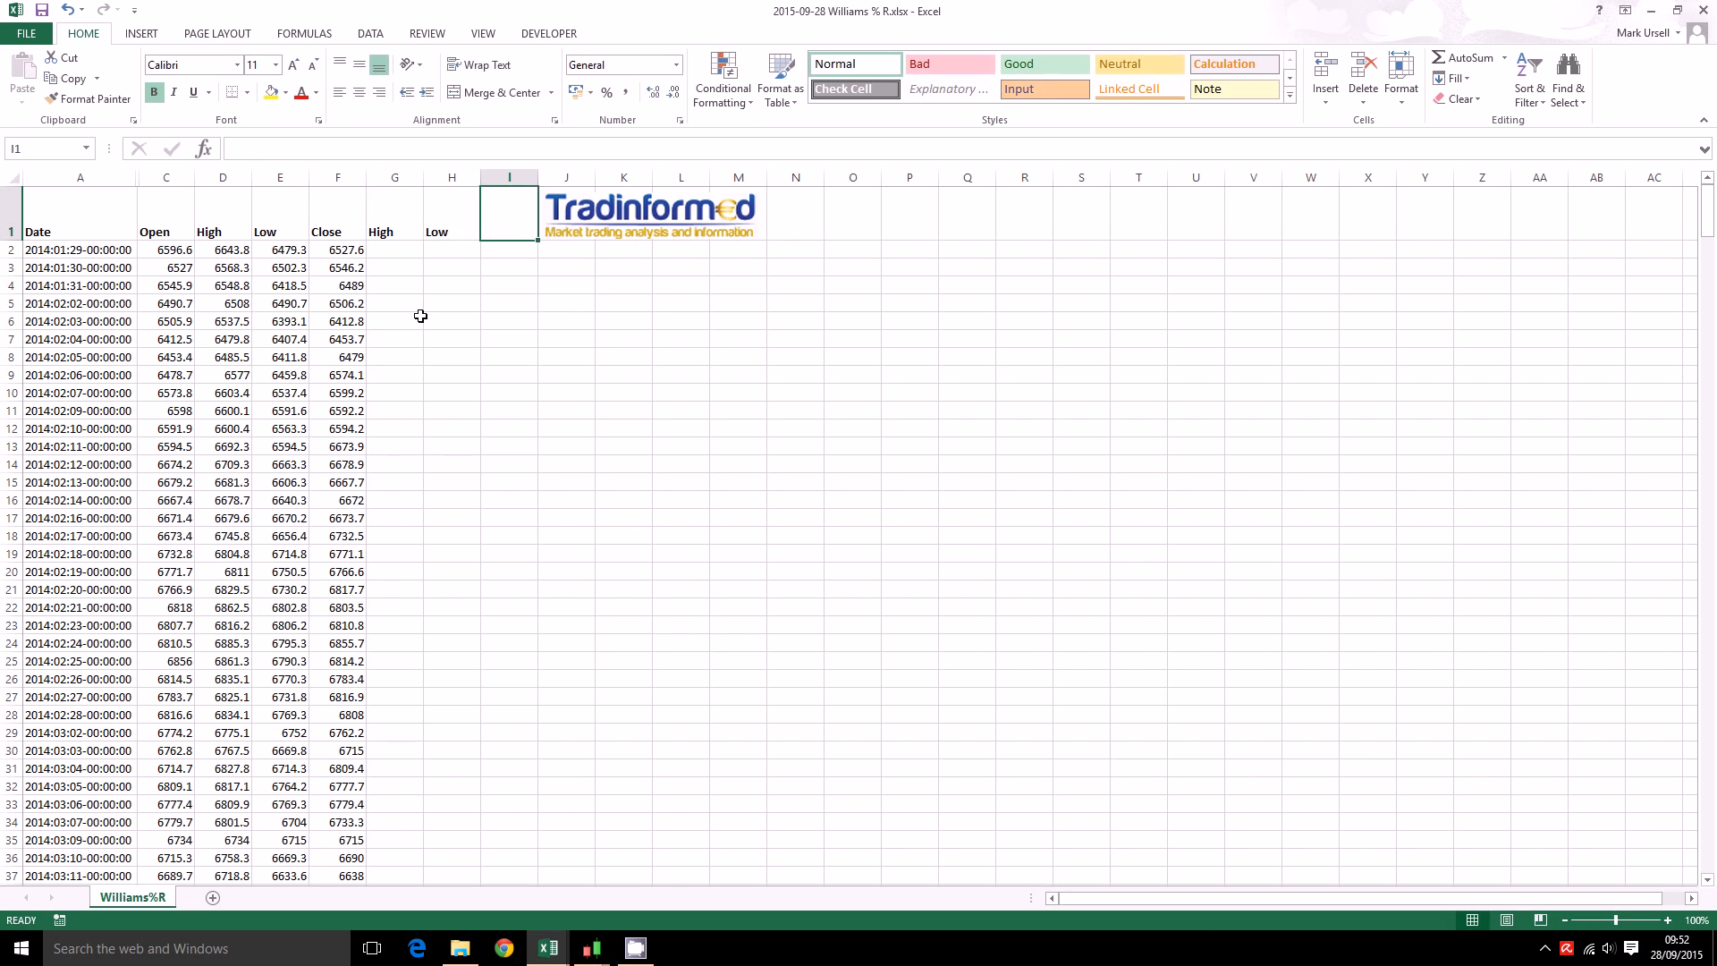
{"action": "type", "text": "% R"}
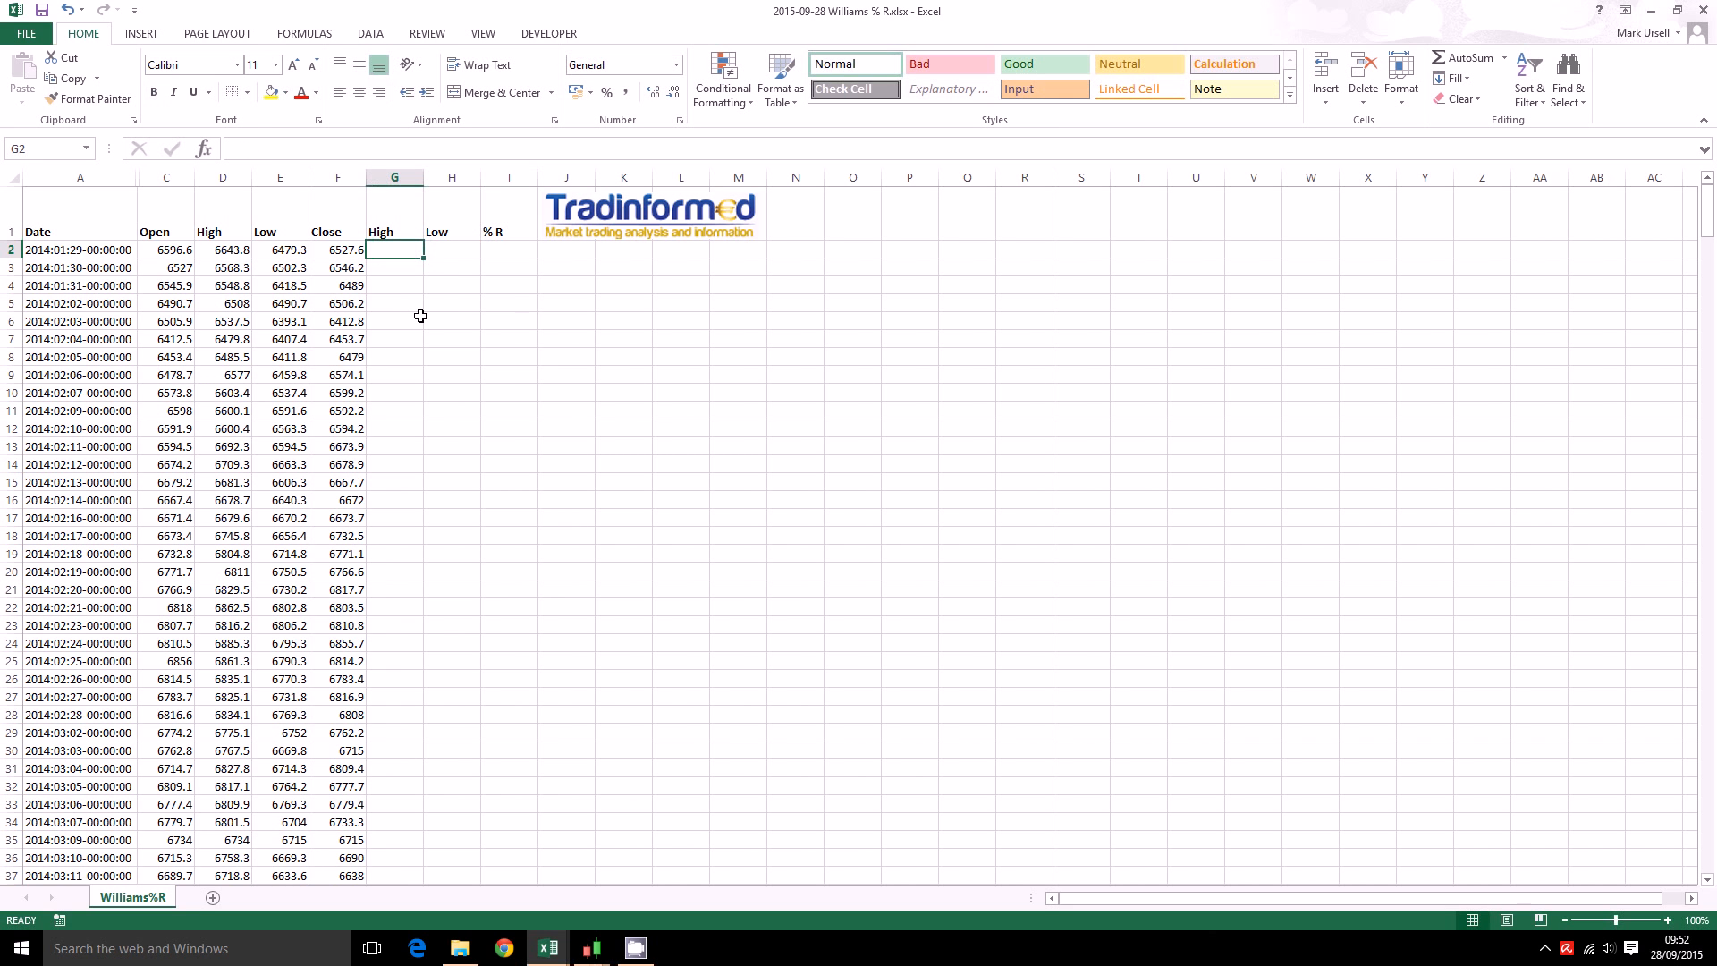
{"action": "mouse_move", "coordinate": [392, 262]}
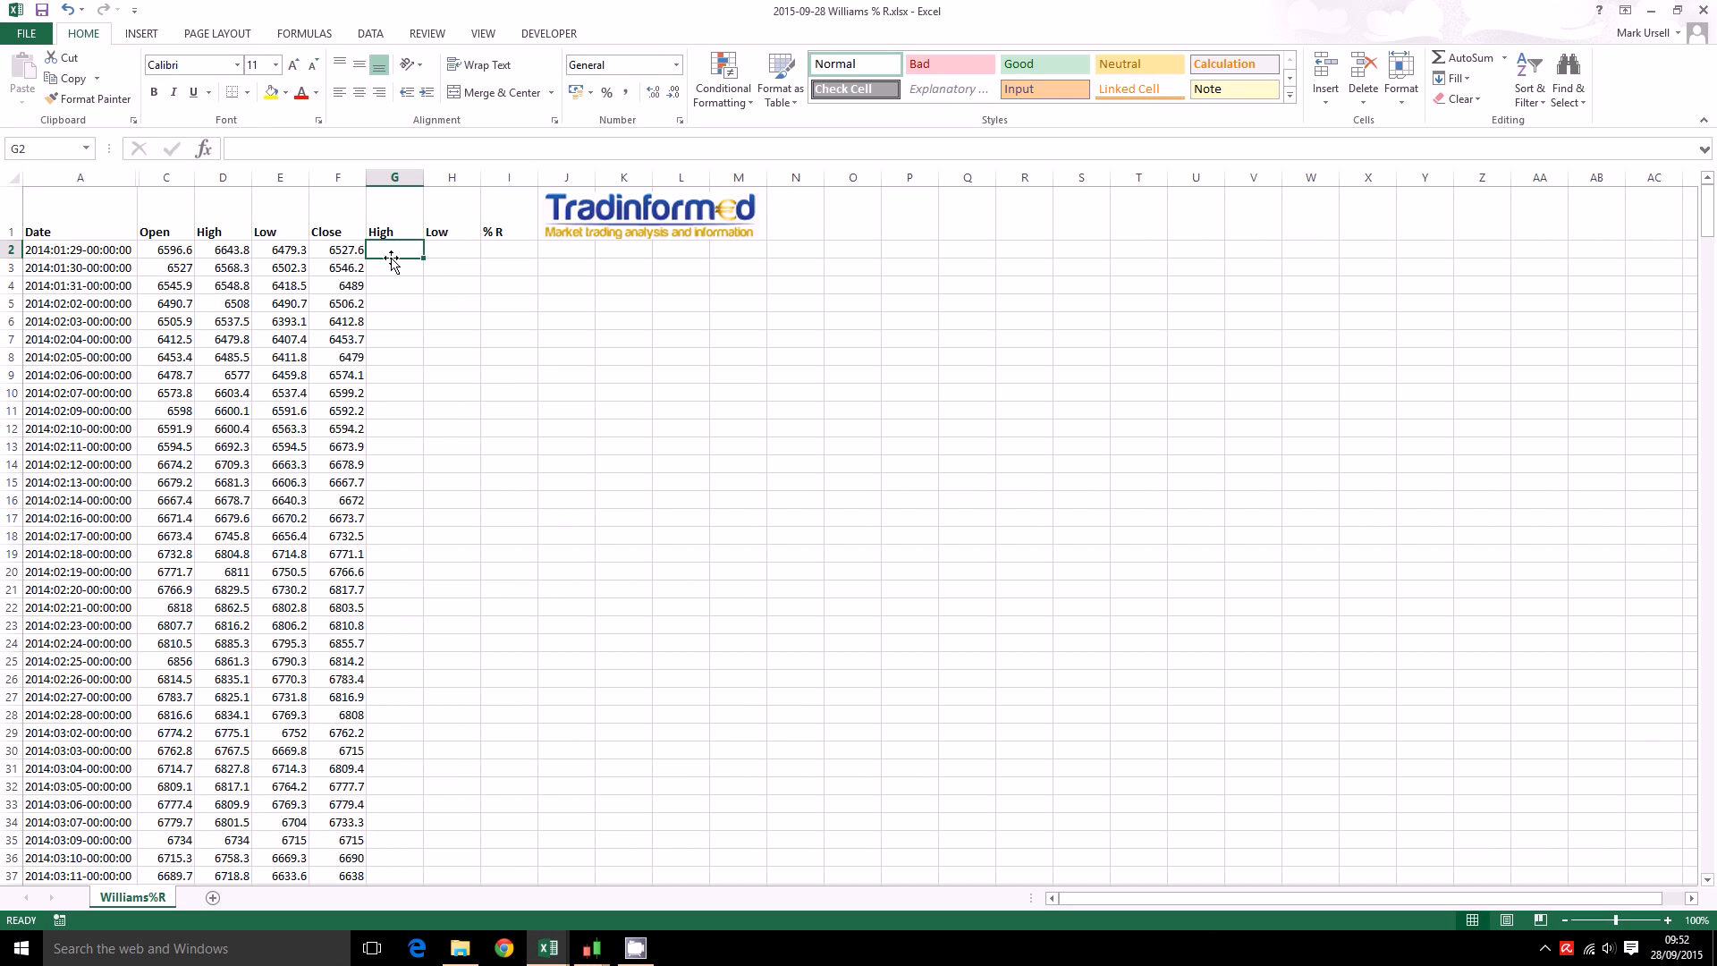
Enter =MAX(D2:D15) in G15 to get the 14-day high of 6709.3
{"action": "left_click_drag", "start_coordinate": [394, 249], "coordinate": [394, 375]}
{"action": "type", "text": "="}
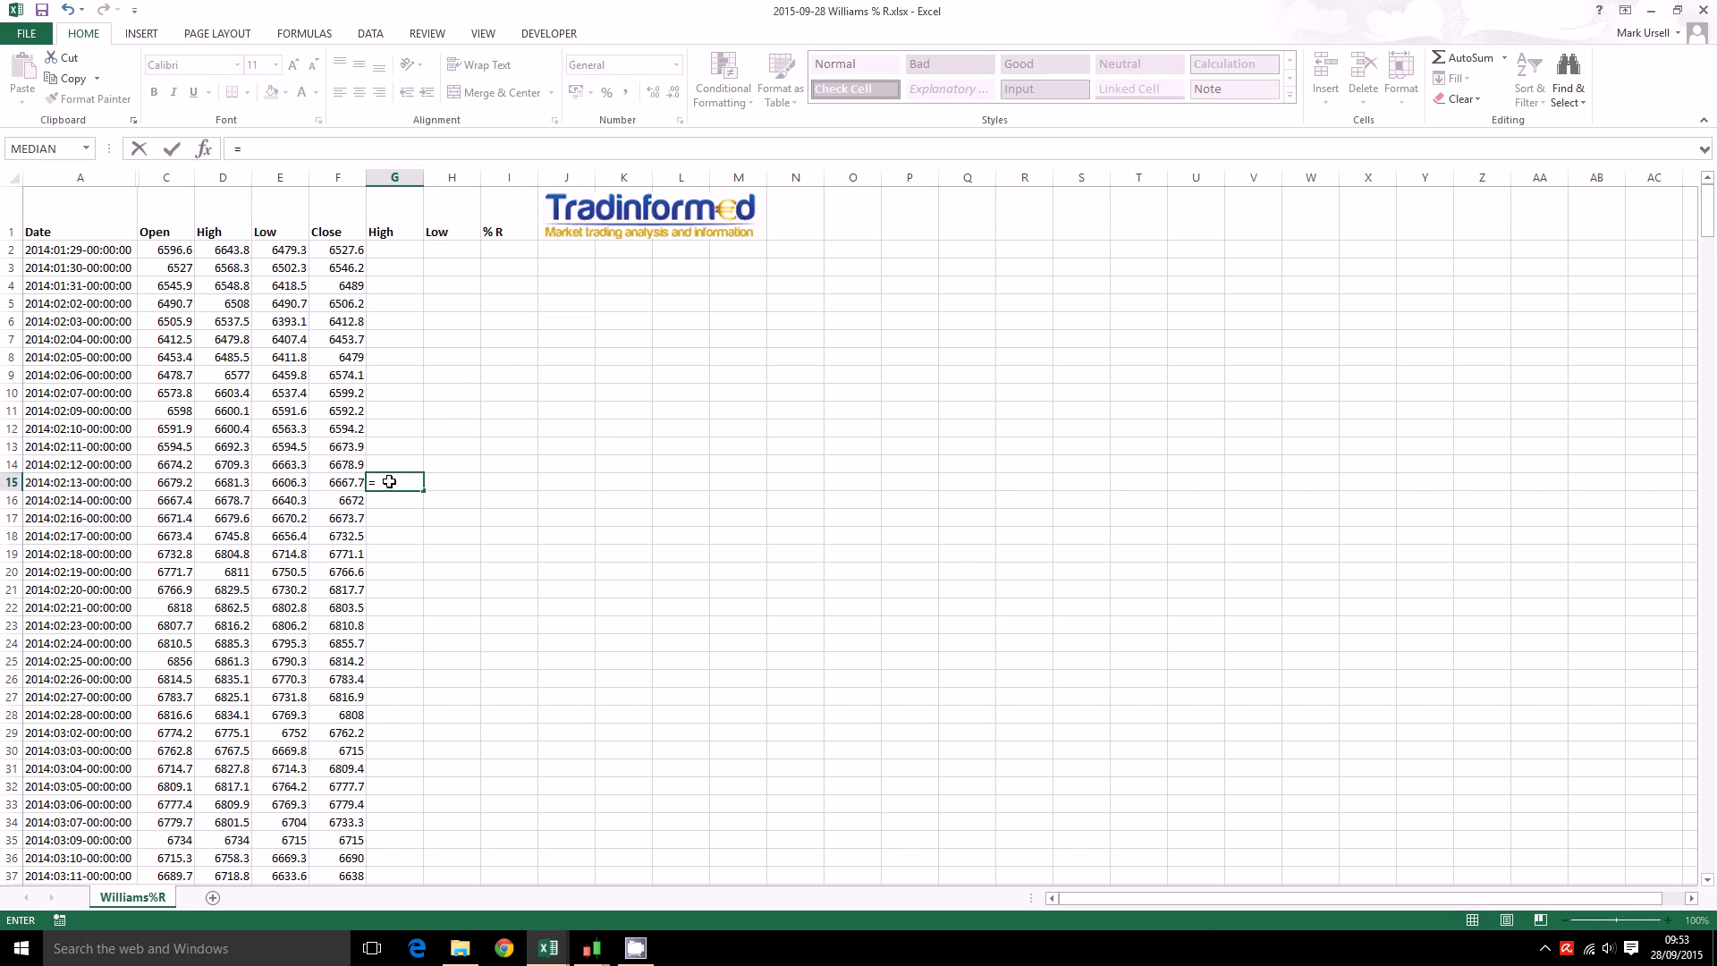
{"action": "type", "text": "max("}
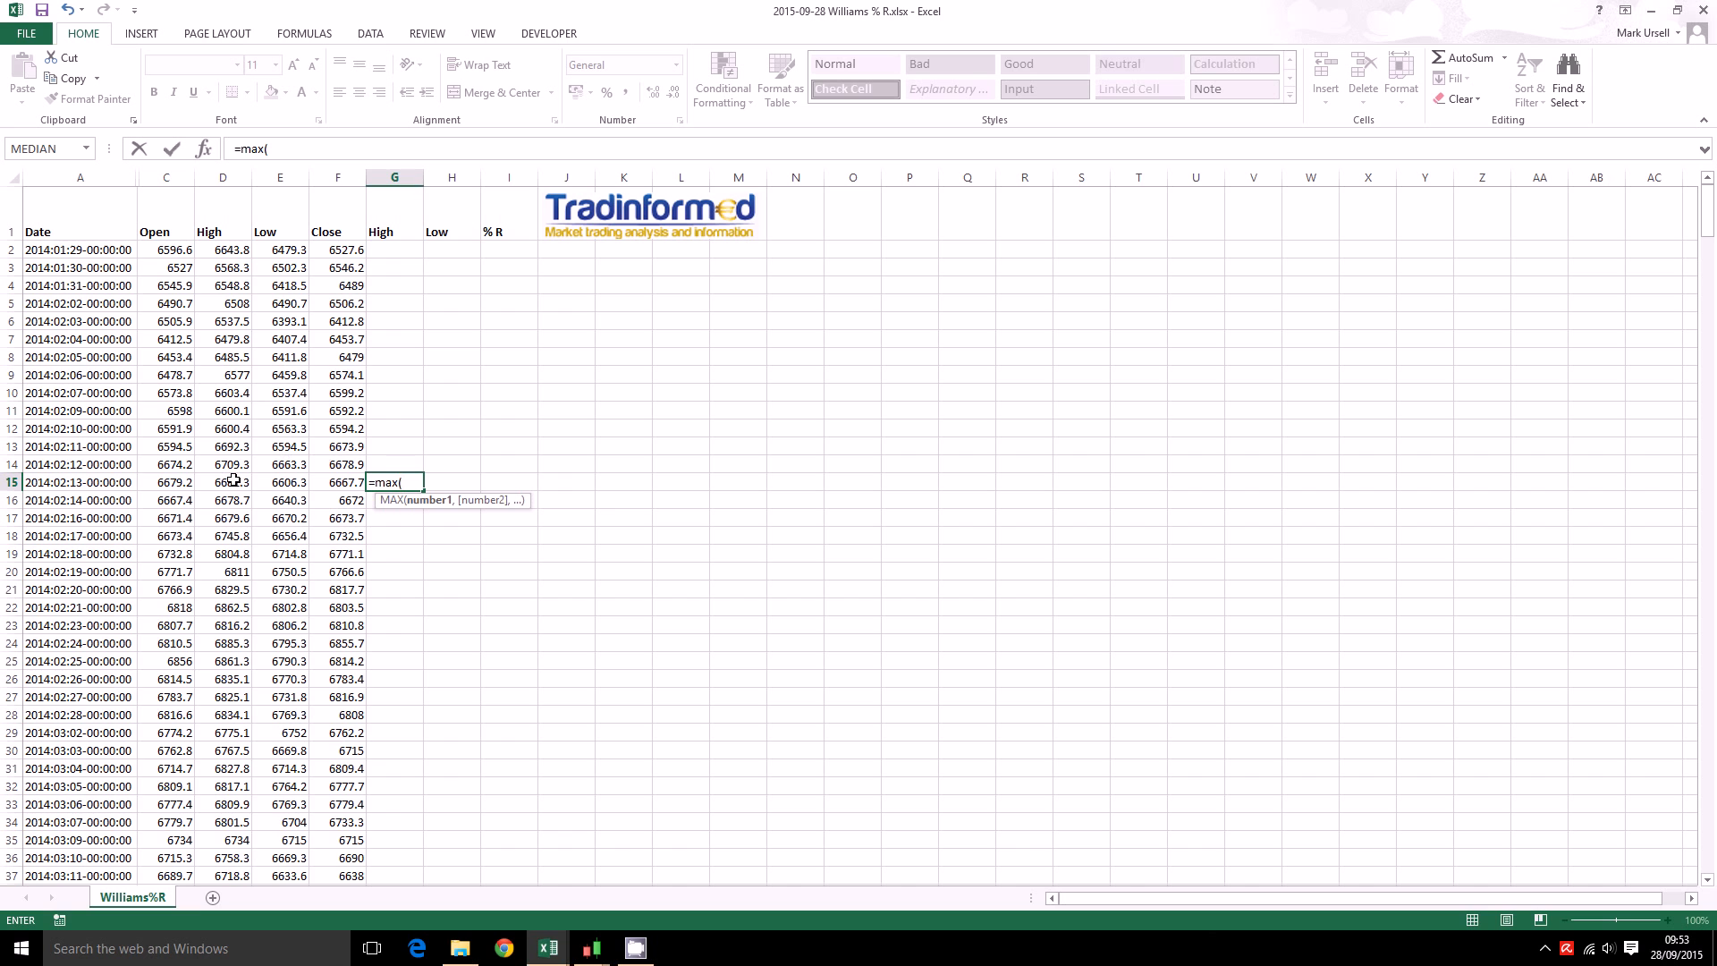
{"action": "left_click_drag", "start_coordinate": [223, 249], "coordinate": [223, 482]}
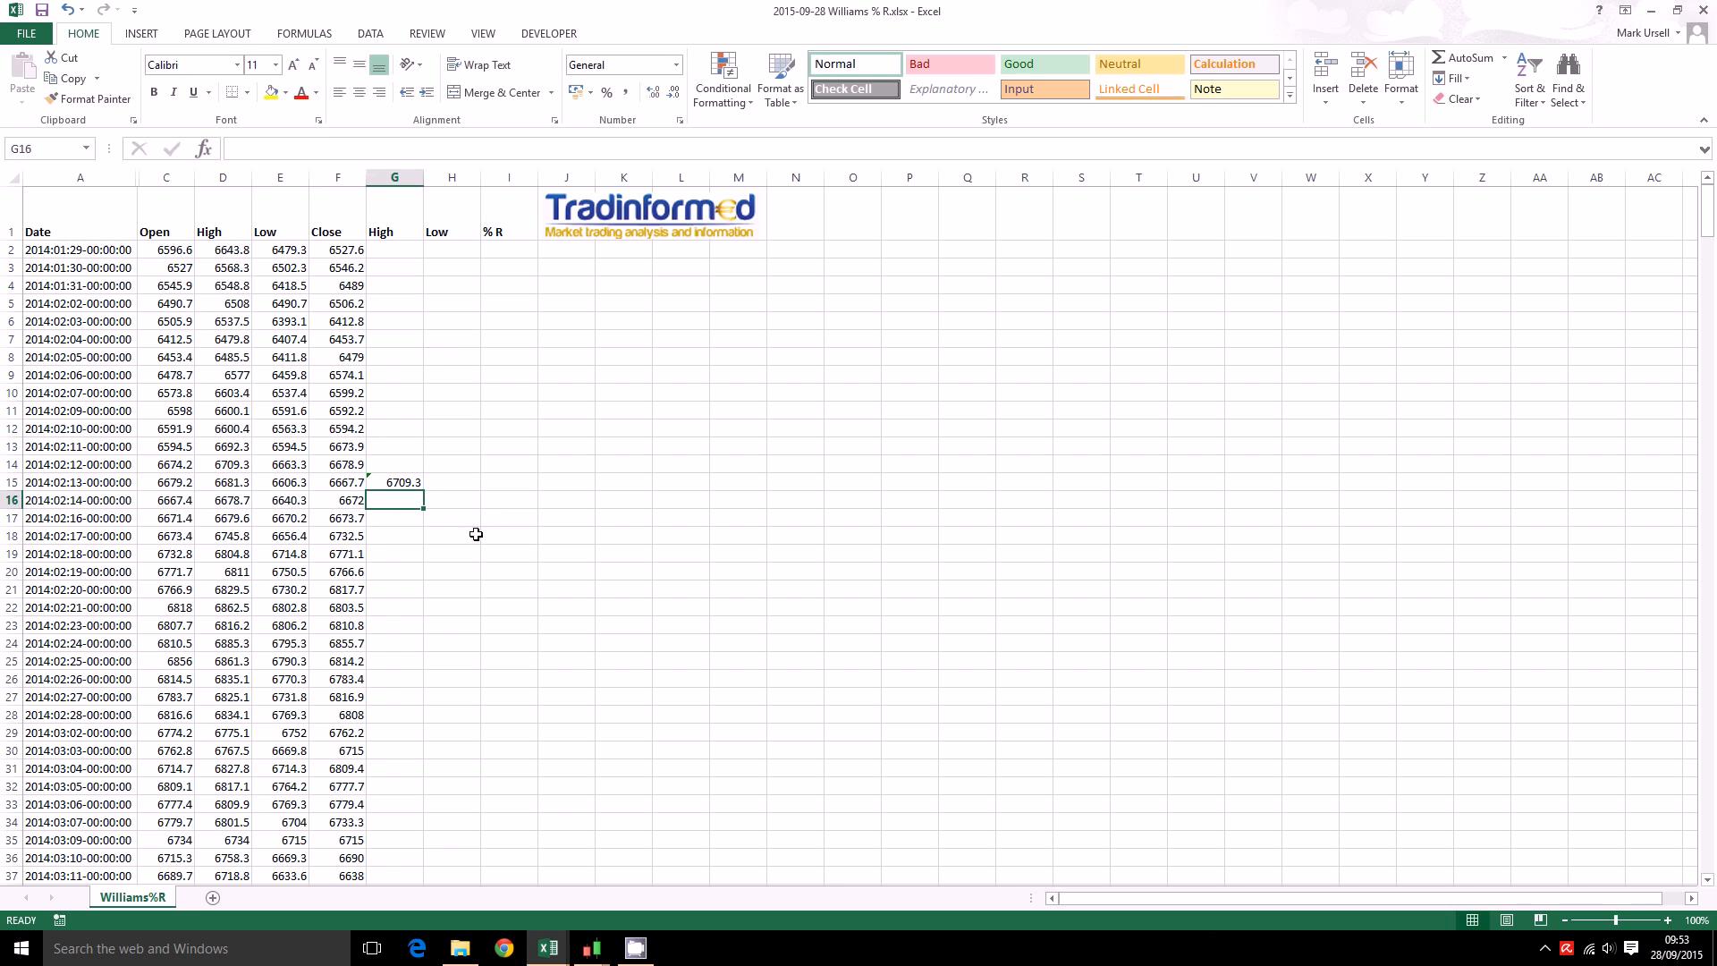
{"action": "mouse_move", "coordinate": [376, 481]}
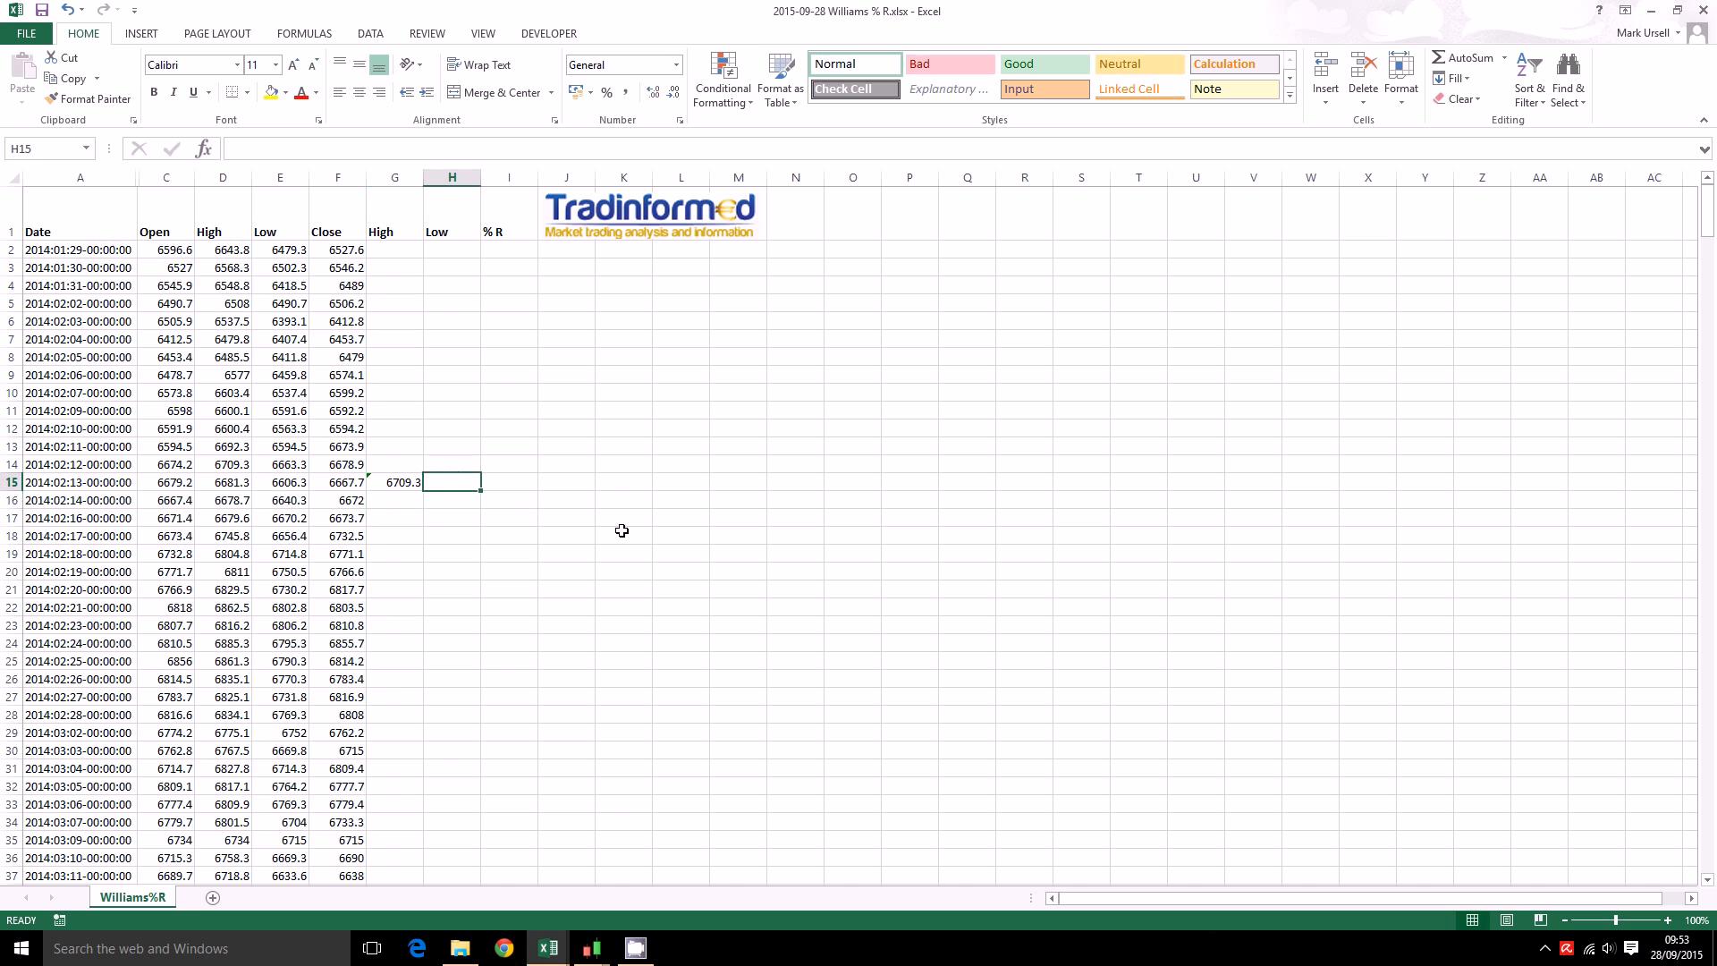
Enter =MIN(E2:E15) in H15 to get the 14-day low of 6393.1
{"action": "type", "text": "="}
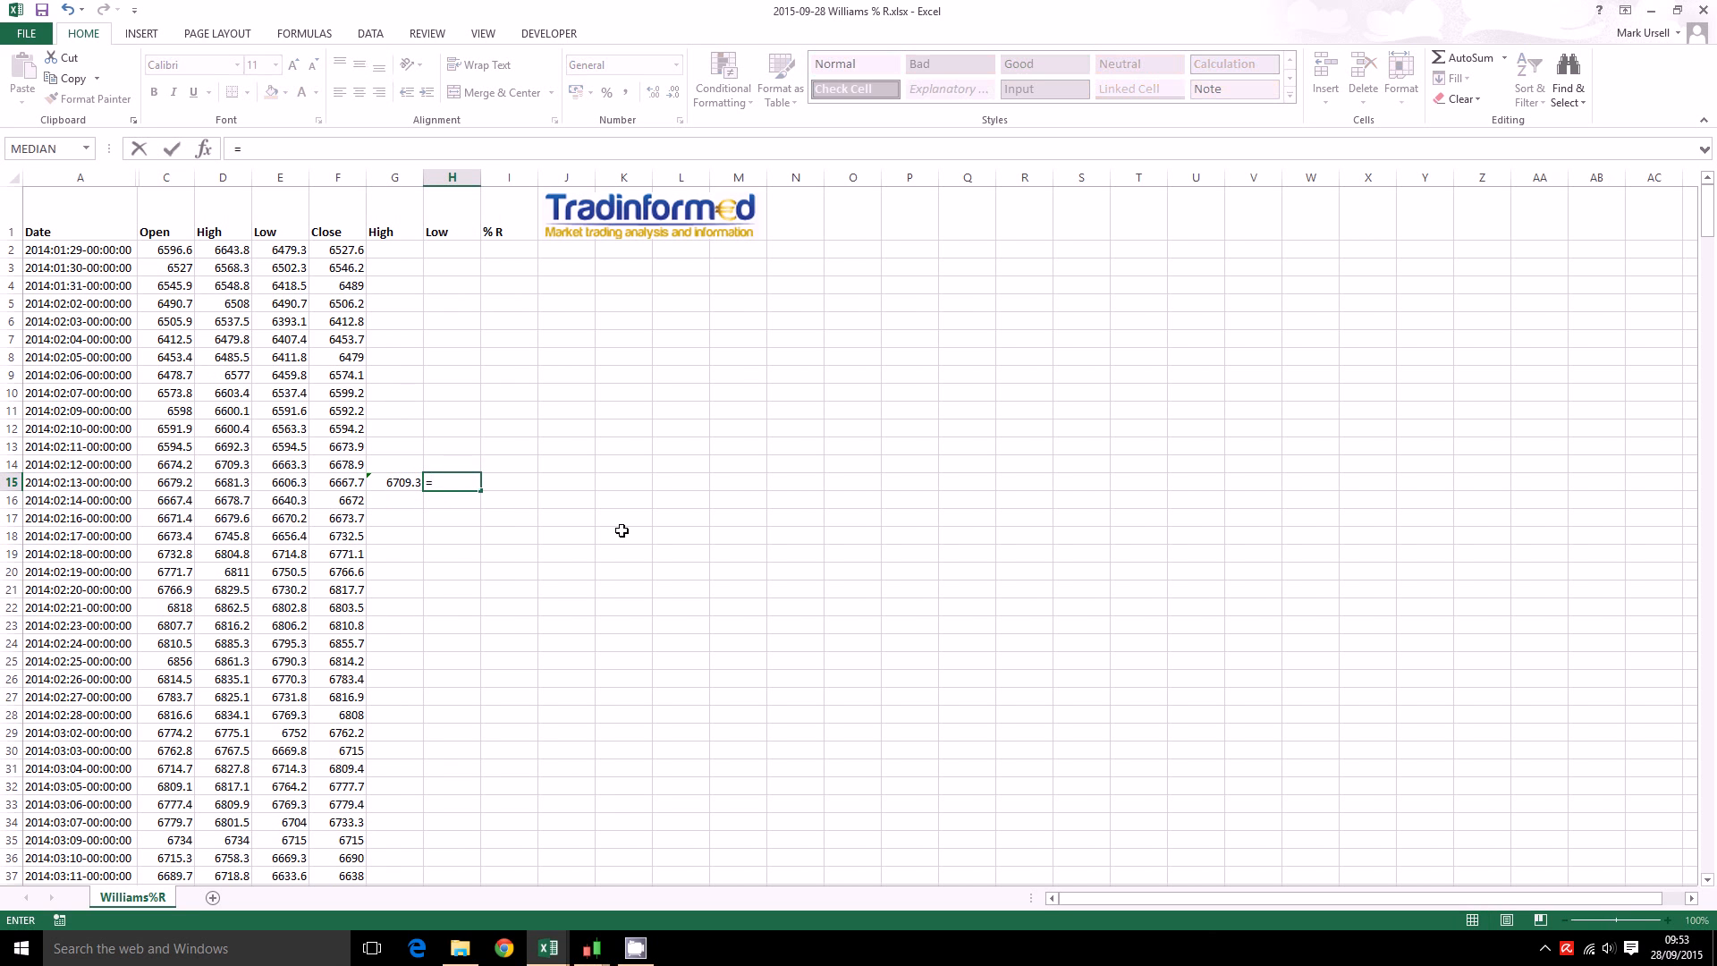
{"action": "type", "text": "min("}
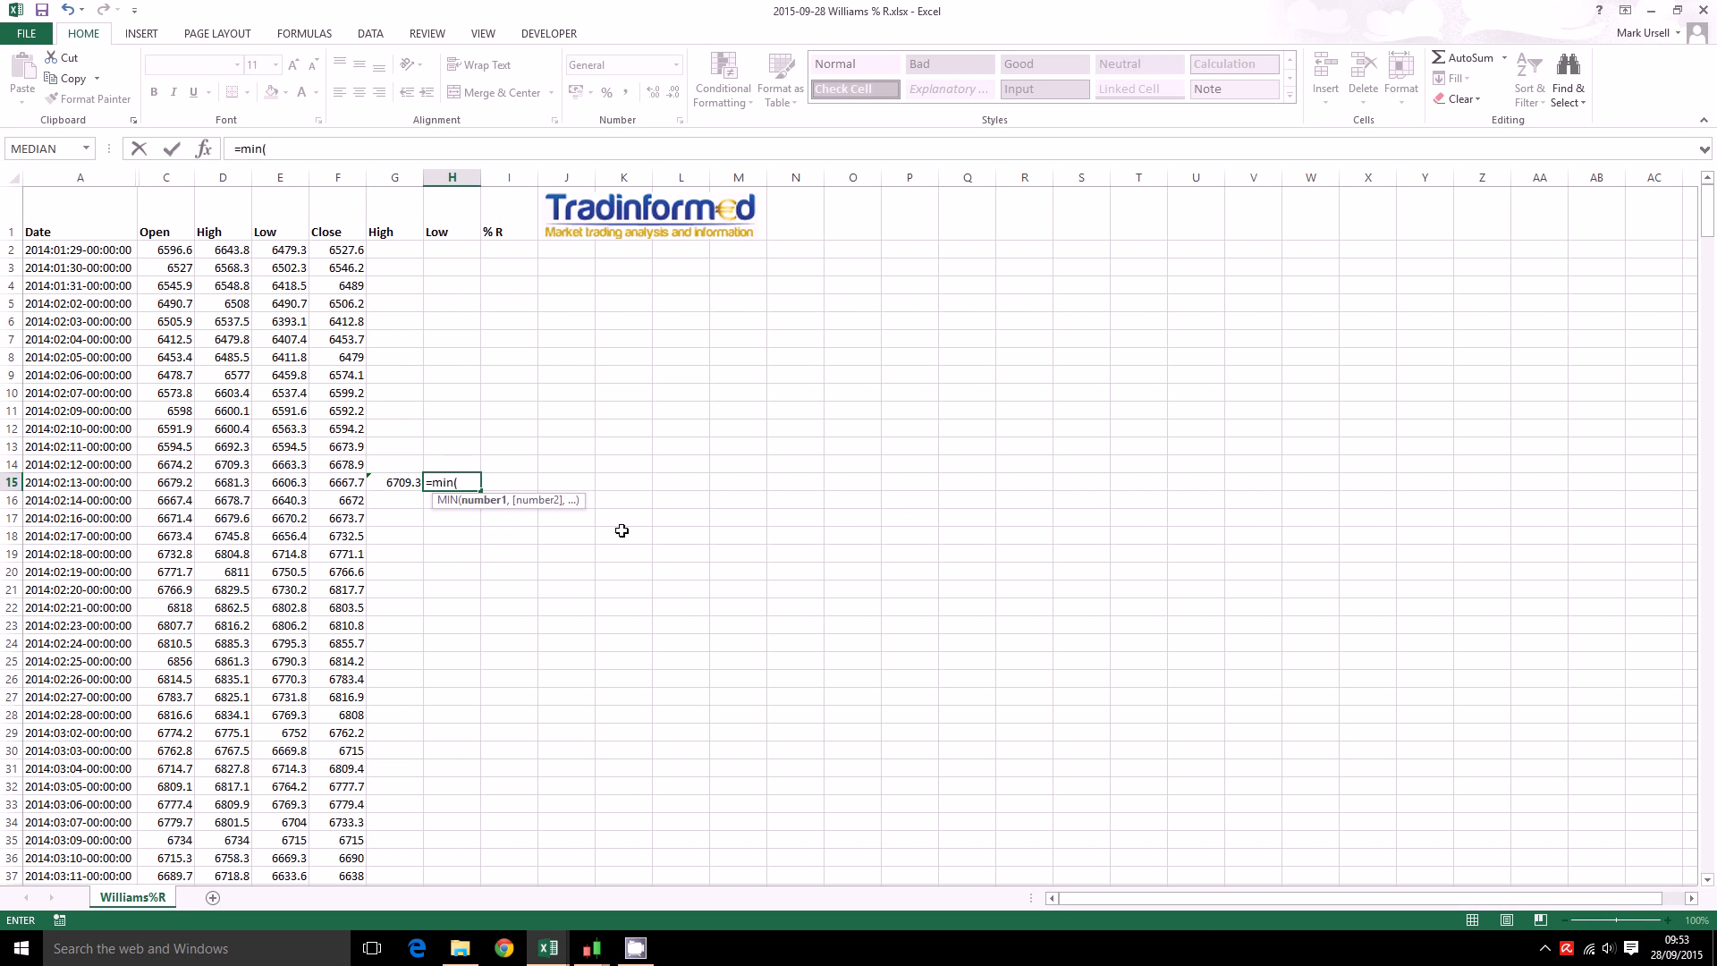
{"action": "left_click", "coordinate": [279, 483]}
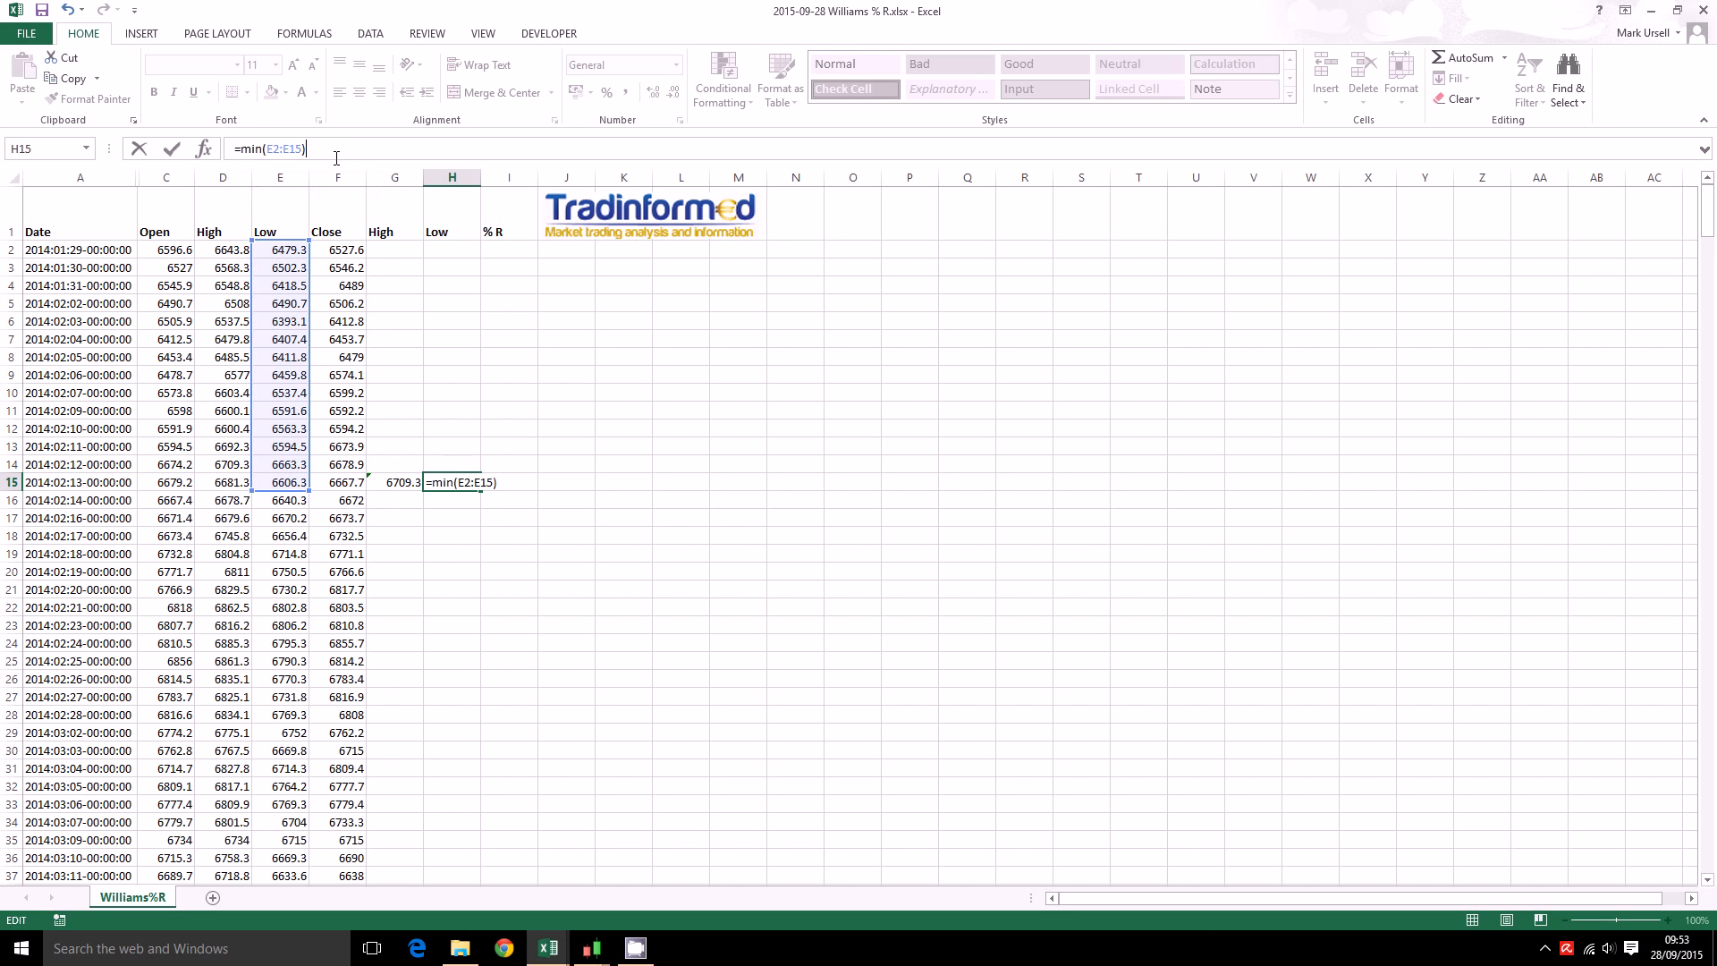
{"action": "key", "text": "Enter"}
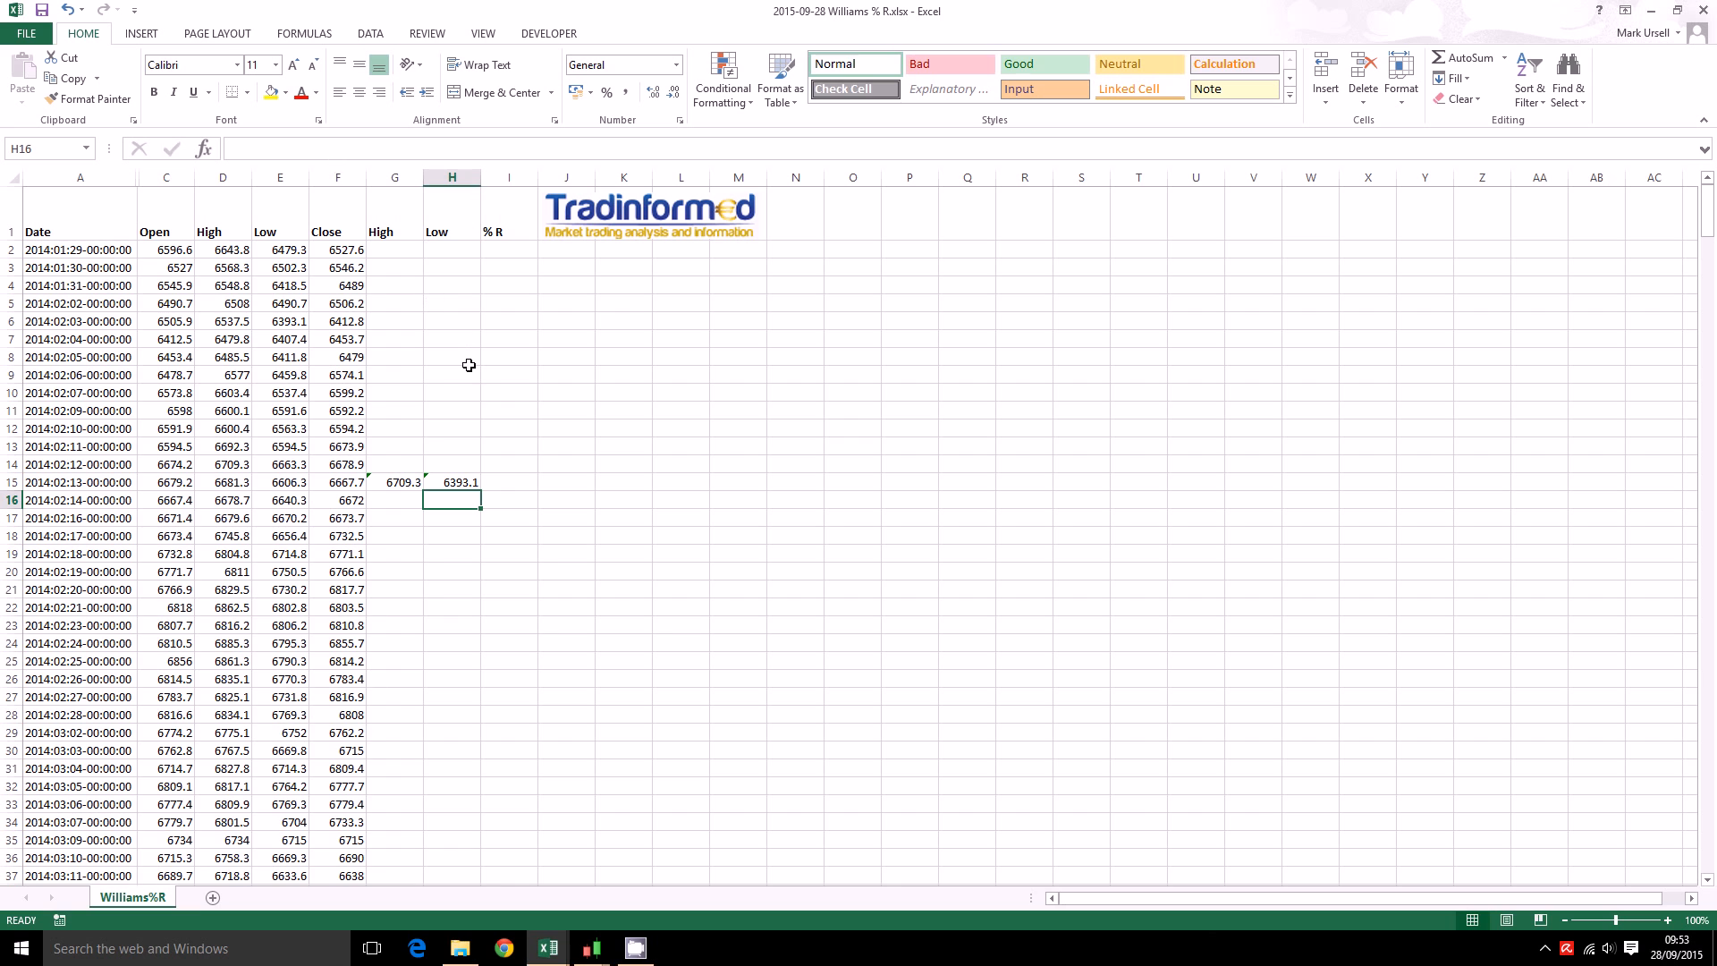
{"action": "mouse_move", "coordinate": [280, 259]}
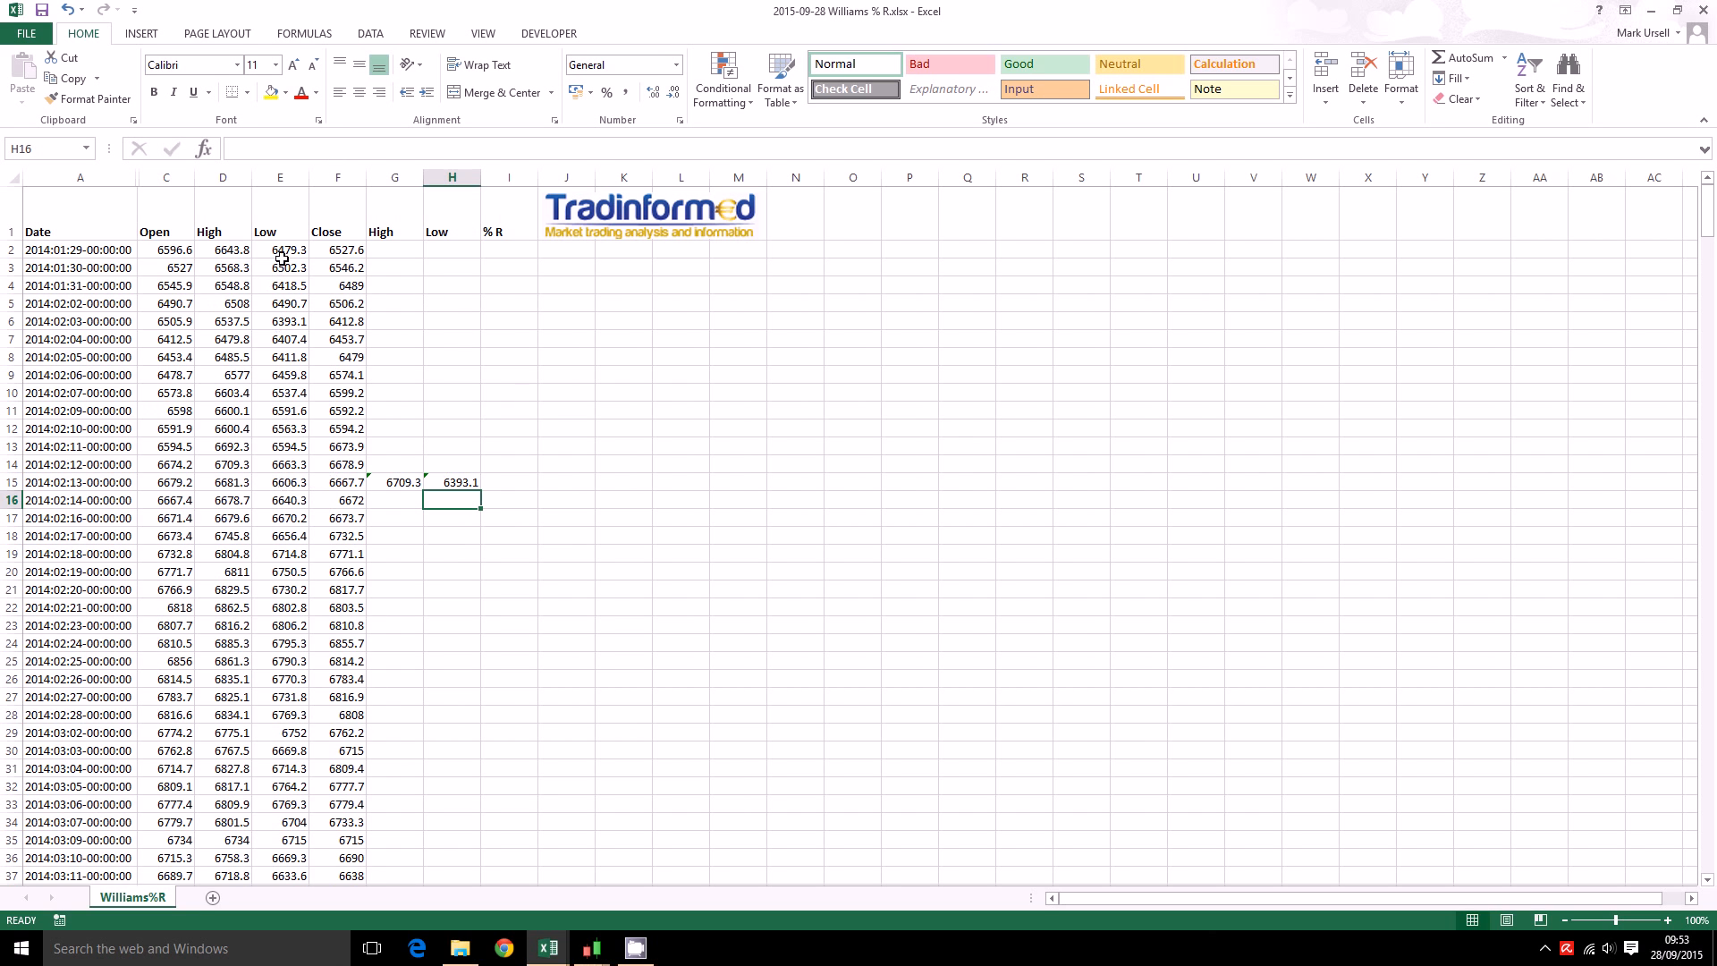
{"action": "mouse_move", "coordinate": [504, 470]}
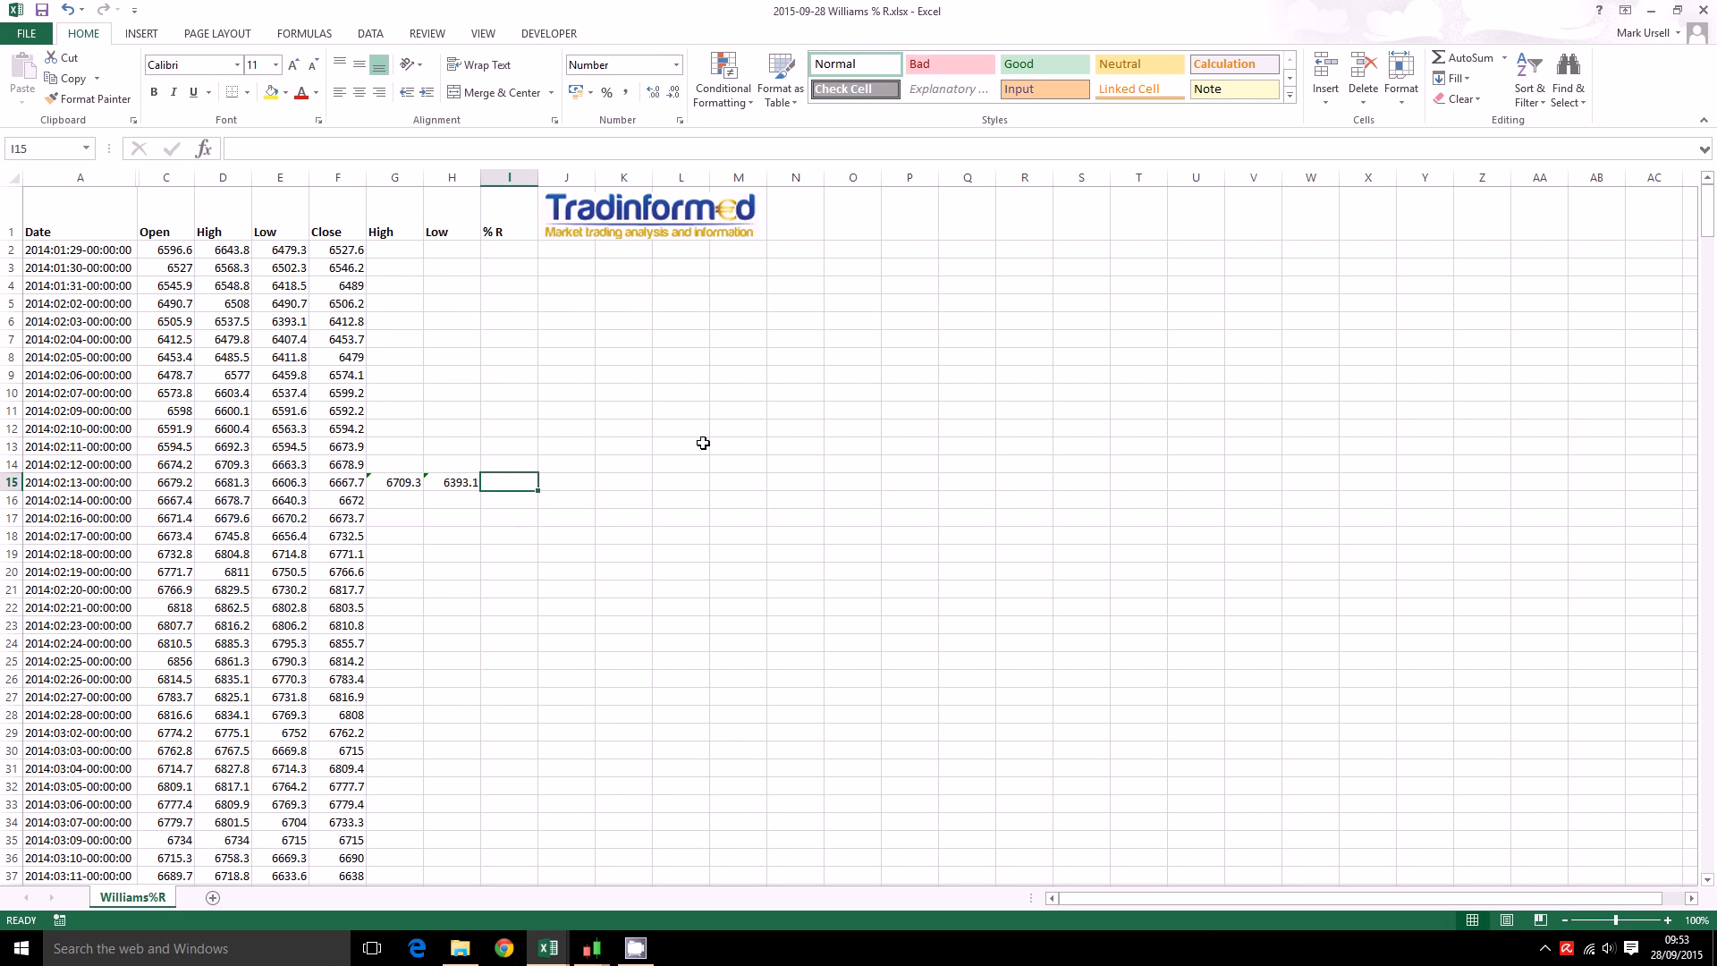
Enter =(G15-F15)/(G15-H15)*-100 in I15 to get a Williams %R of -13.2
{"action": "type", "text": "="}
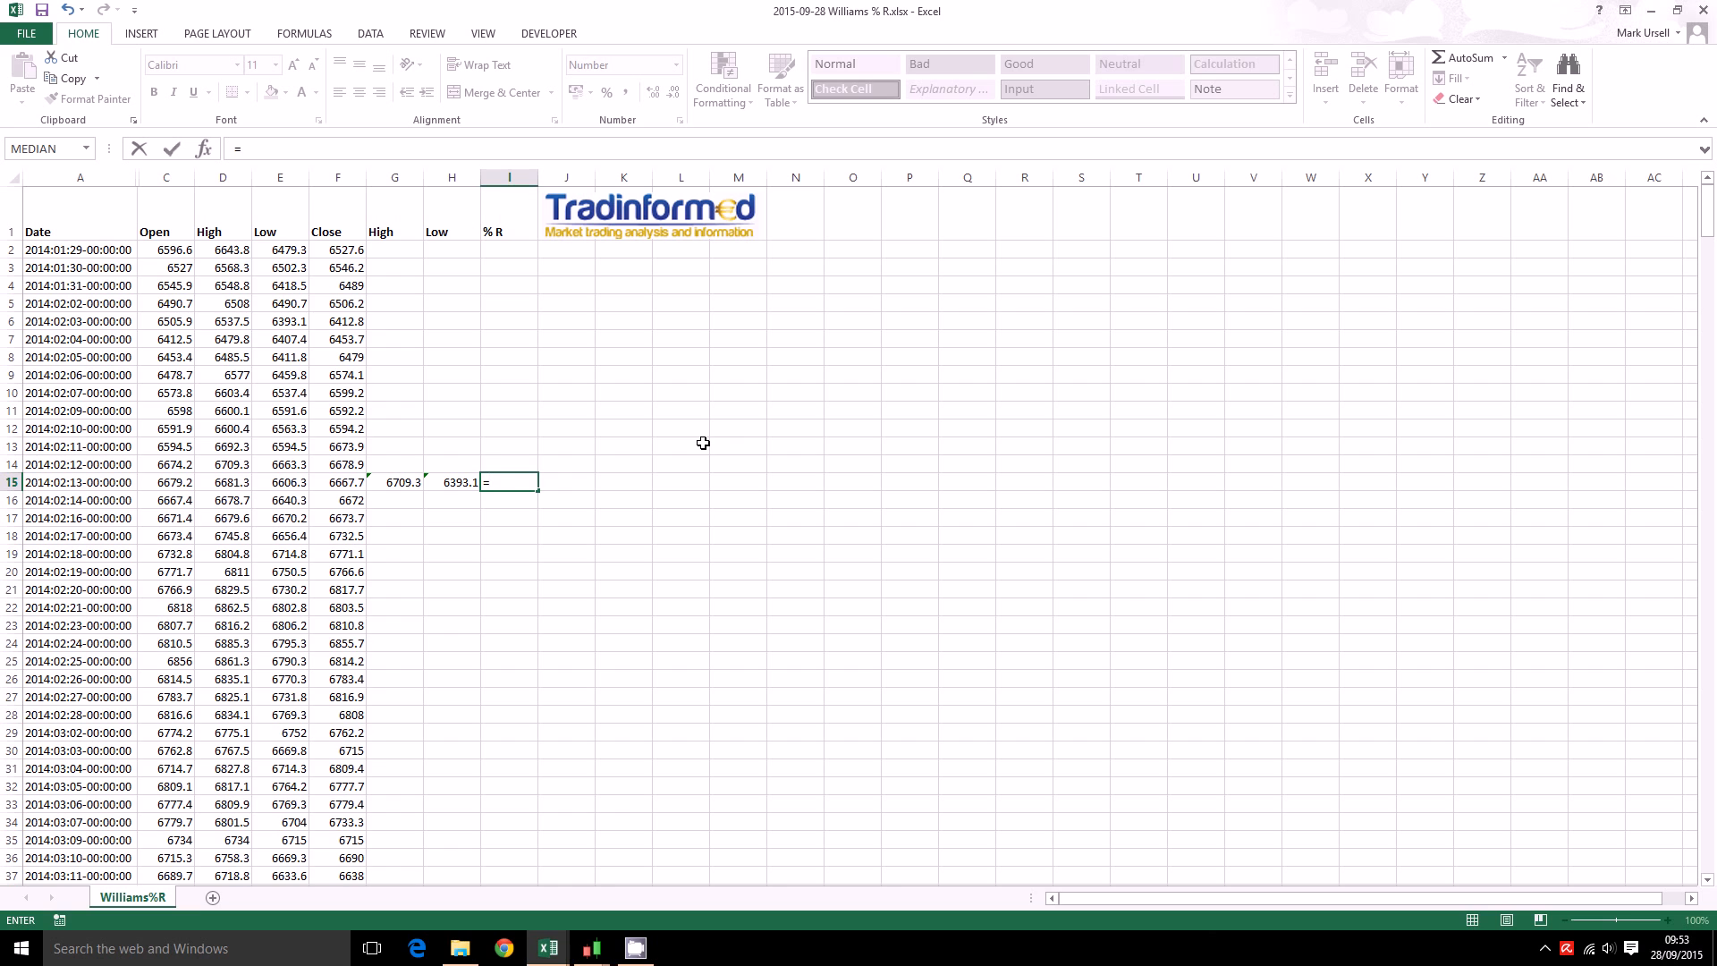
{"action": "mouse_move", "coordinate": [405, 477]}
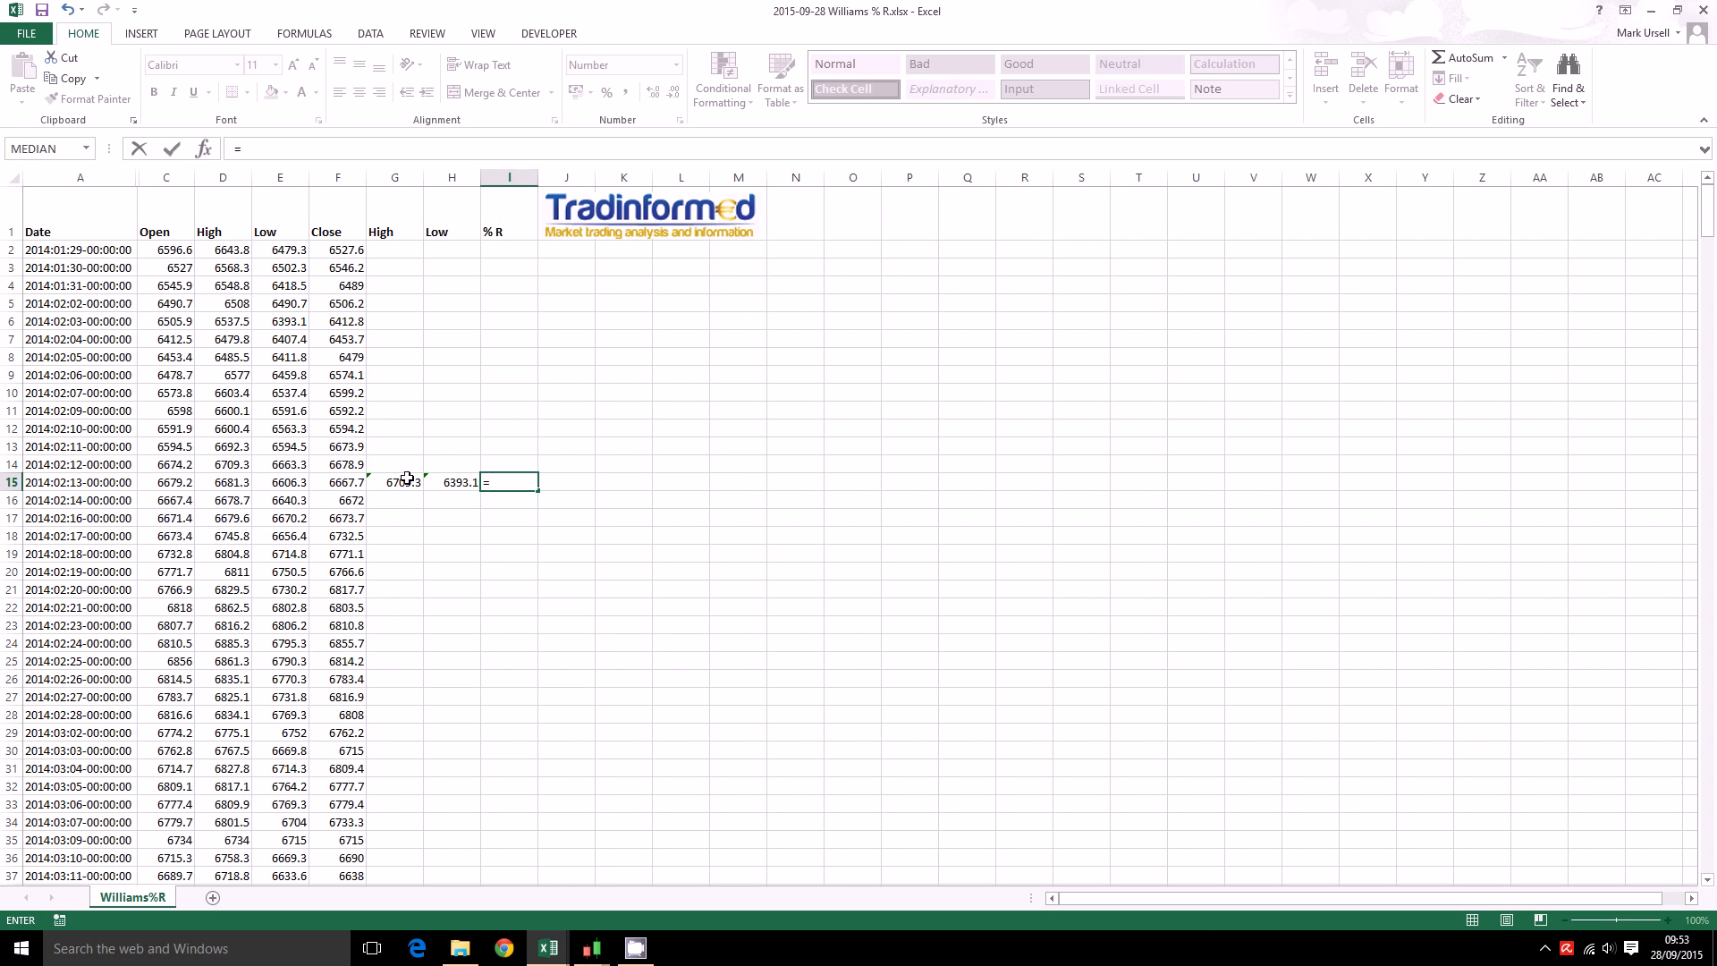
{"action": "type", "text": "("}
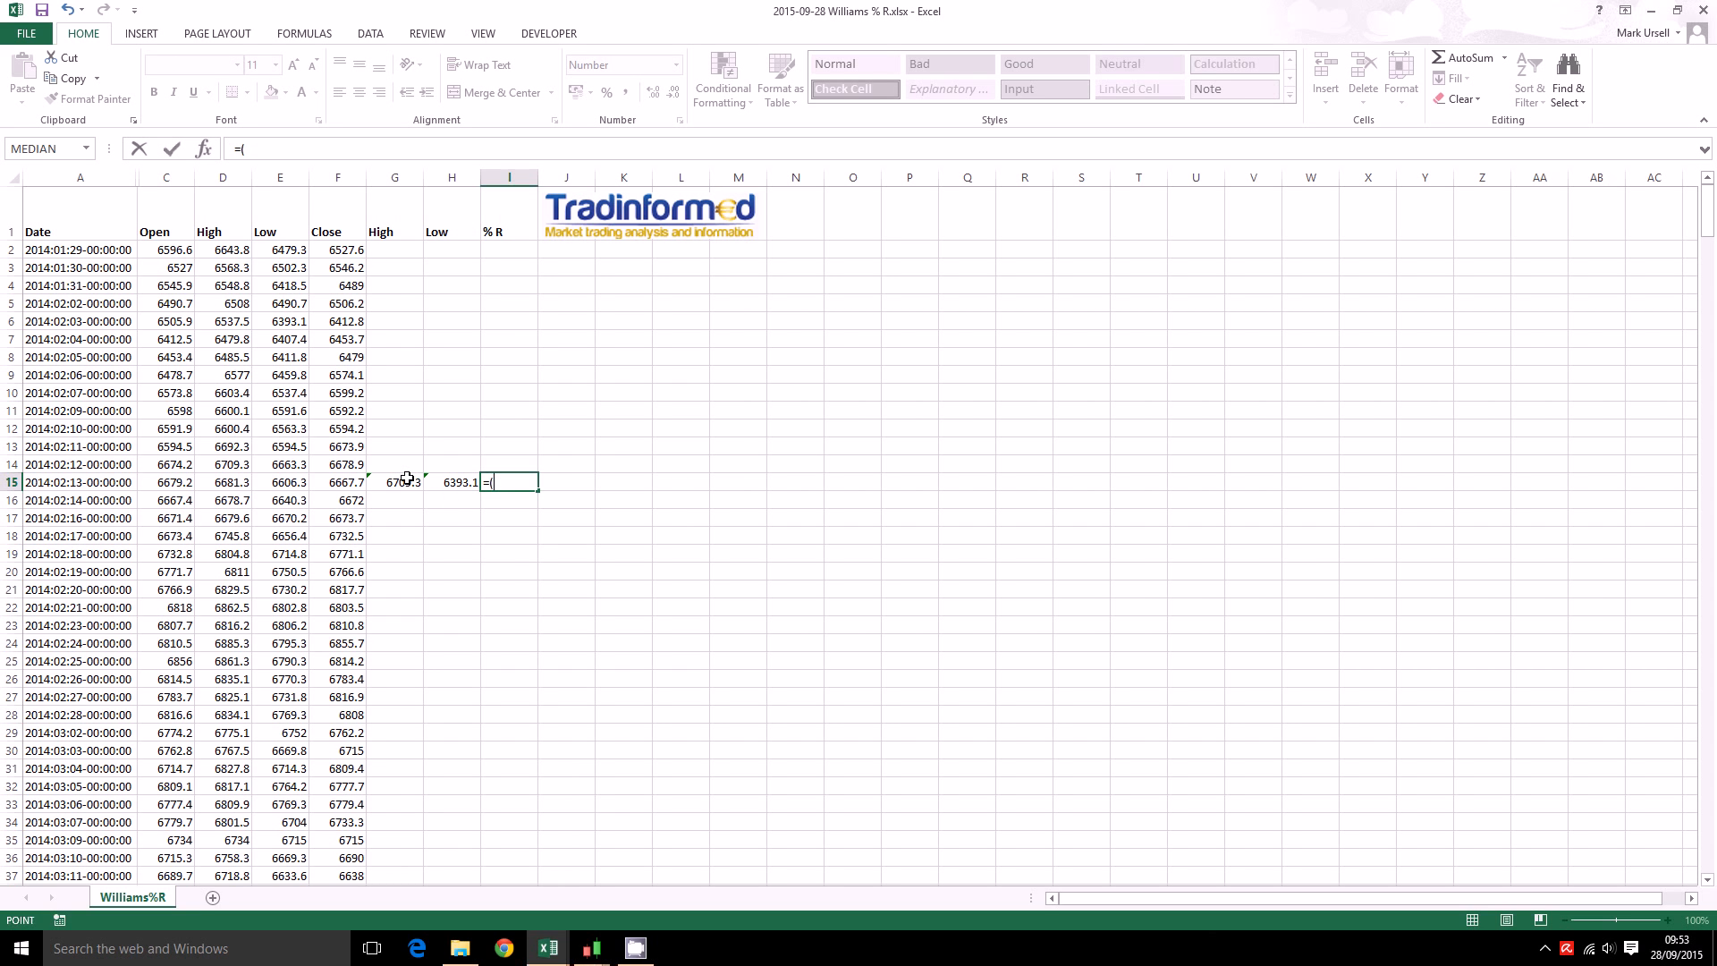
{"action": "left_click", "coordinate": [394, 482]}
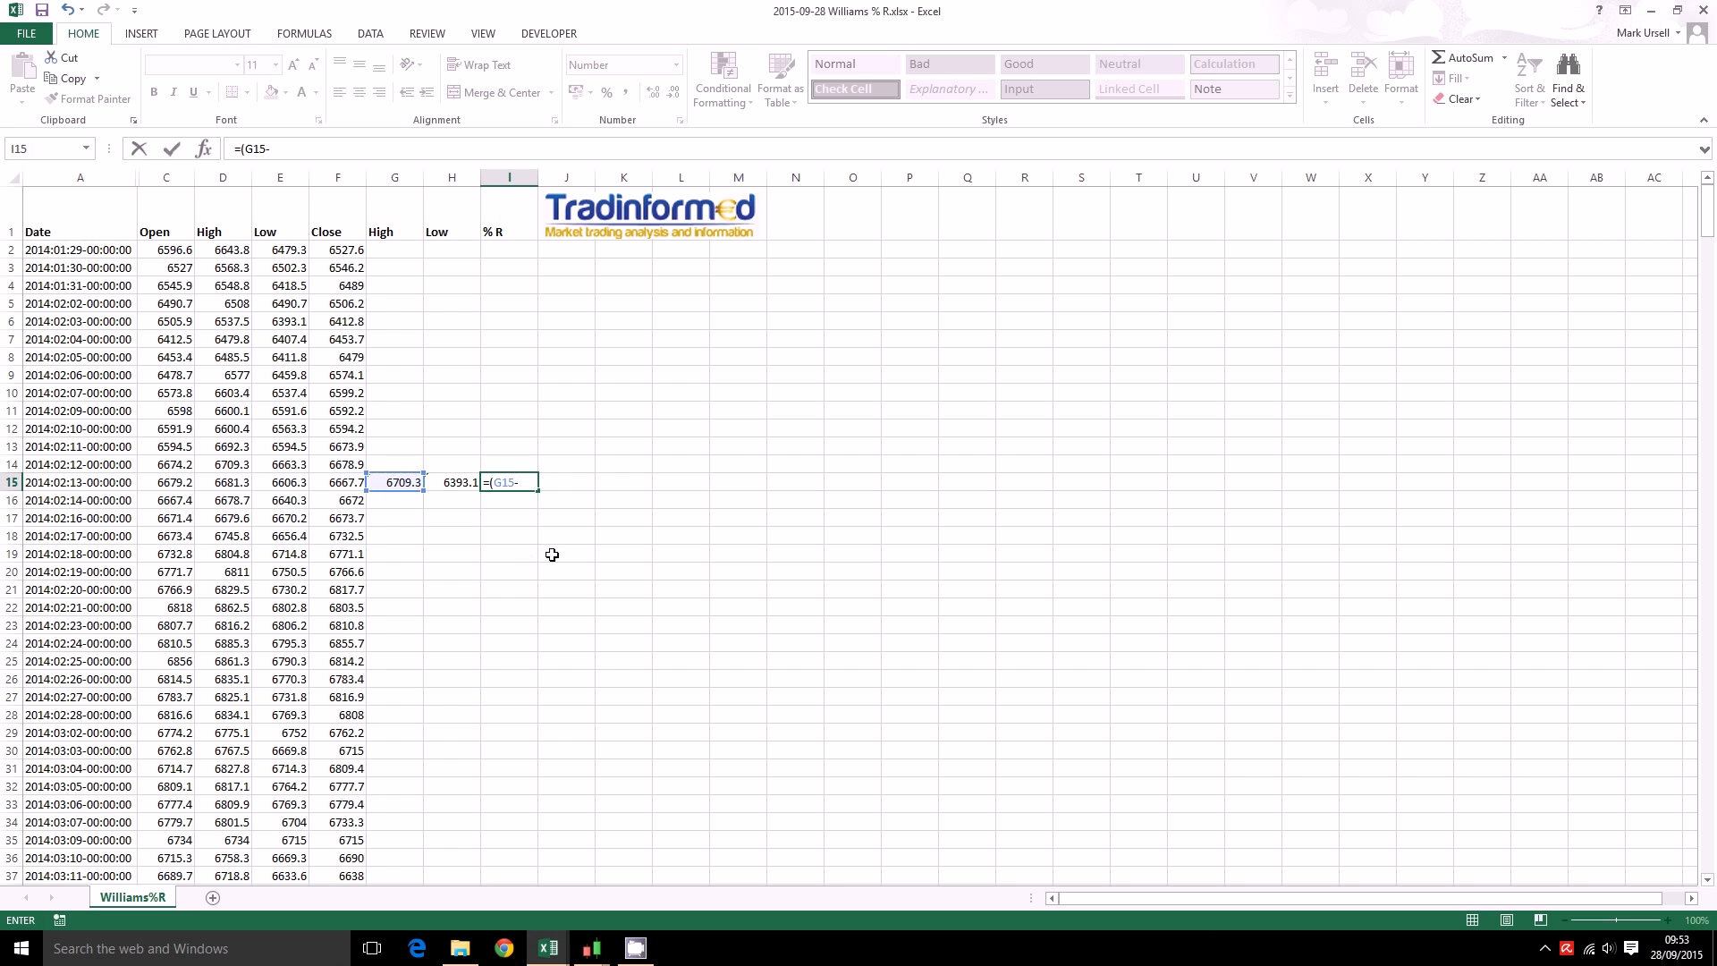
{"action": "left_click", "coordinate": [336, 482]}
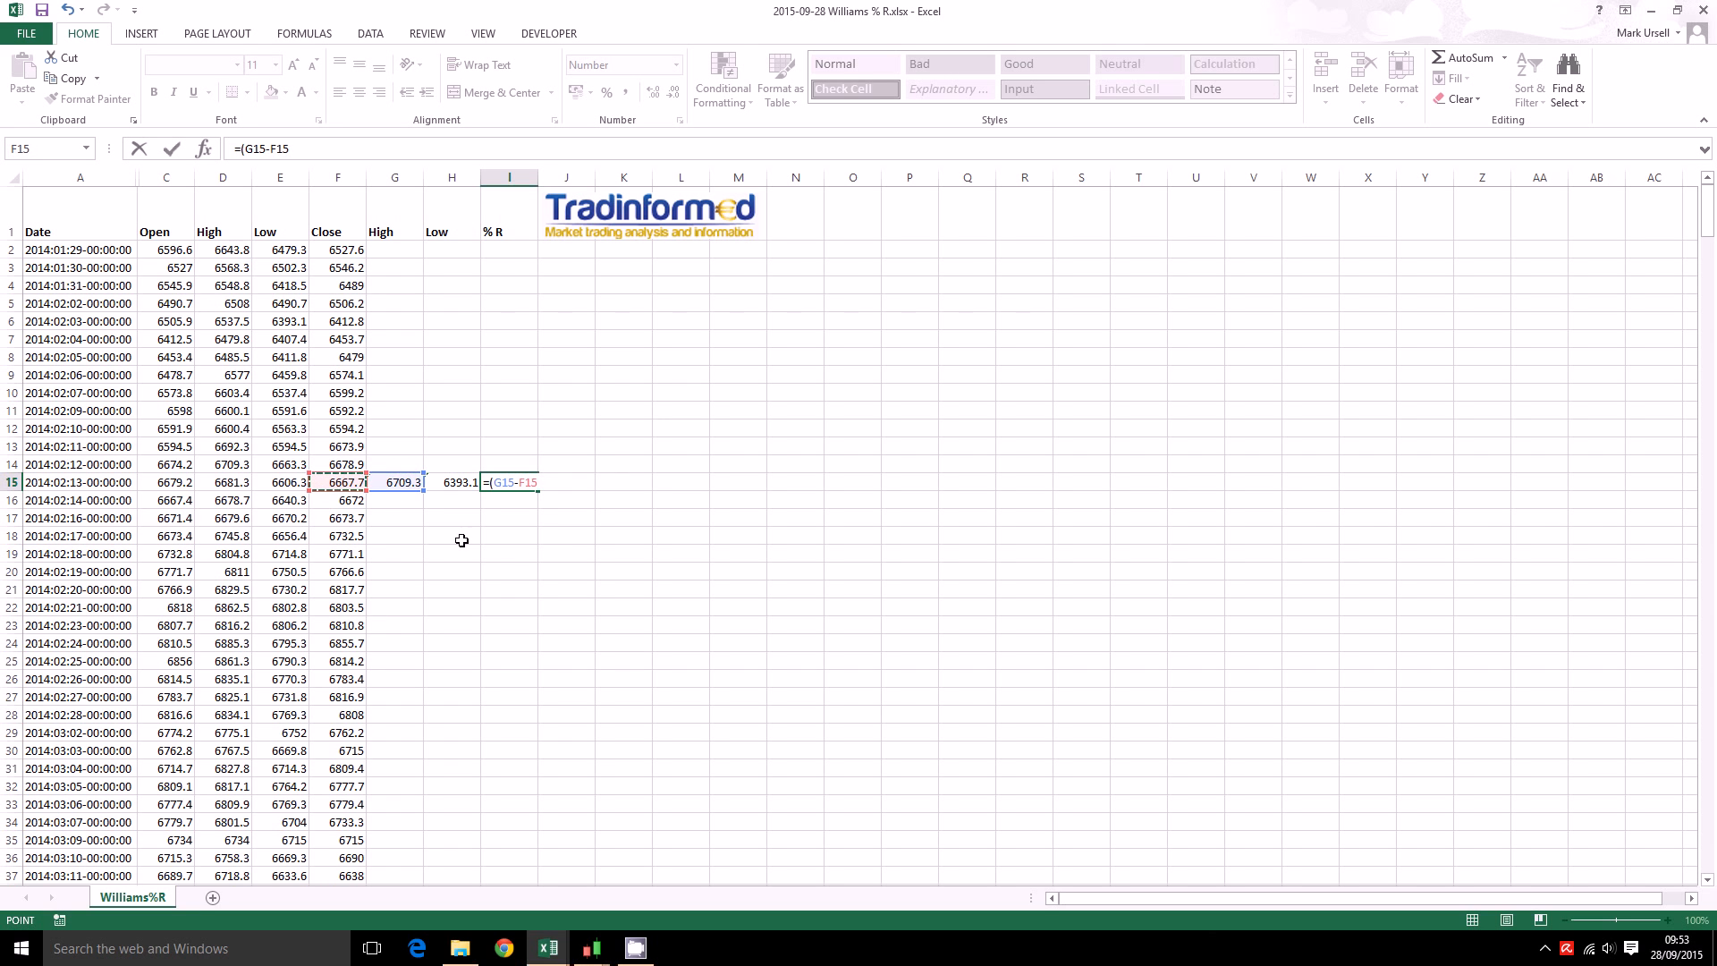
{"action": "type", "text": "/"}
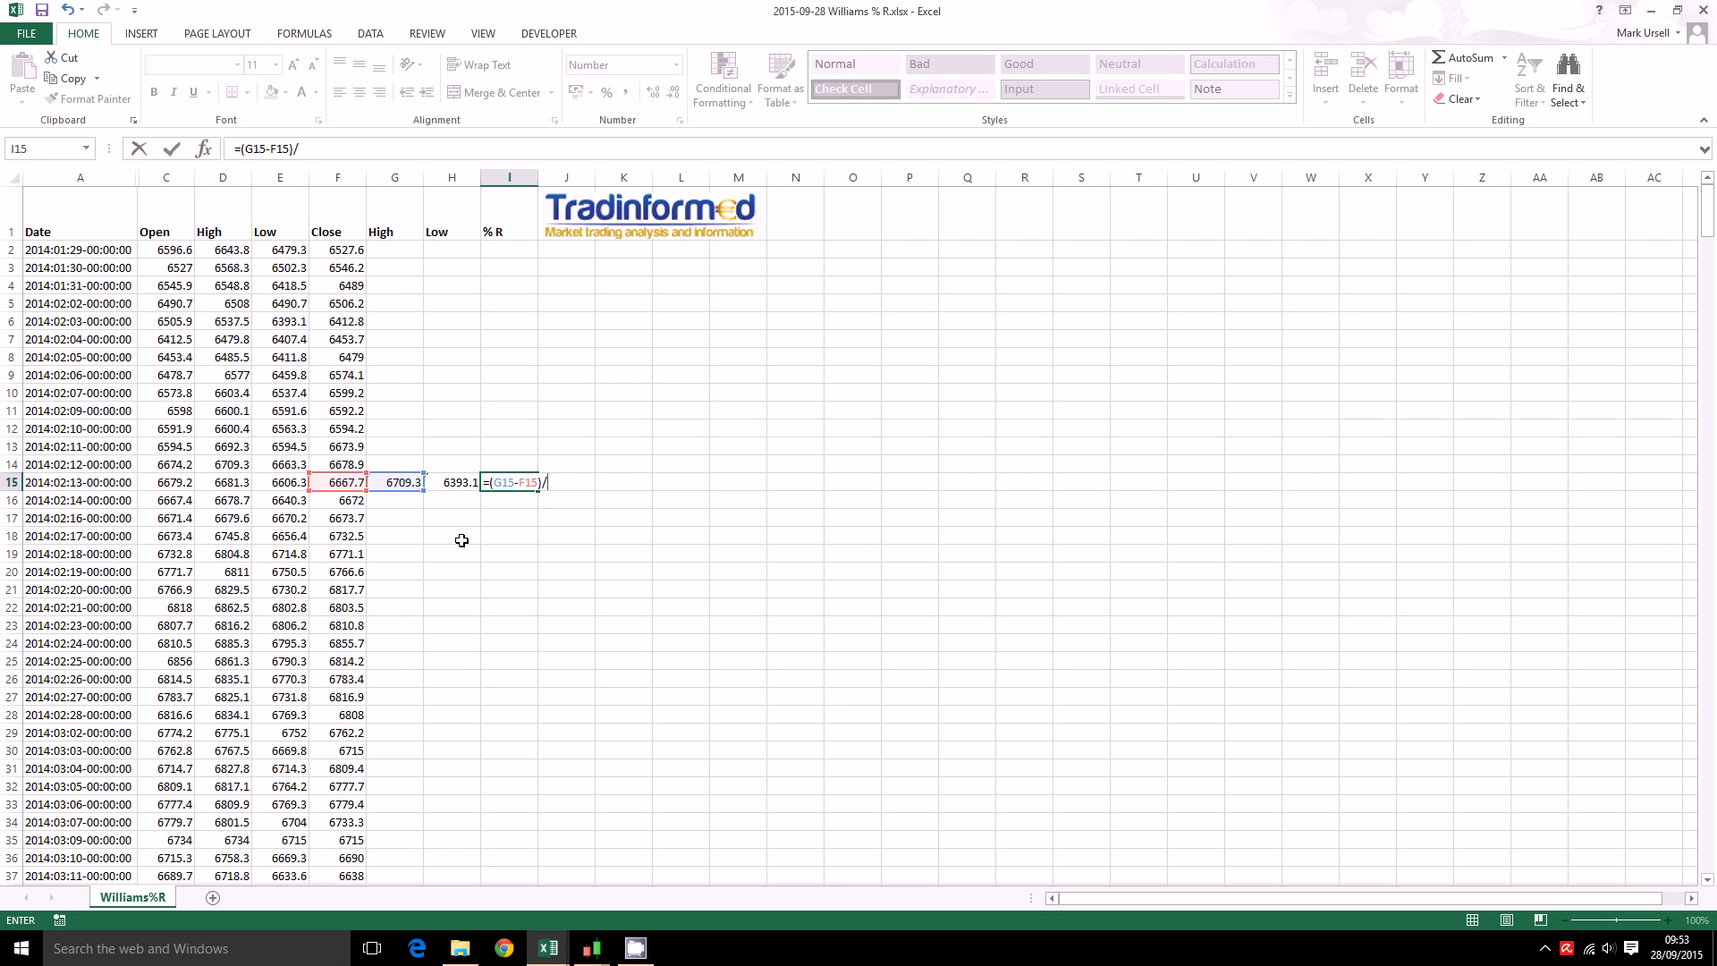
{"action": "type", "text": "("}
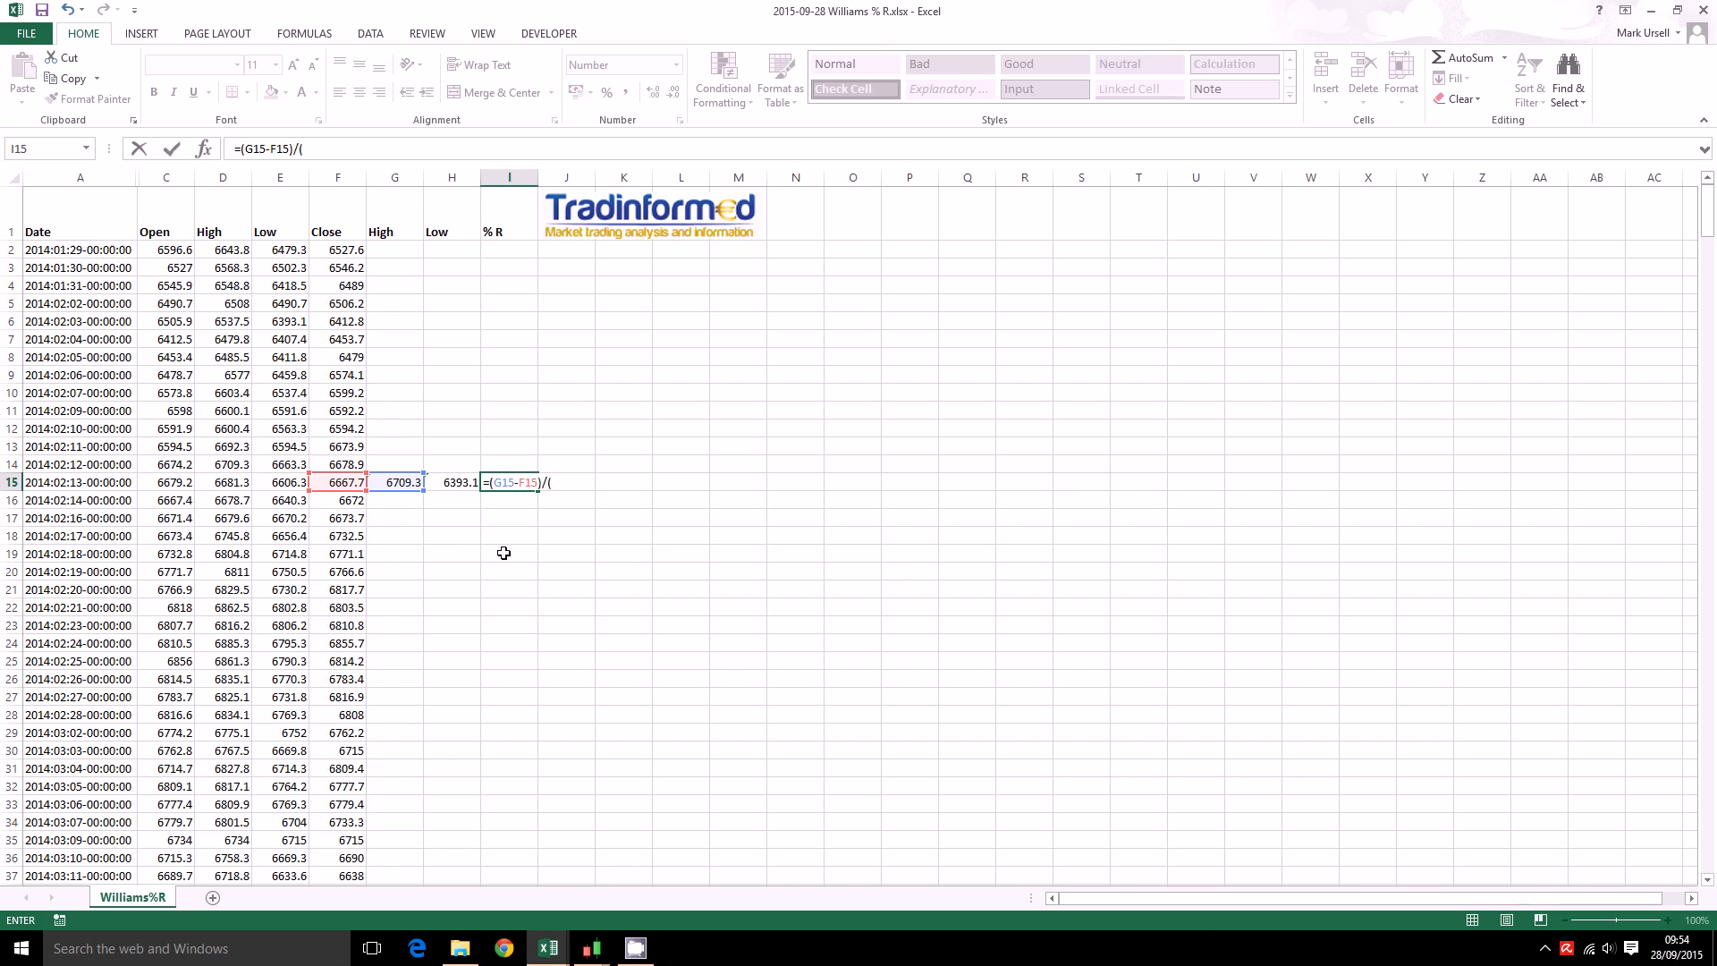
{"action": "left_click", "coordinate": [394, 482]}
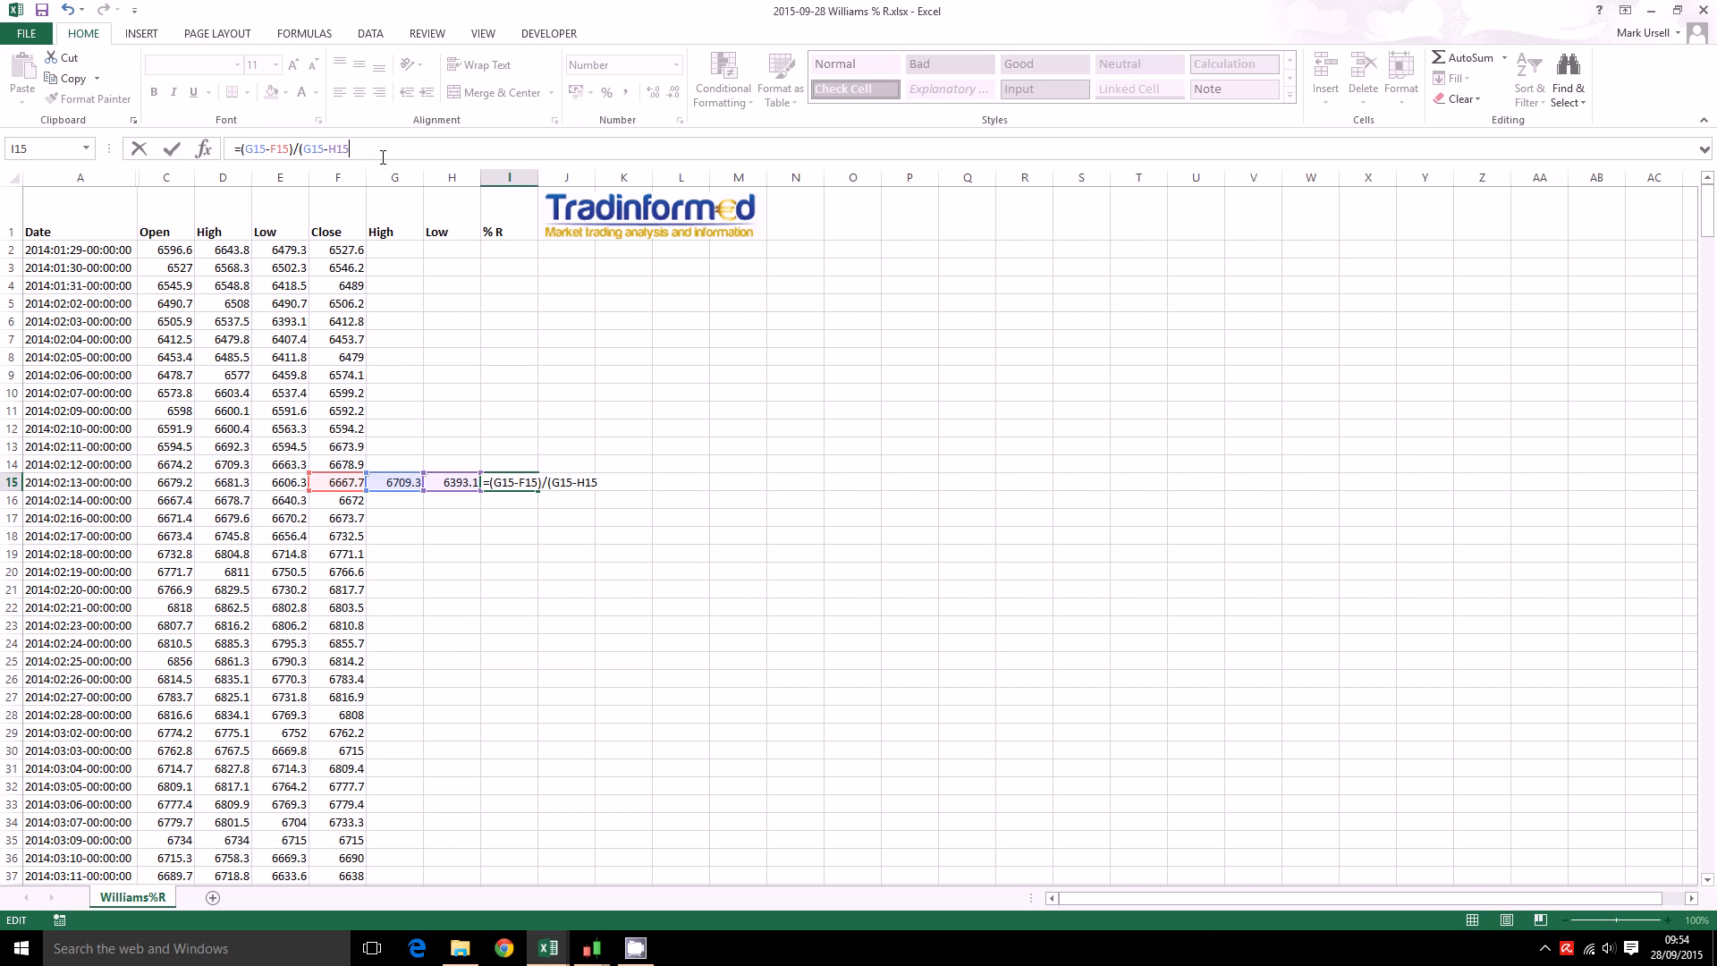
{"action": "type", "text": ")"}
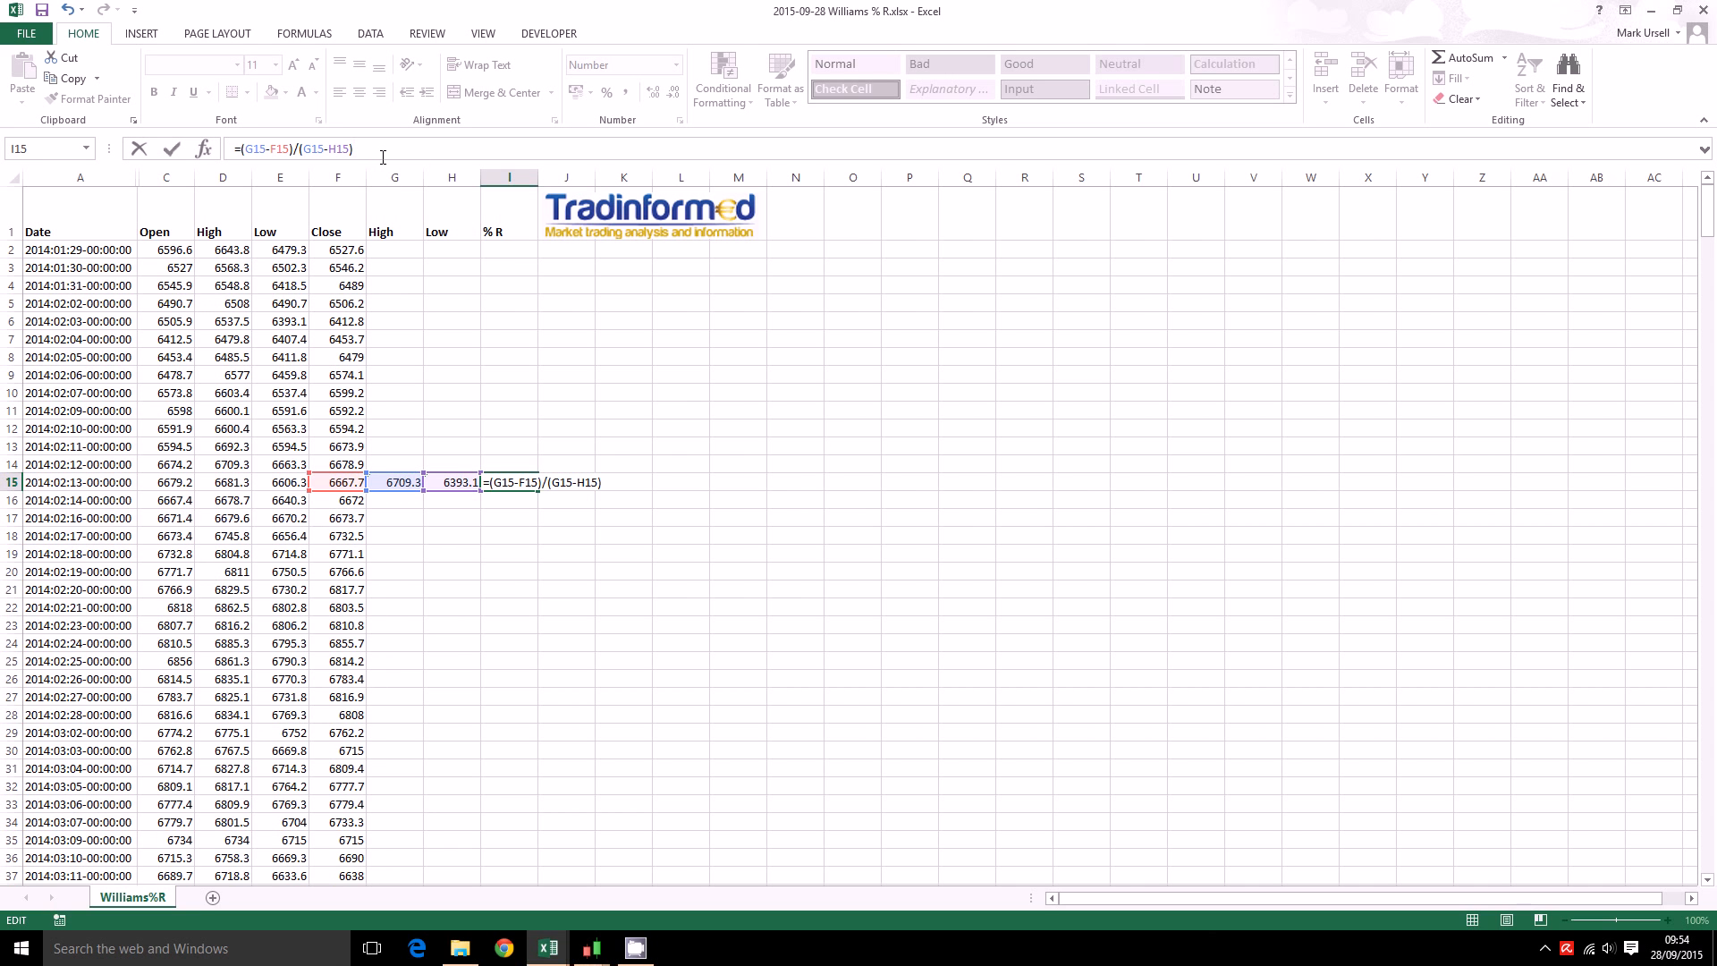
{"action": "type", "text": "*"}
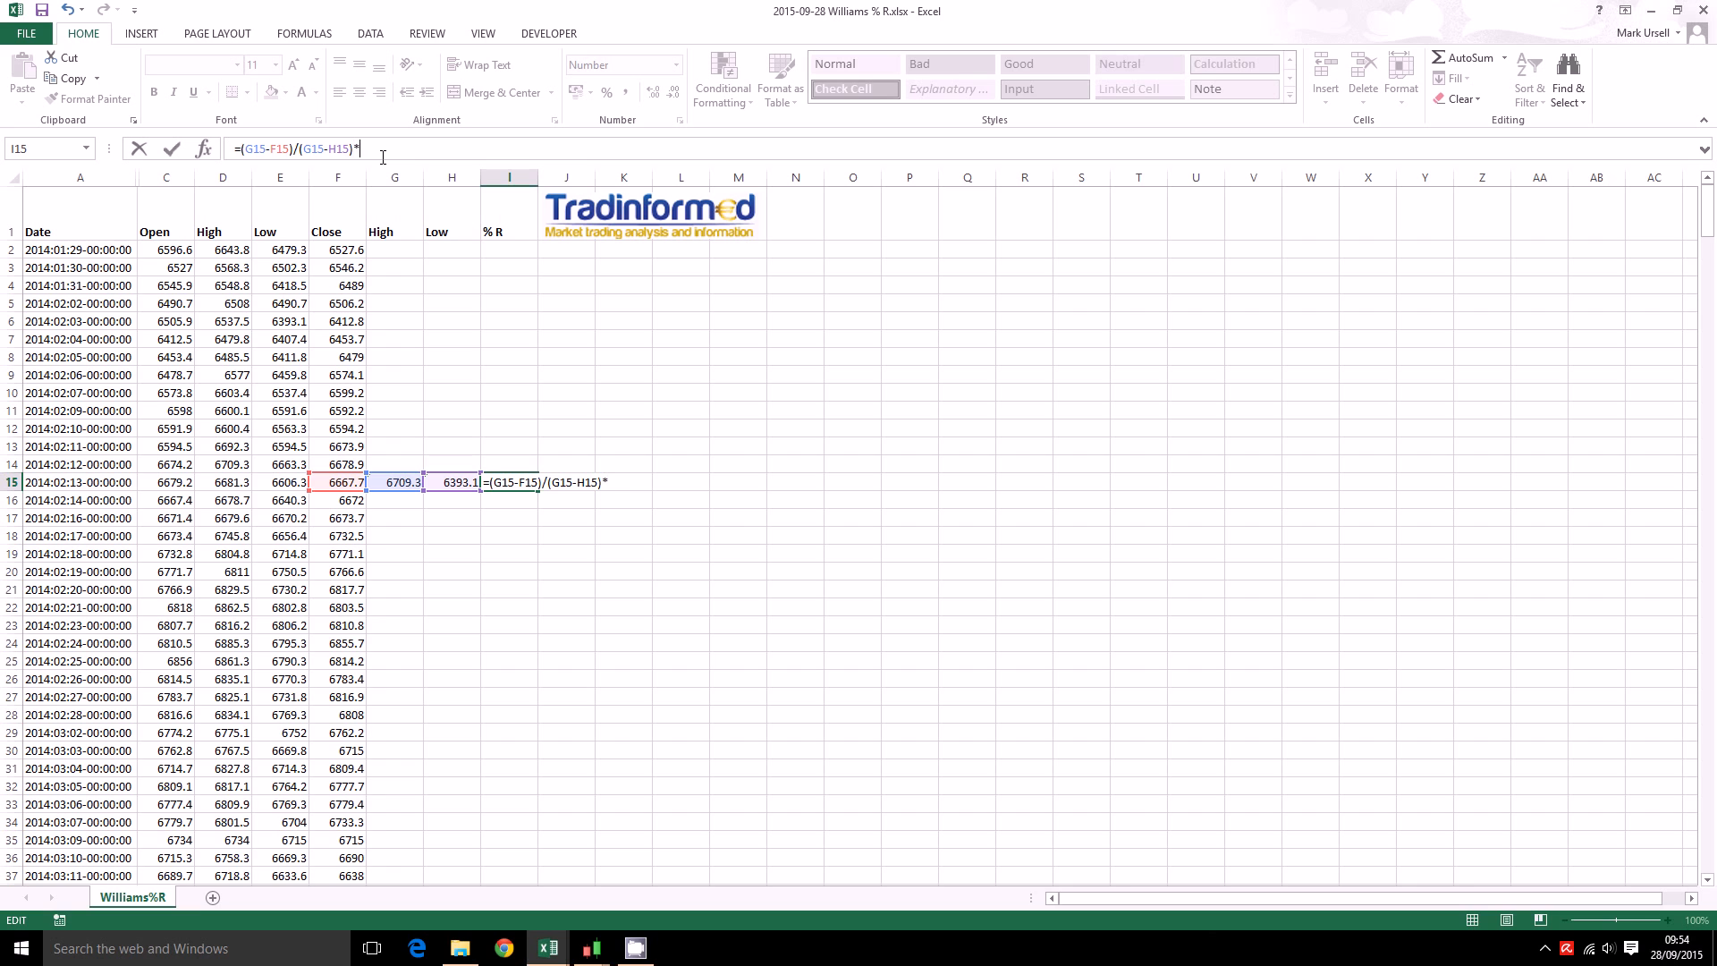
{"action": "type", "text": "-100"}
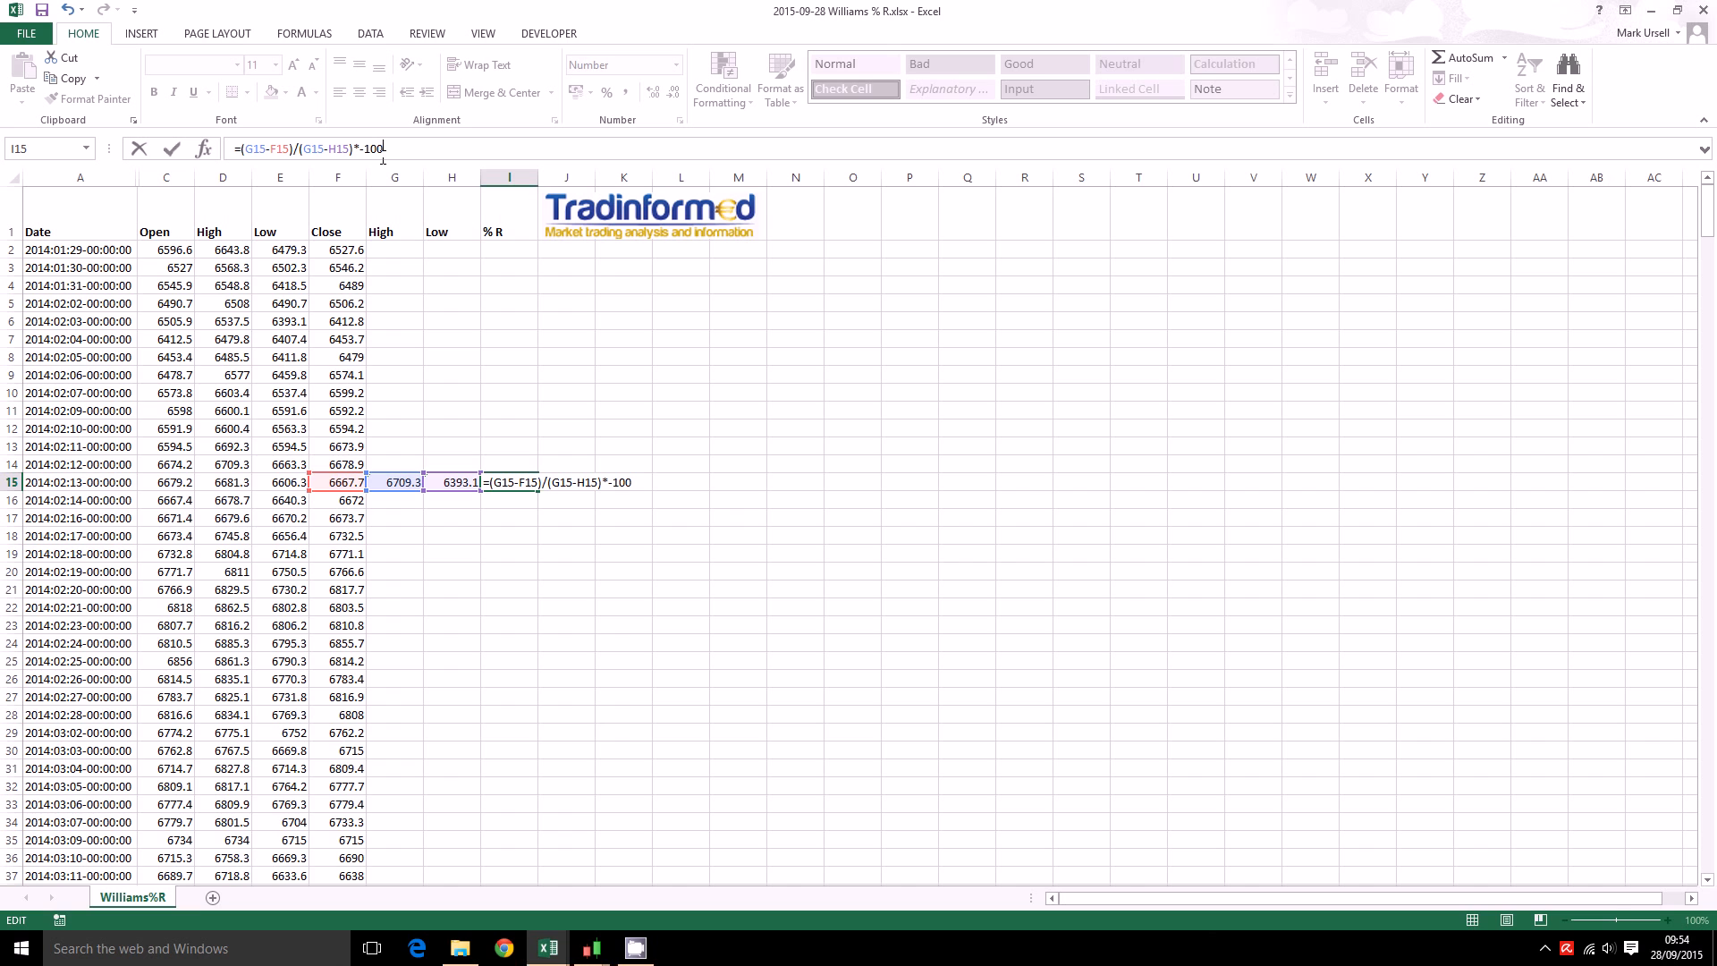
{"action": "key", "text": "Enter"}
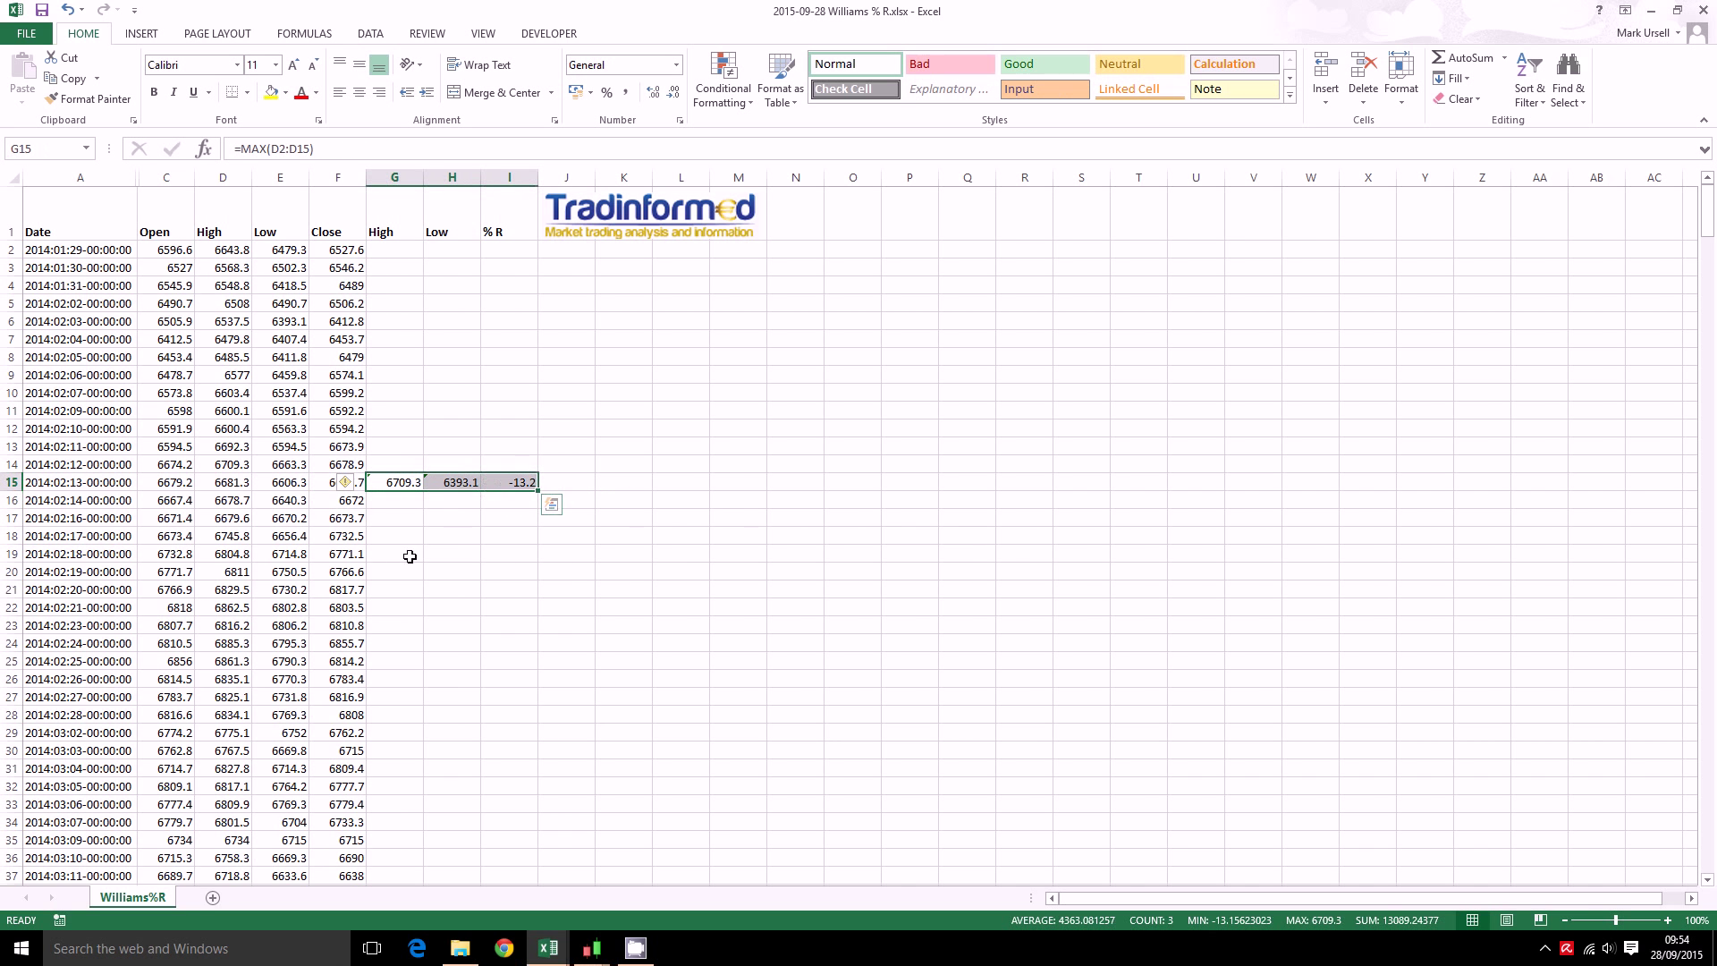
{"action": "mouse_move", "coordinate": [422, 513]}
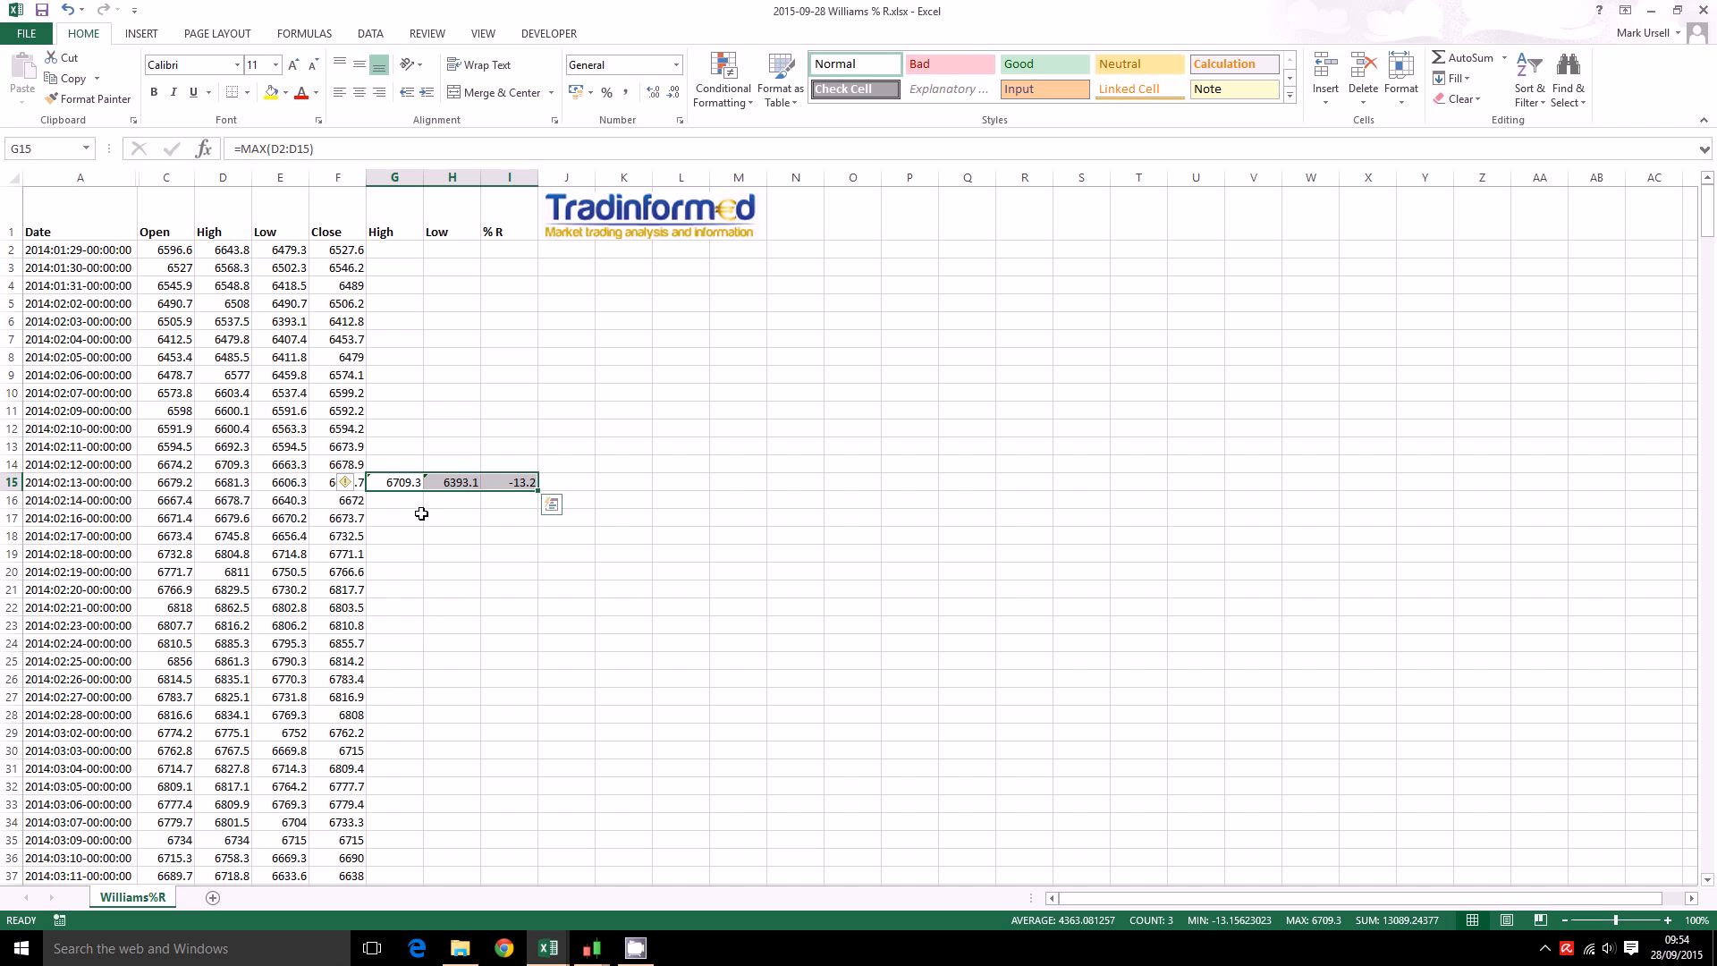
{"action": "mouse_move", "coordinate": [555, 506]}
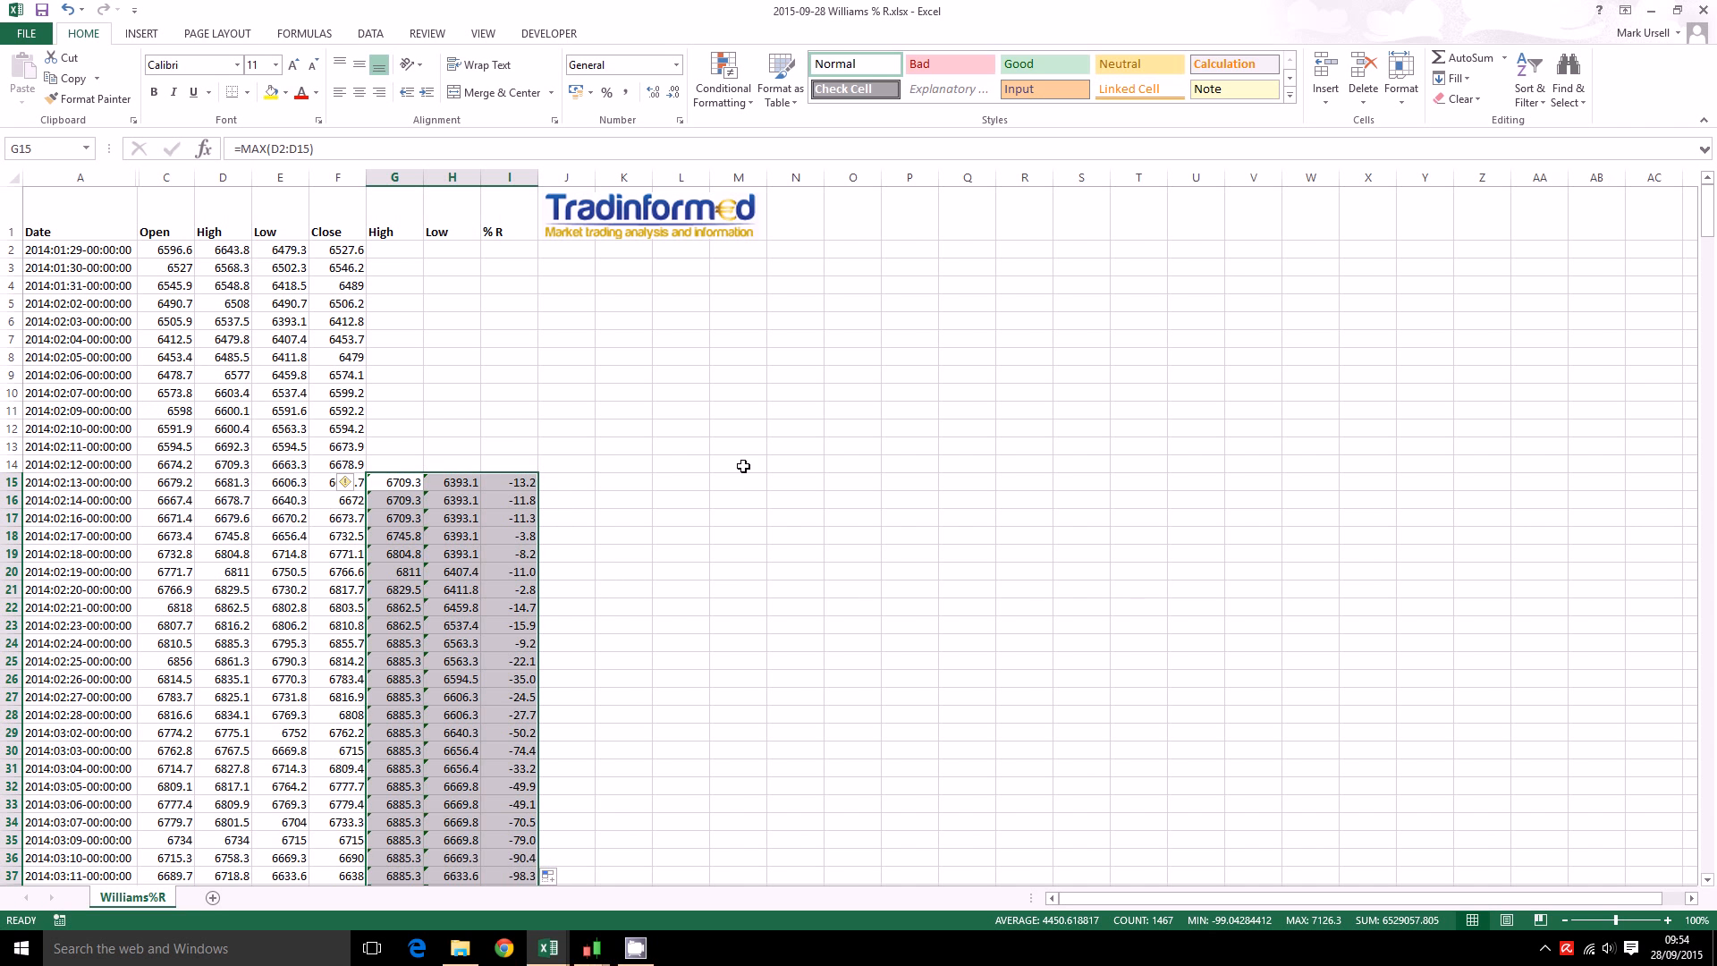
Fill the G15:I15 formulas down the data rows and deselect
{"action": "left_click", "coordinate": [622, 517]}
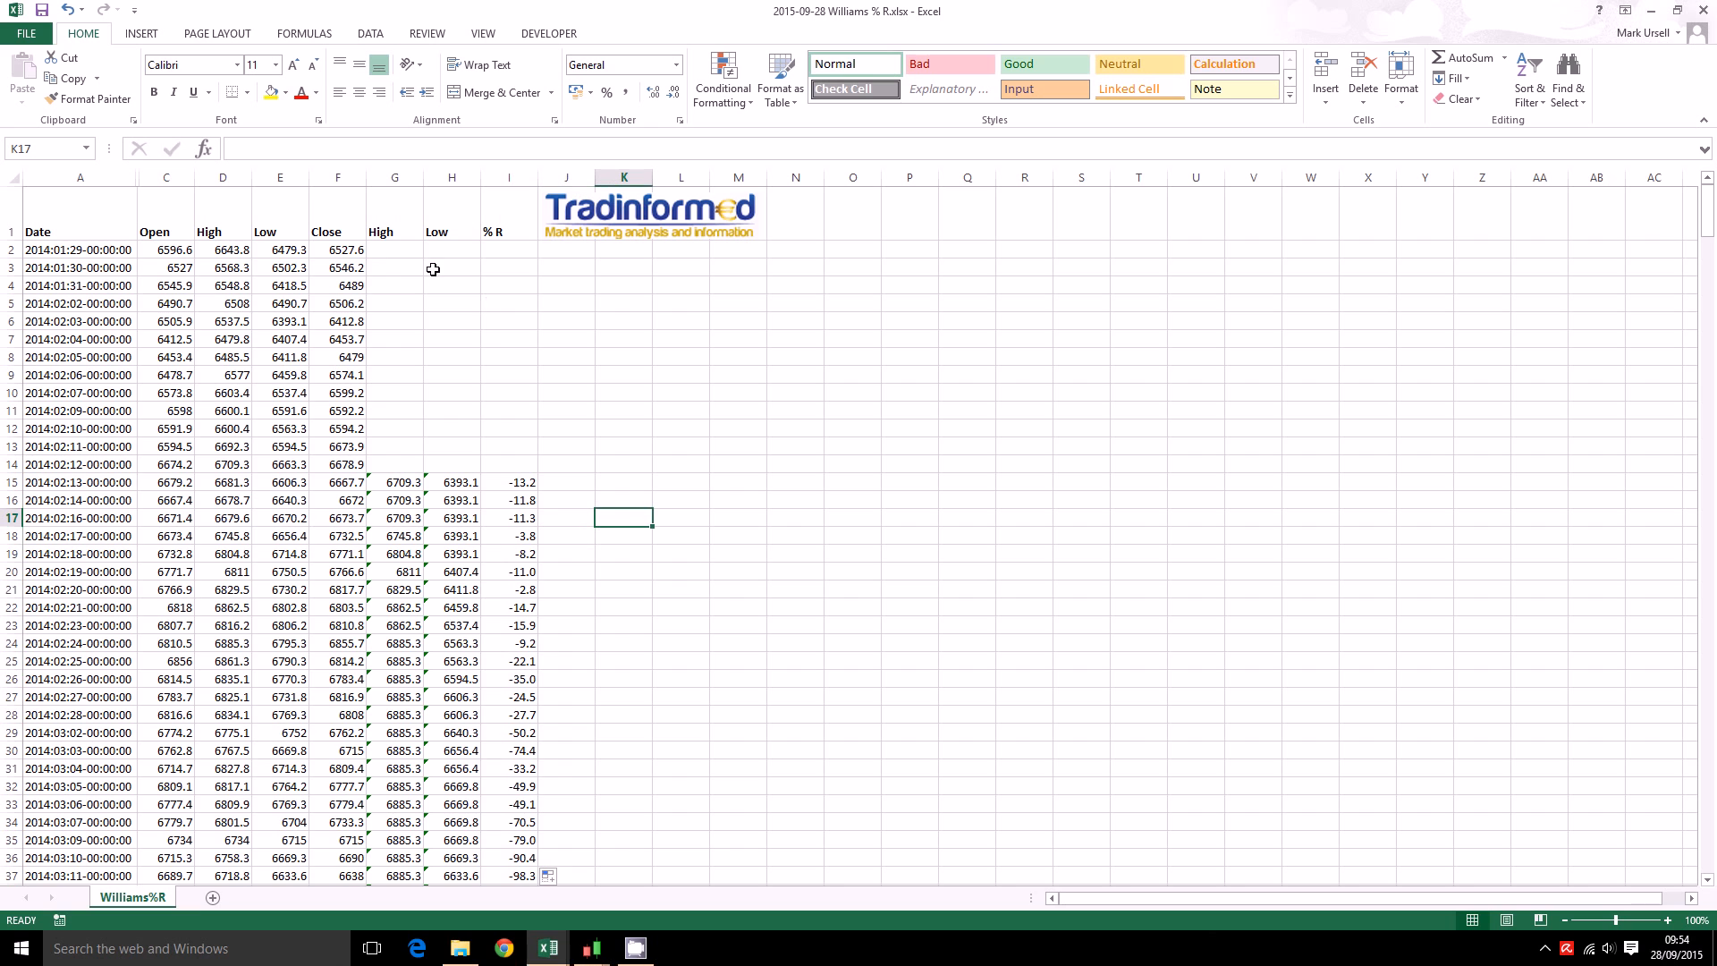
{"action": "mouse_move", "coordinate": [525, 479]}
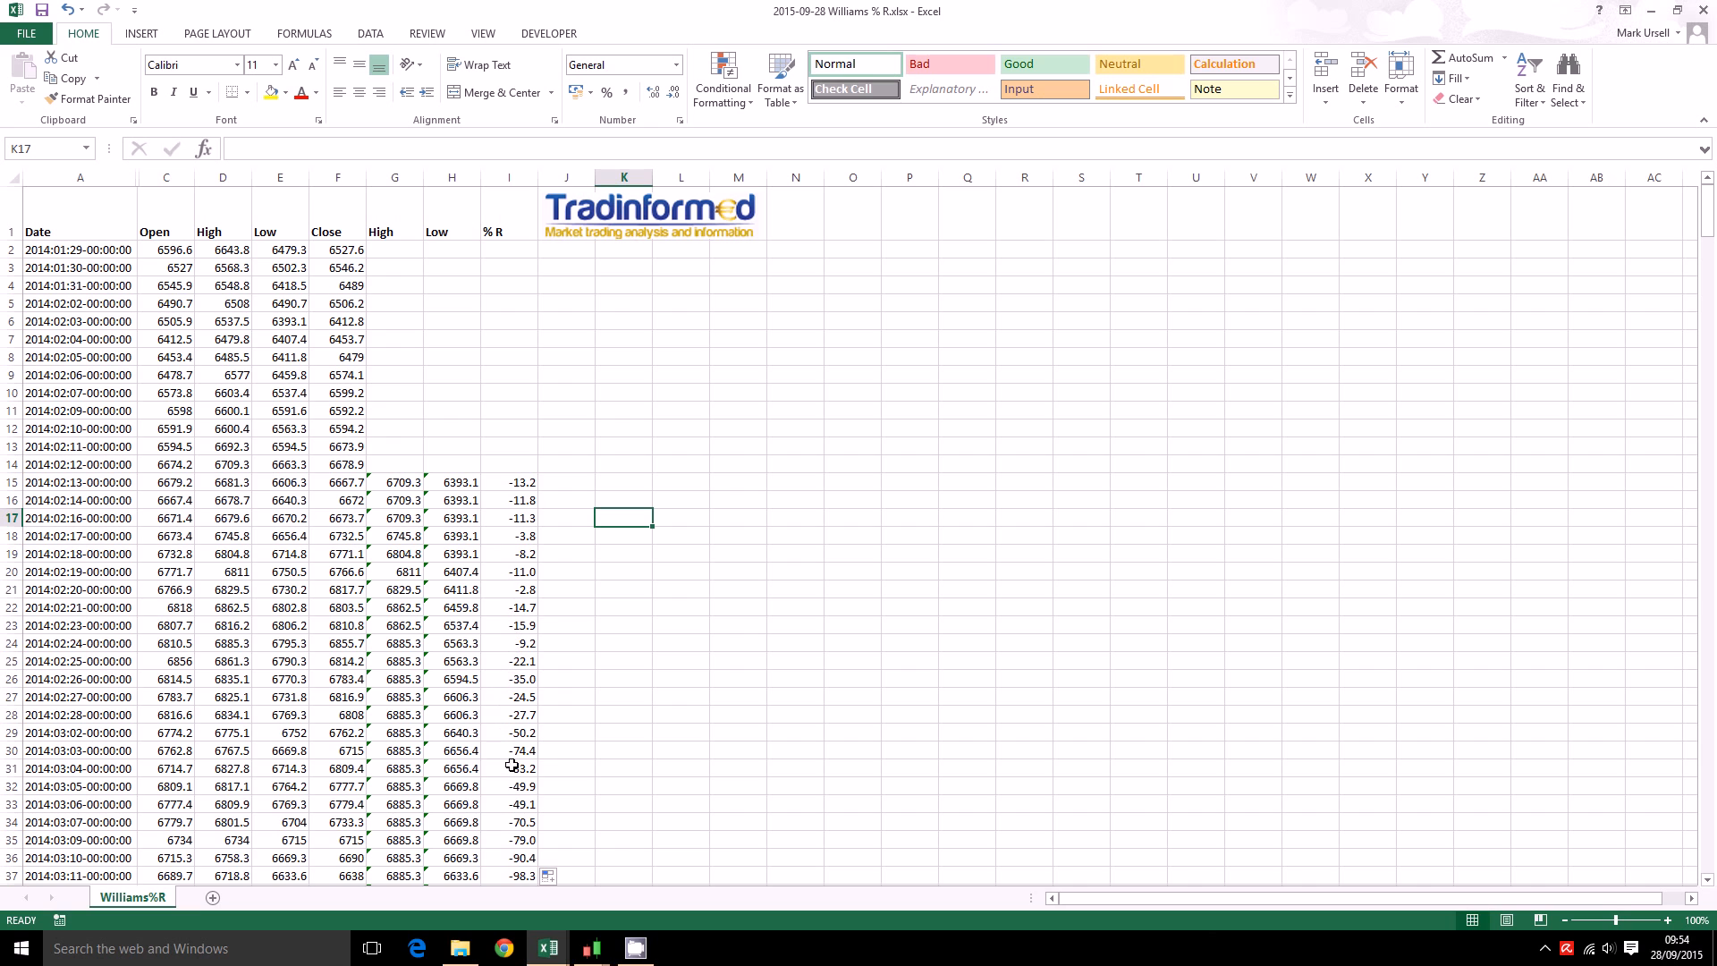
{"action": "mouse_move", "coordinate": [641, 711]}
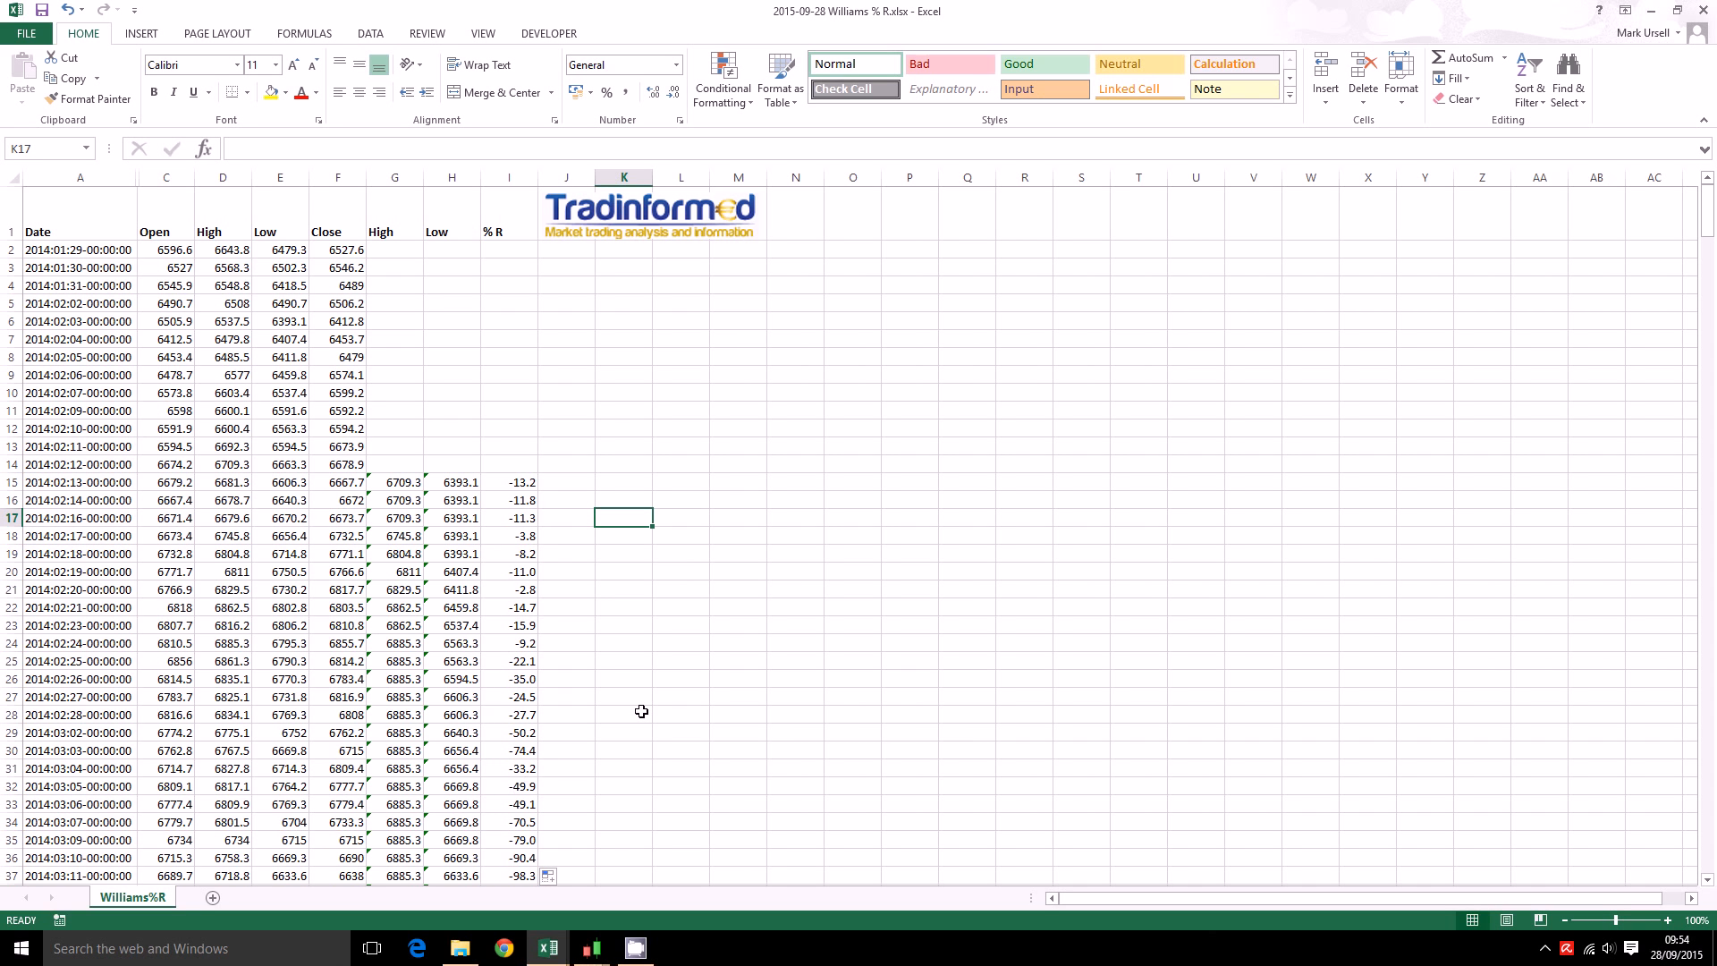